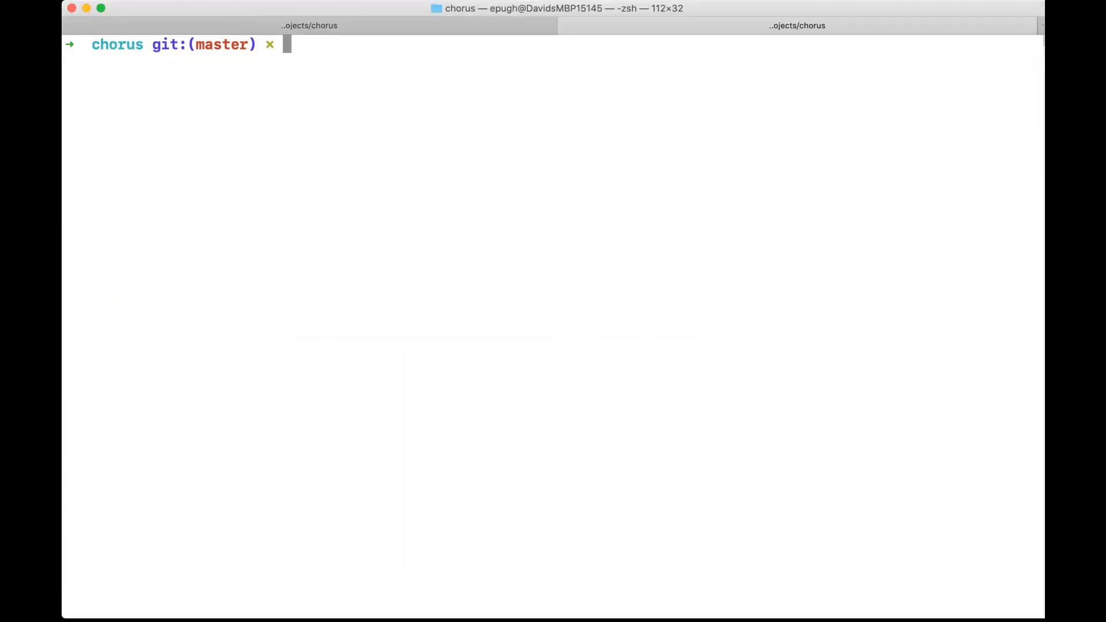
Step: Build and start the Chorus stack with docker-compose up --build, following the service startup logs
text(docker-compose up --build)
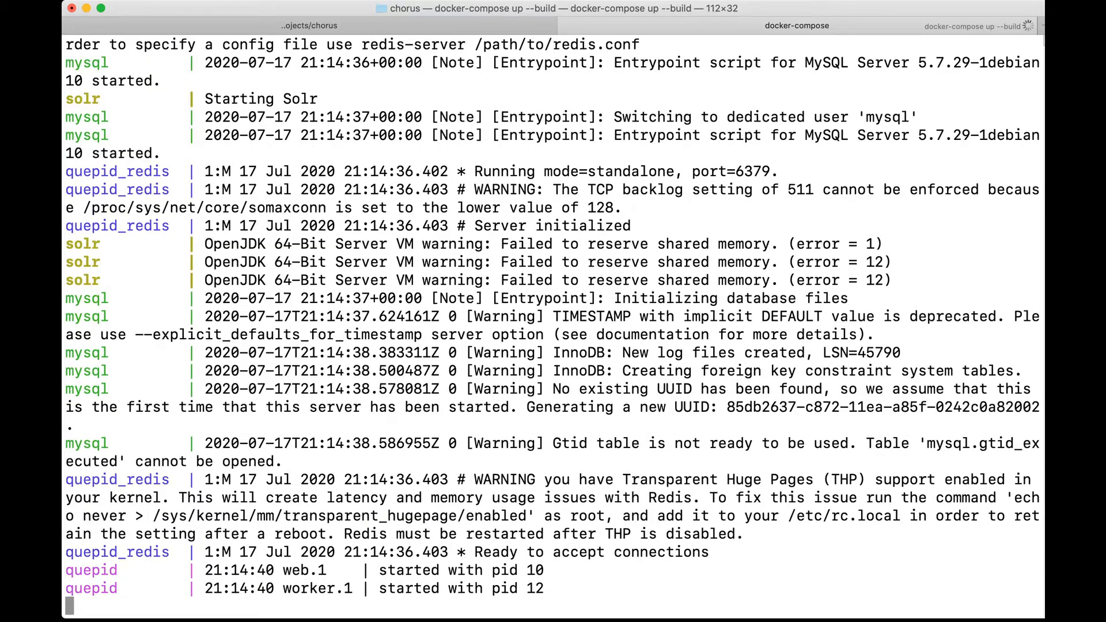
scroll(down, 3)
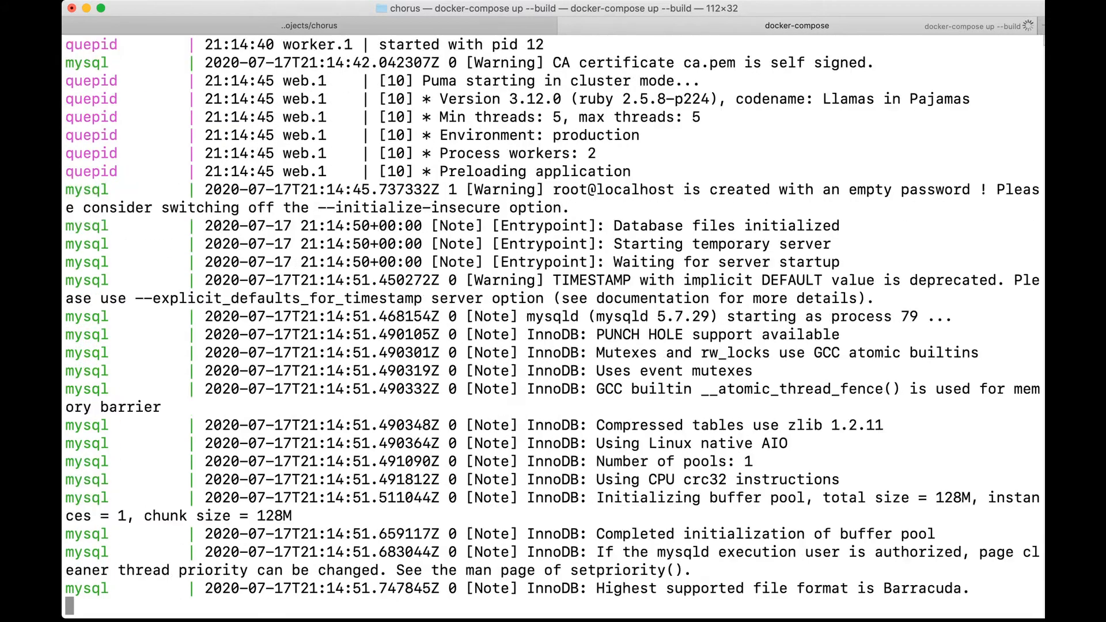
scroll(down, 3)
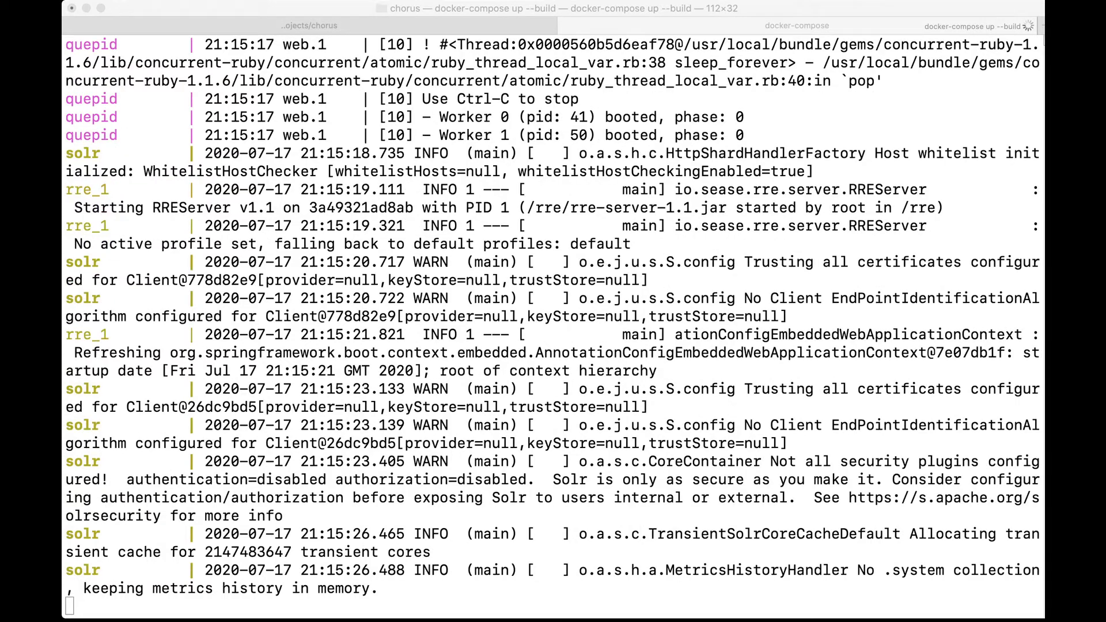
Step: Follow the logs until Solr reports started on port 8983 and SMUI reports Application started
scroll(down, 3)
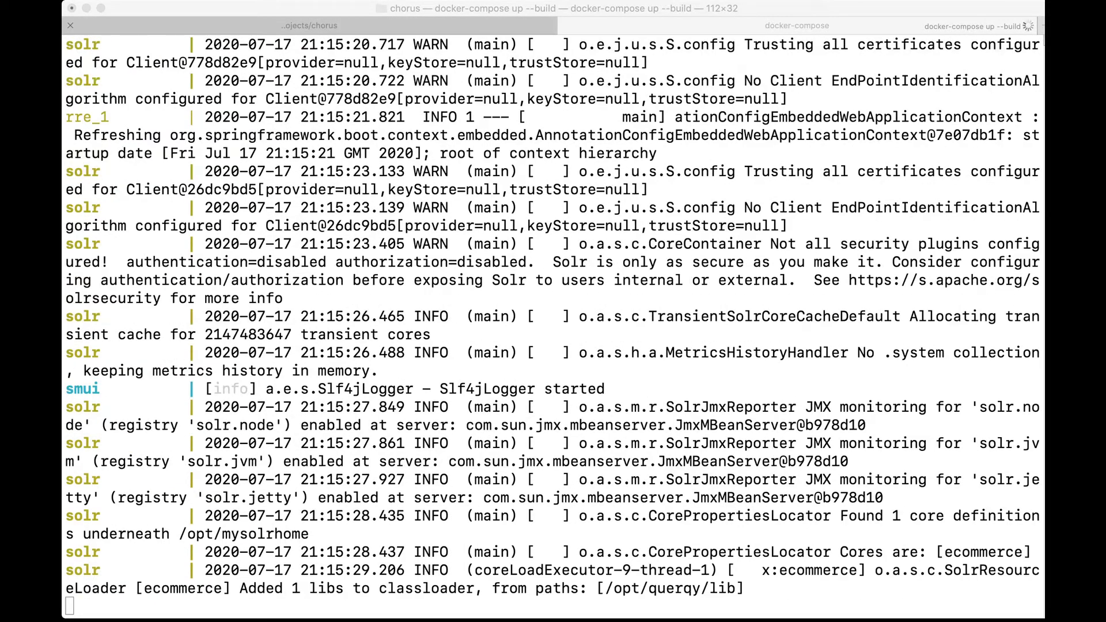
scroll(down, 3)
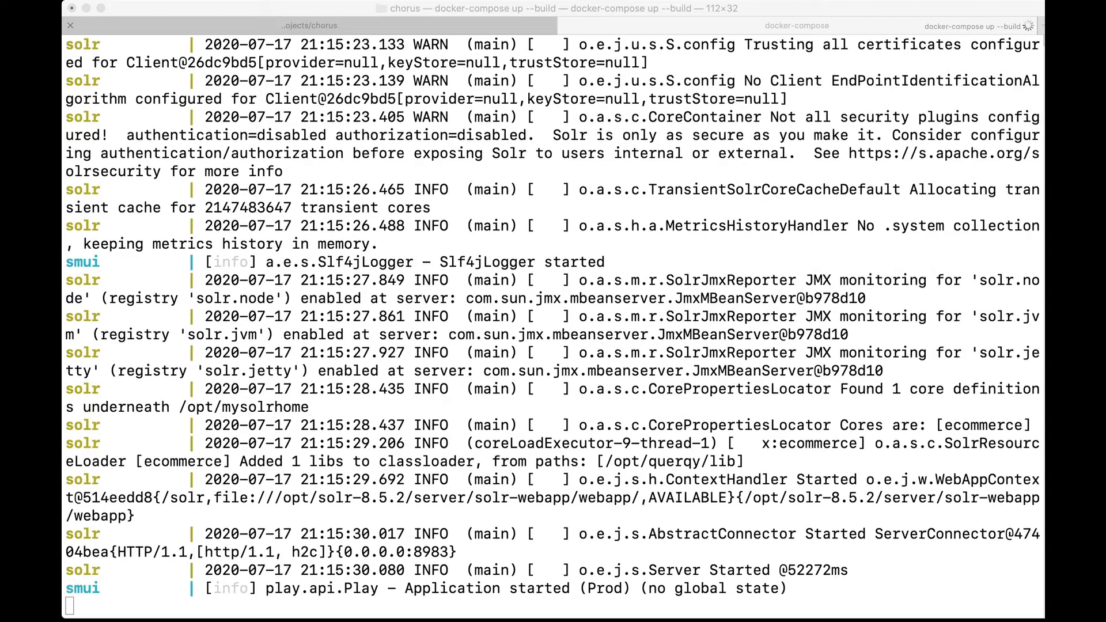
scroll(down, 3)
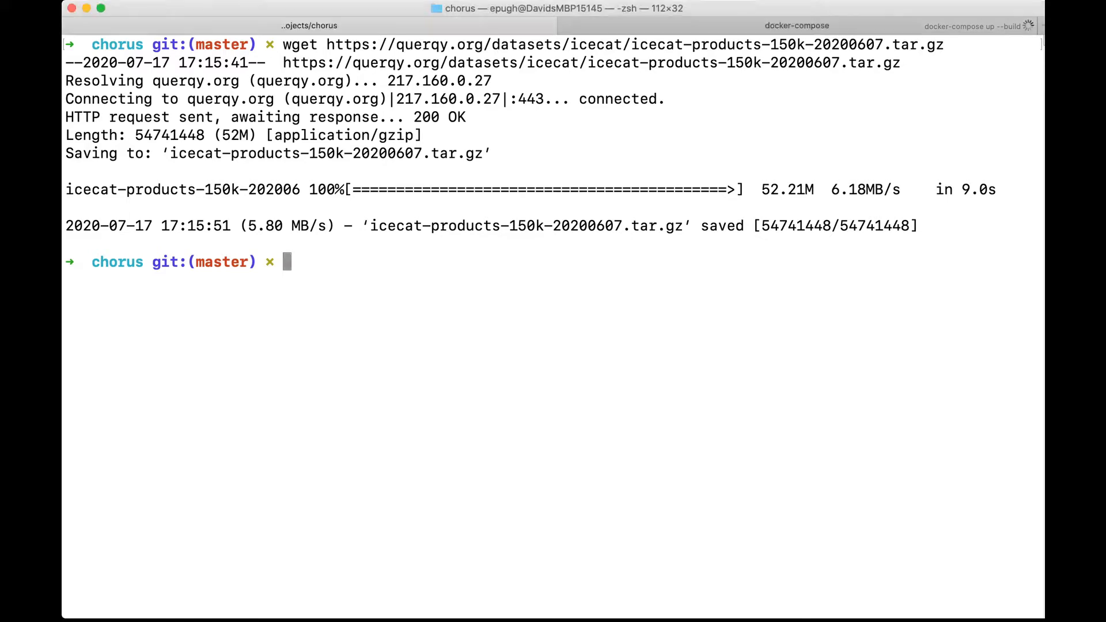
Step: Extract icecat-products-150k-20200607.tar.gz and pipe it through curl into the local Solr
text(tar xzf icecat-products-150k-20200607.tar.gz --to-stdout | curl 'http://localhost:8983/solr/ecommerce/update?processor=formatDateUpdateProcessor&commit=true' --data-binary @- -H 'Content-type:application/json')
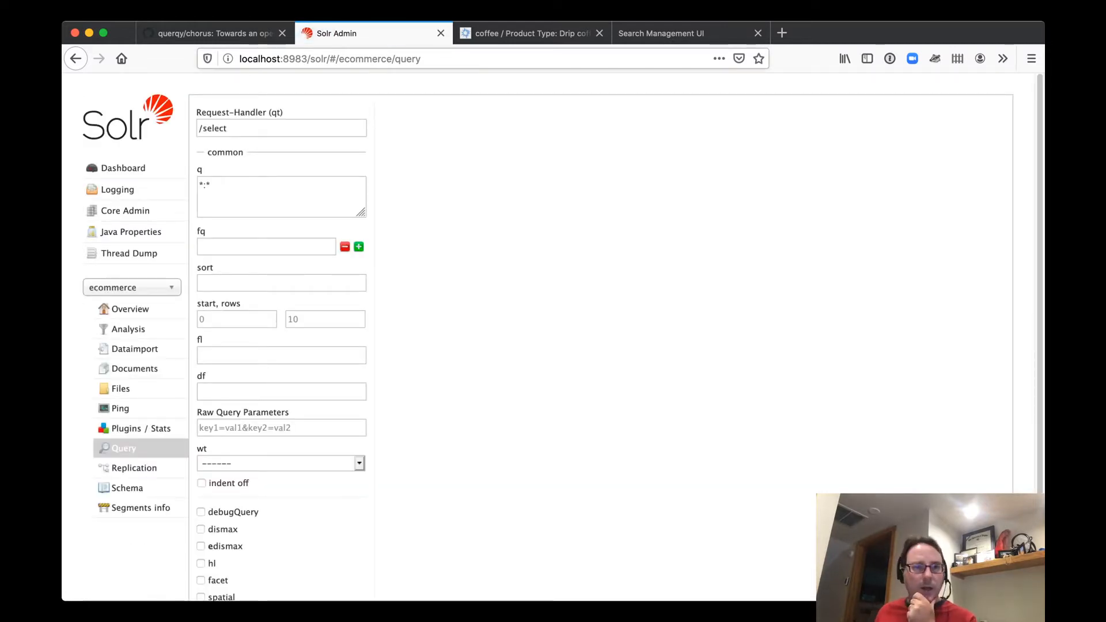
Step: Run the q=*:* query on the ecommerce core and browse the 150,246 JSON results
scroll(down, 3)
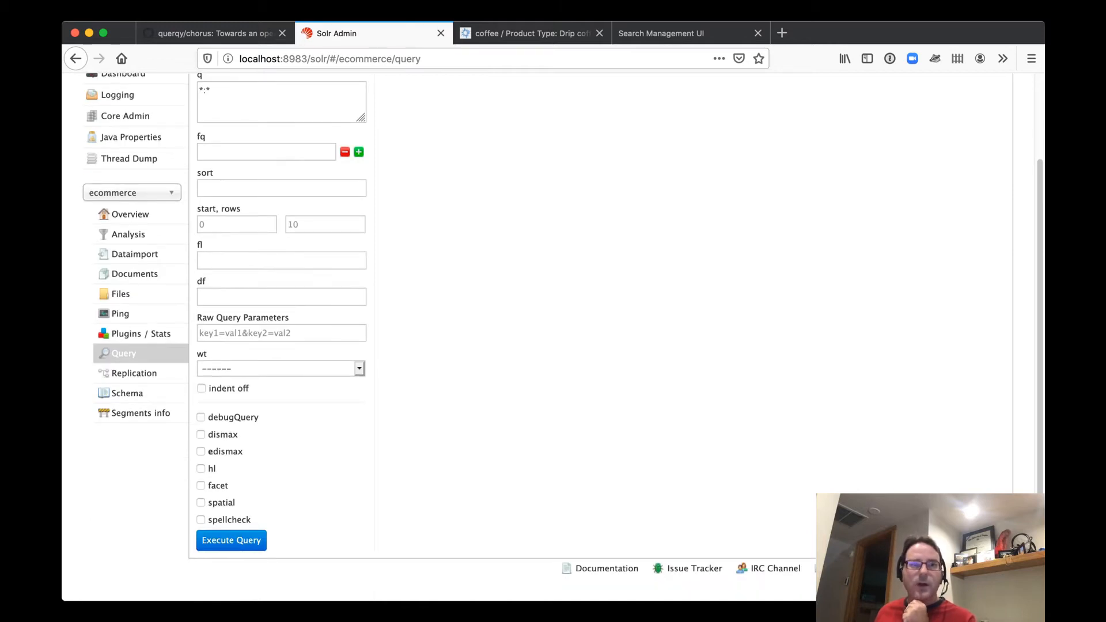
click(231, 541)
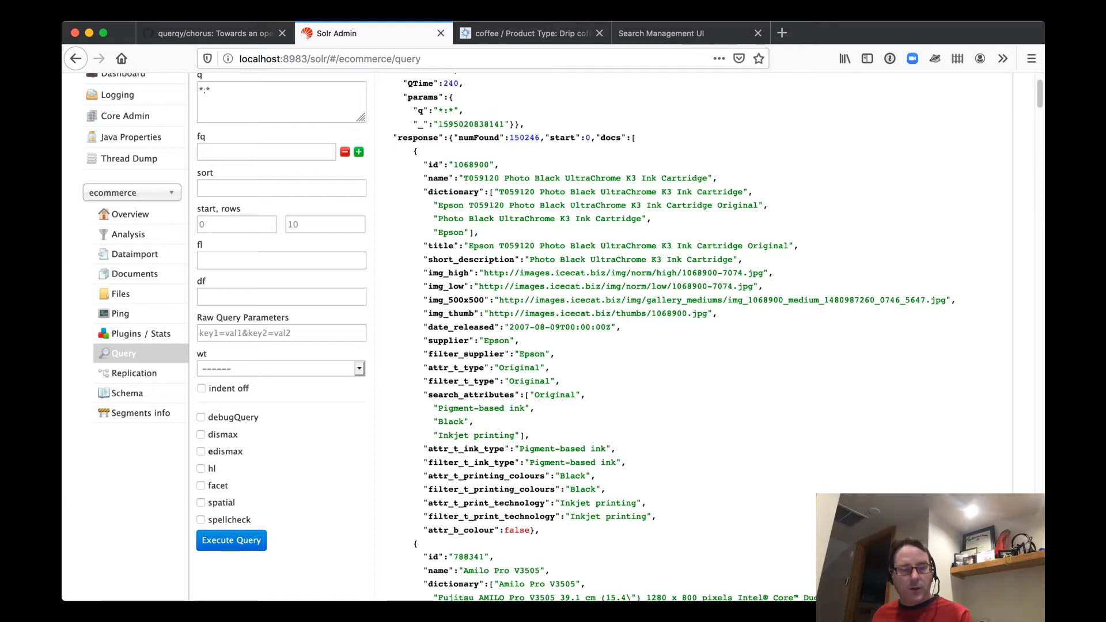
scroll(down, 3)
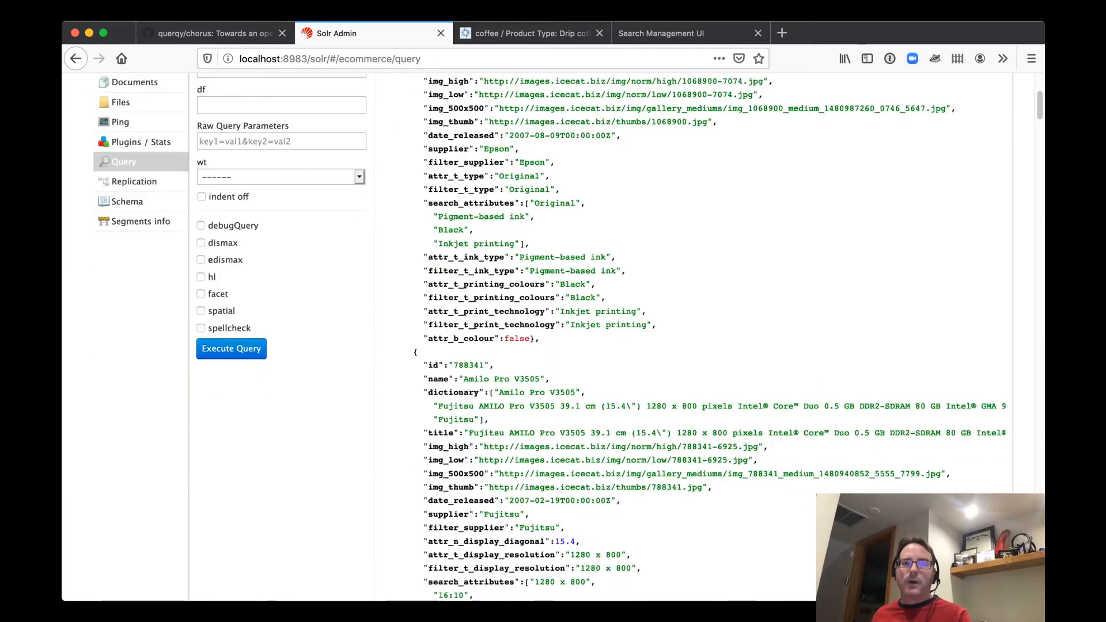
scroll(down, 3)
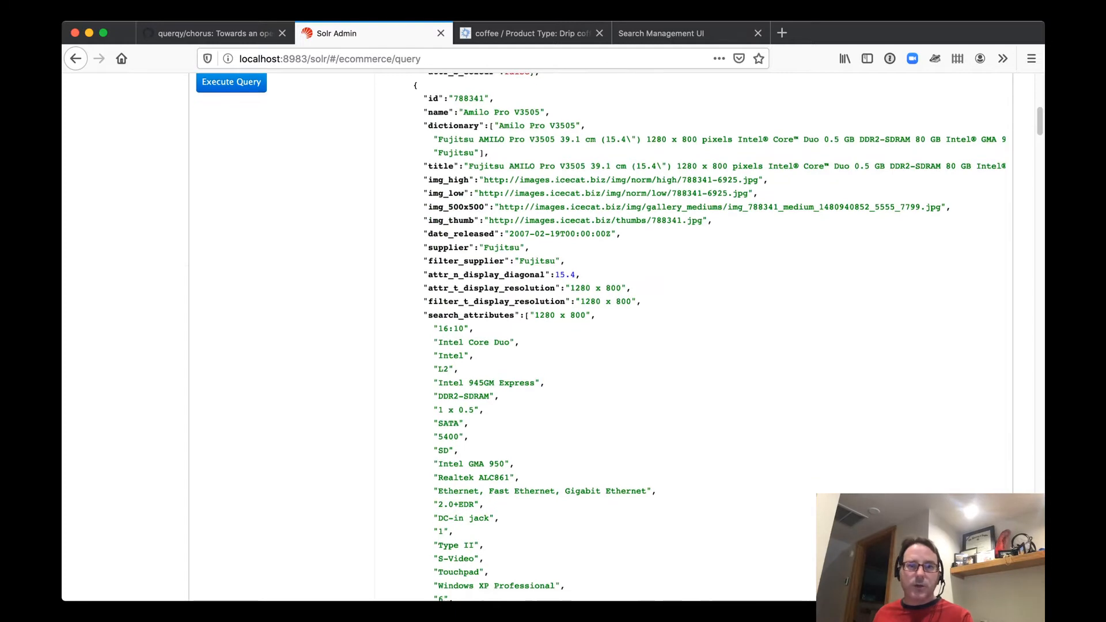
scroll(down, 3)
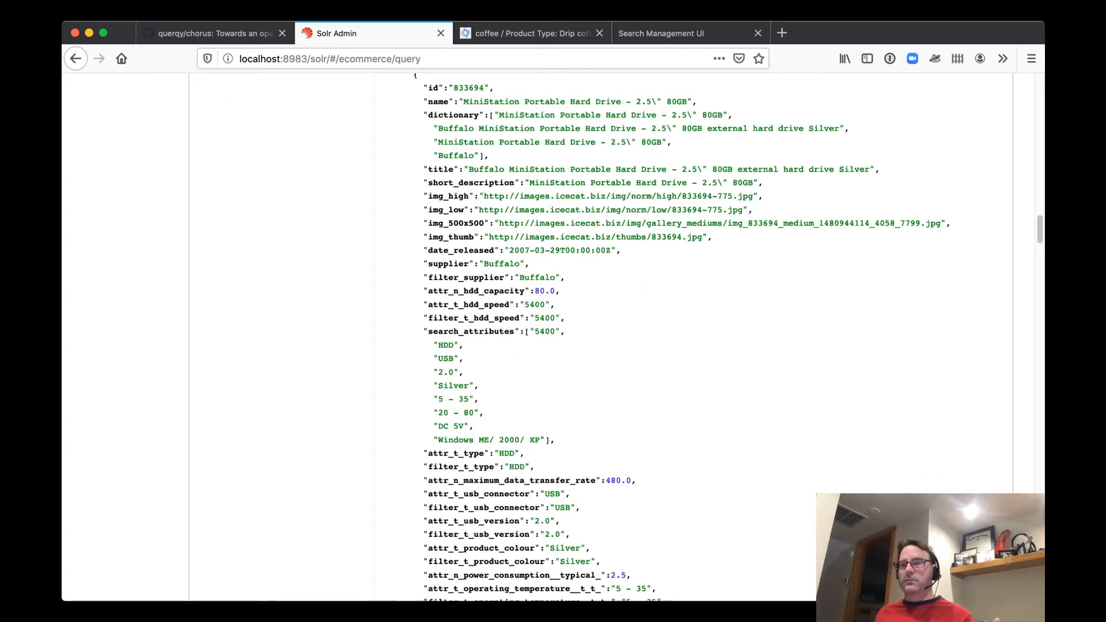
scroll(down, 3)
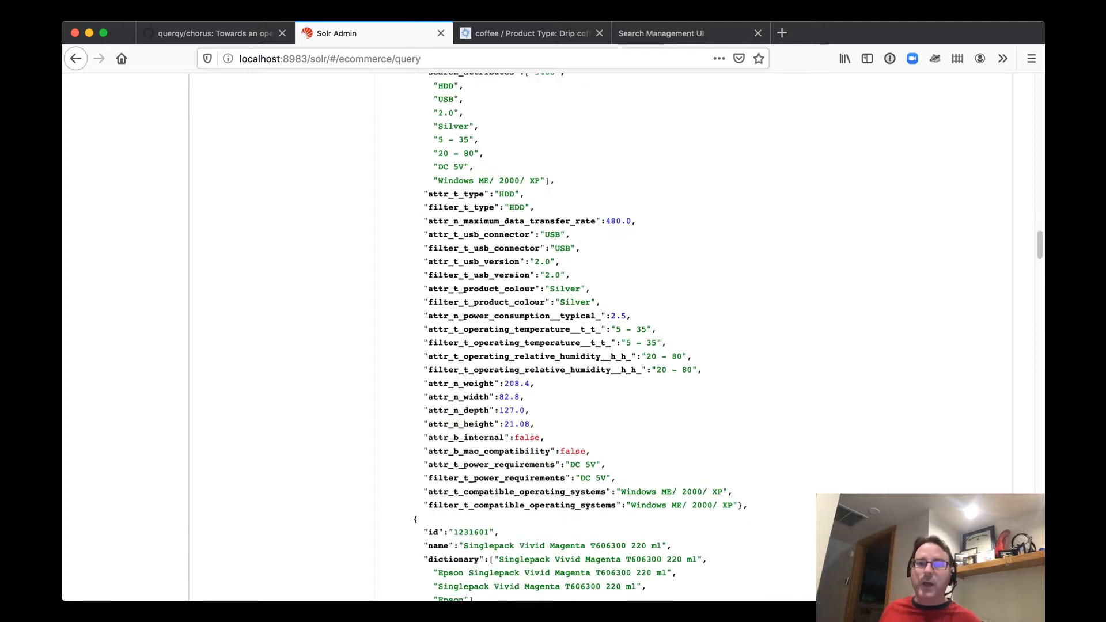
scroll(down, 3)
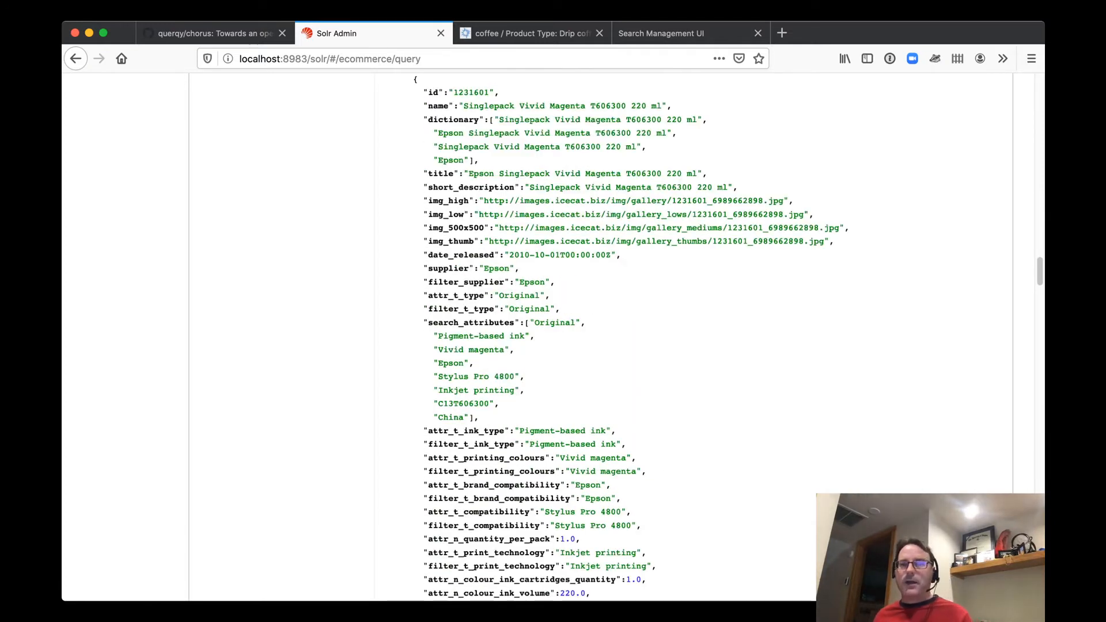
scroll(down, 3)
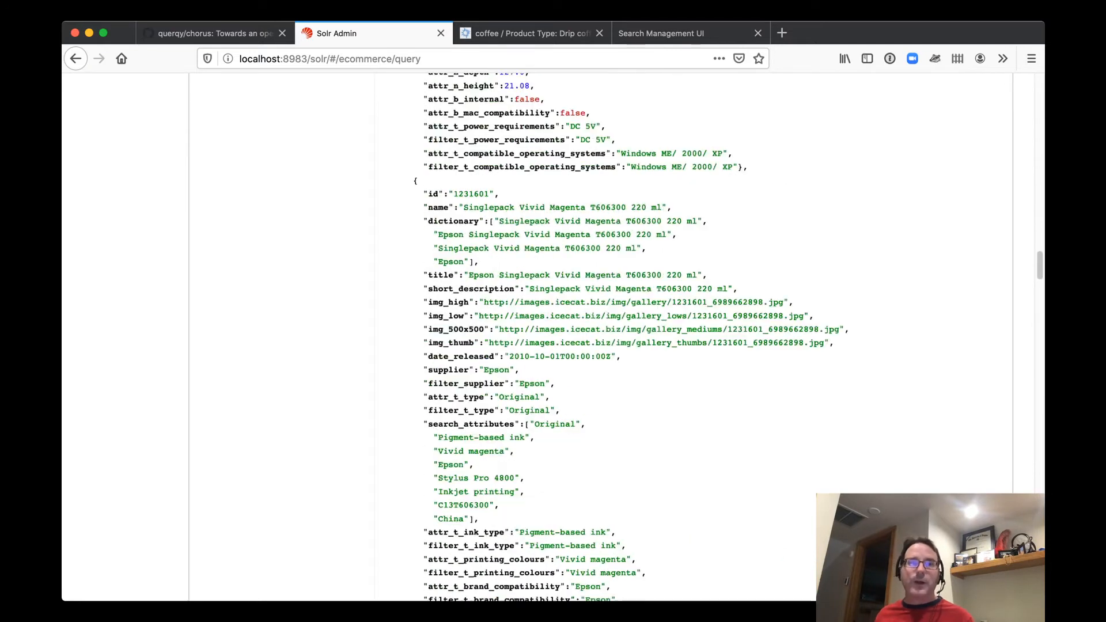
scroll(down, 3)
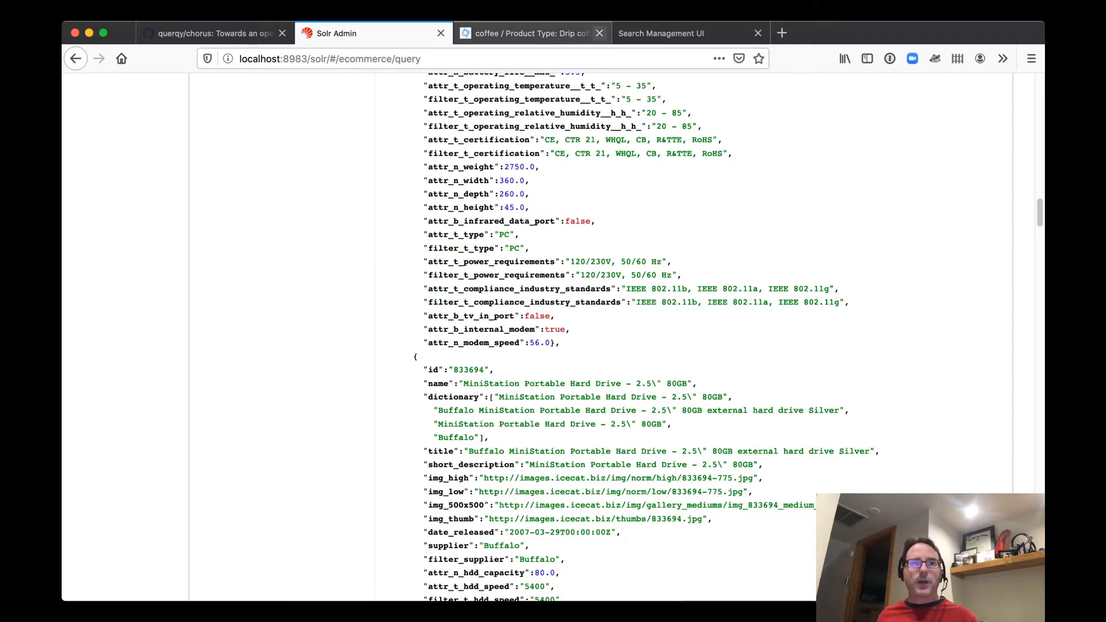
Step: Close the drip coffee and SMUI tabs and load the Blacklight store at localhost:4000
click(599, 33)
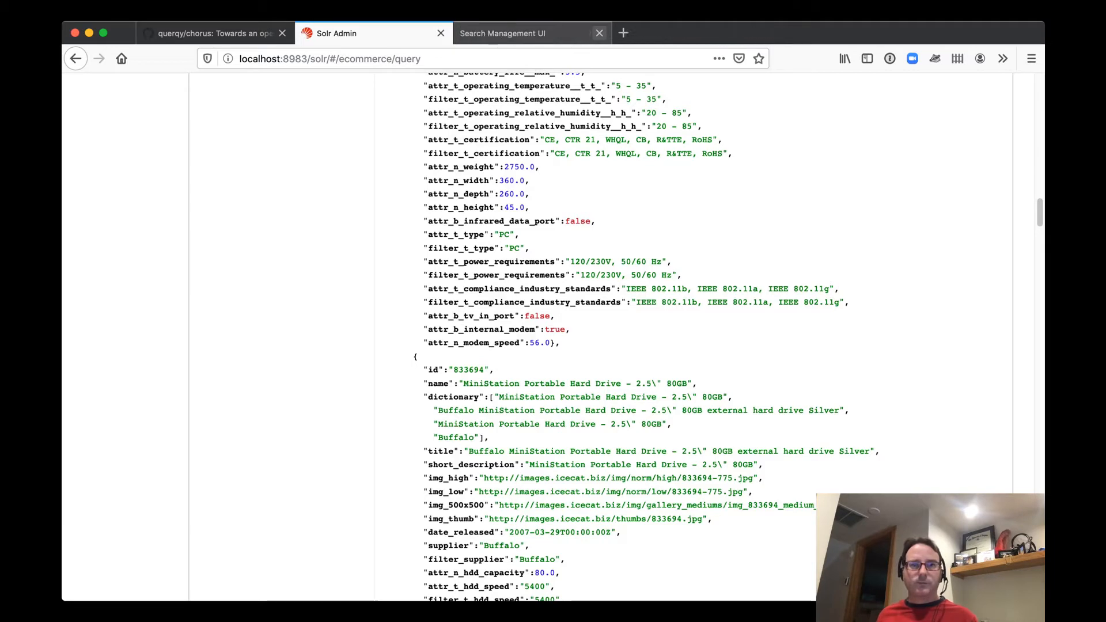
click(599, 33)
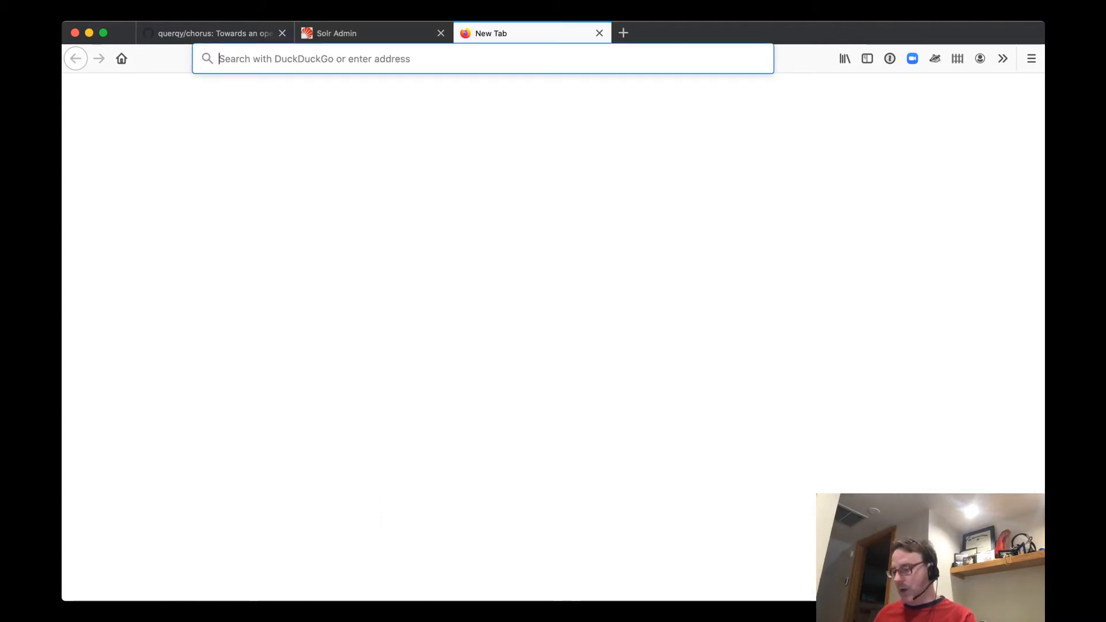
text(http:/)
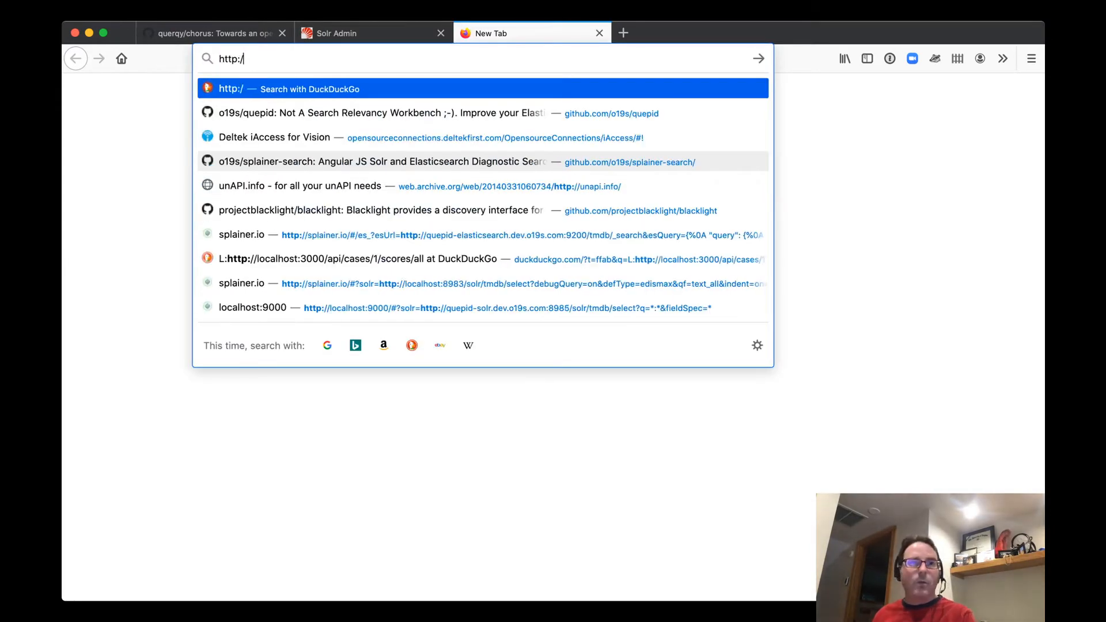
text(/localhost:3000/)
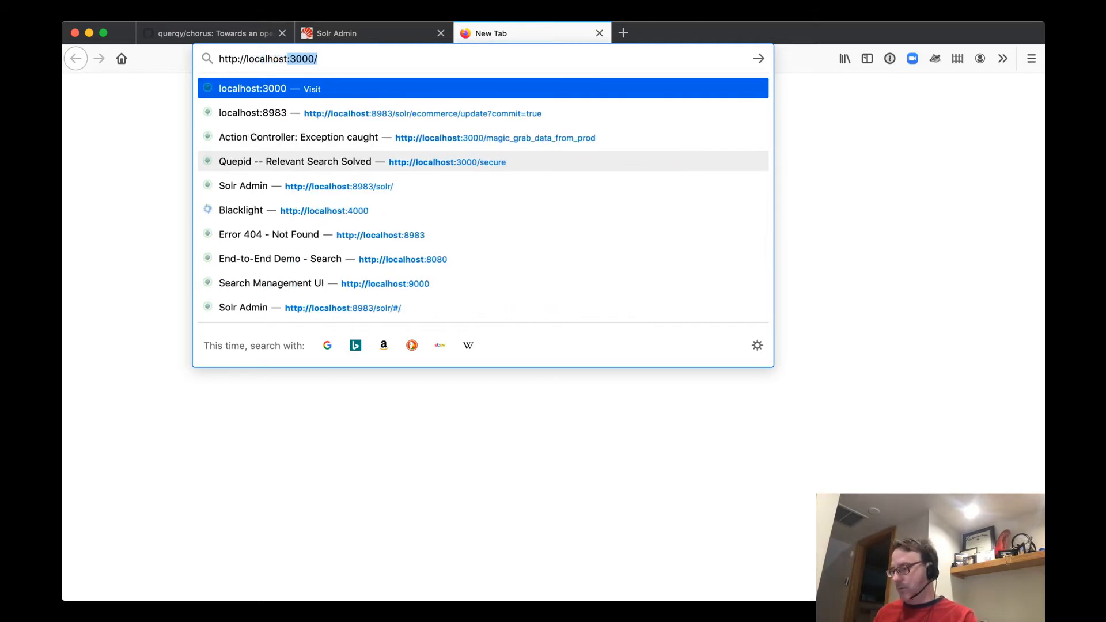
click(240, 210)
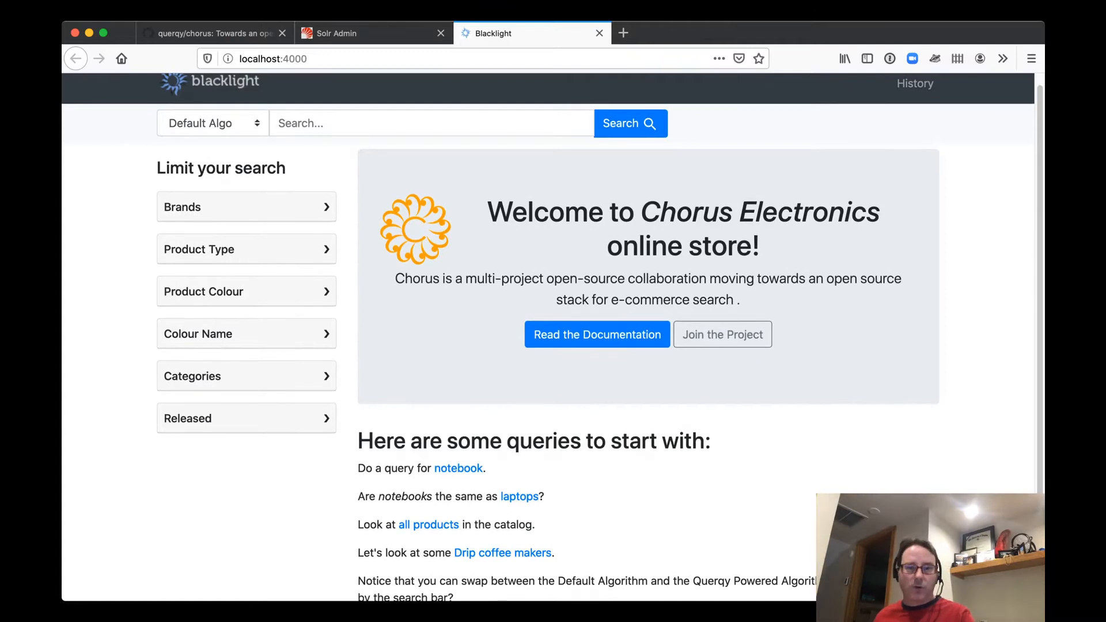
Step: Run the Drip coffee makers example search from the Blacklight welcome page
scroll(down, 3)
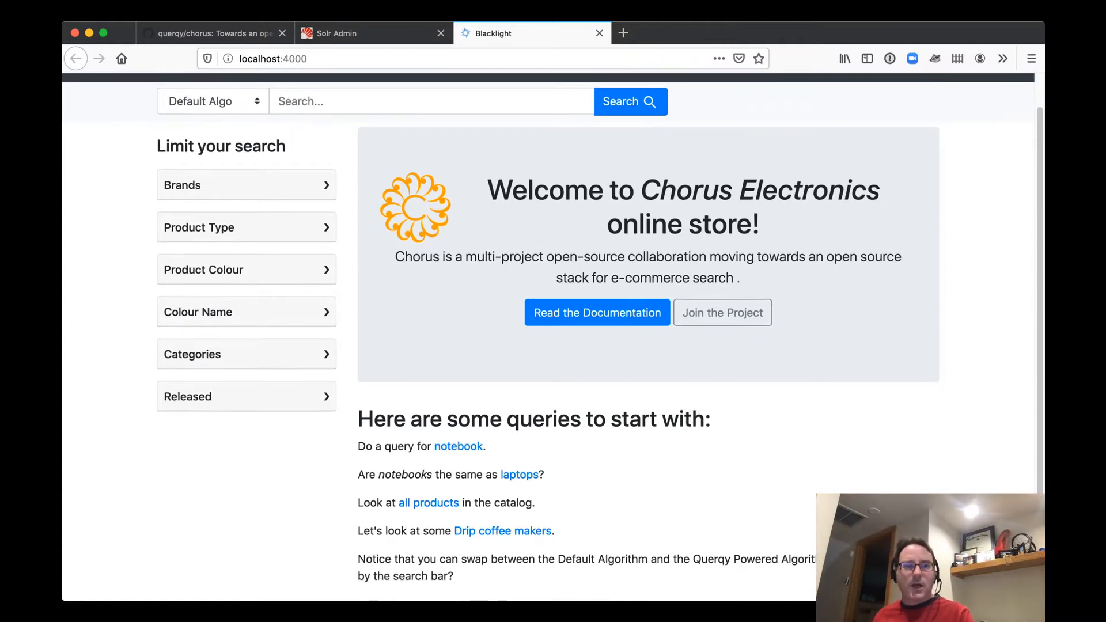
mouse_move(502, 531)
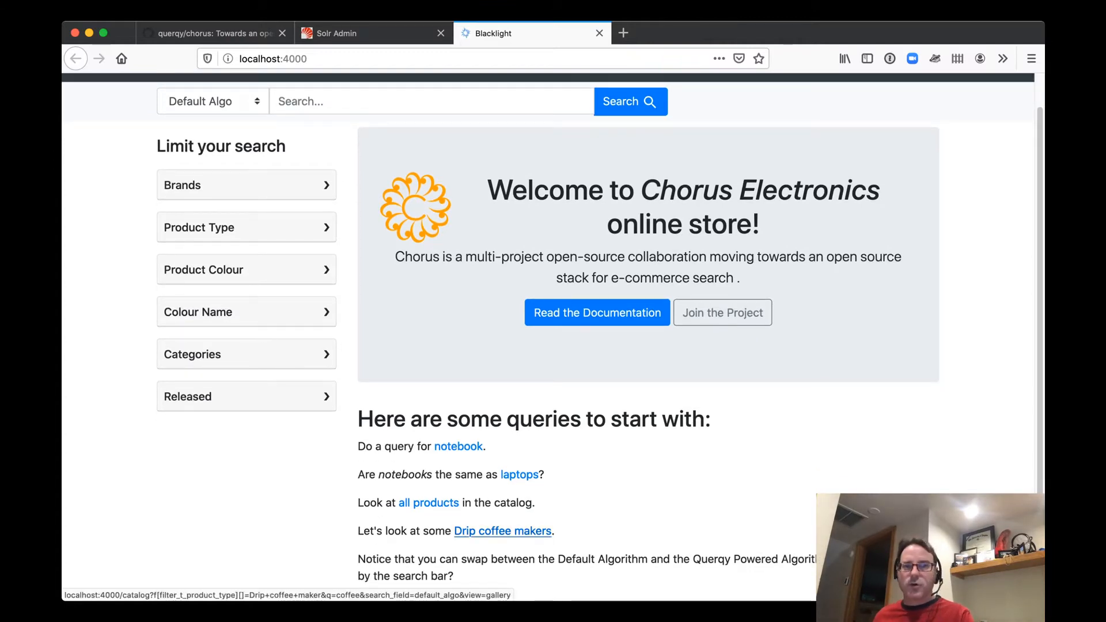
click(503, 531)
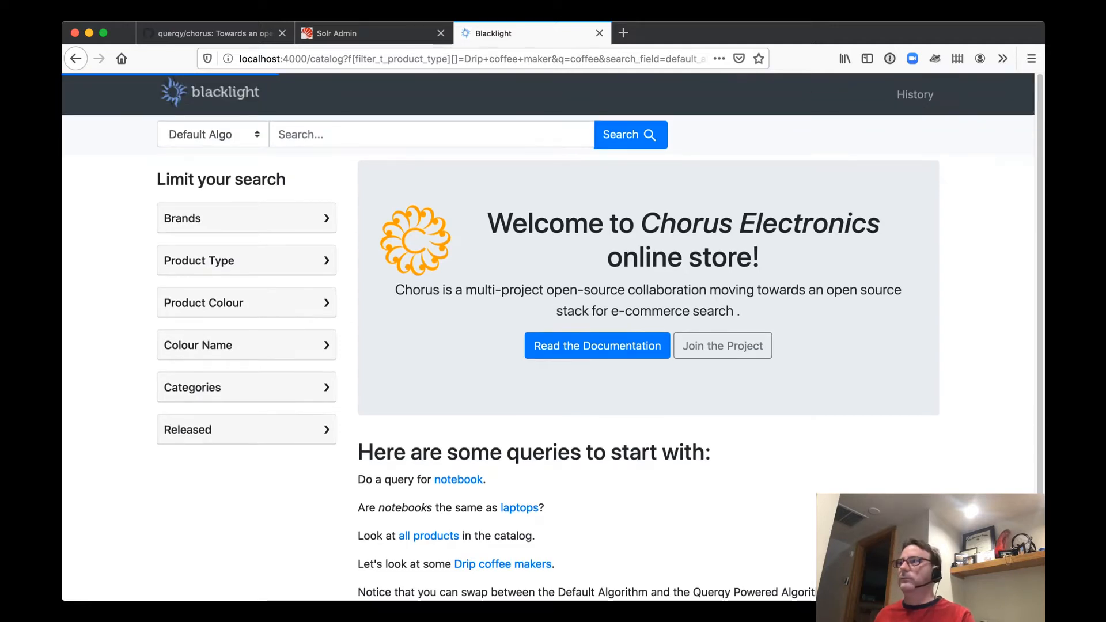
click(502, 565)
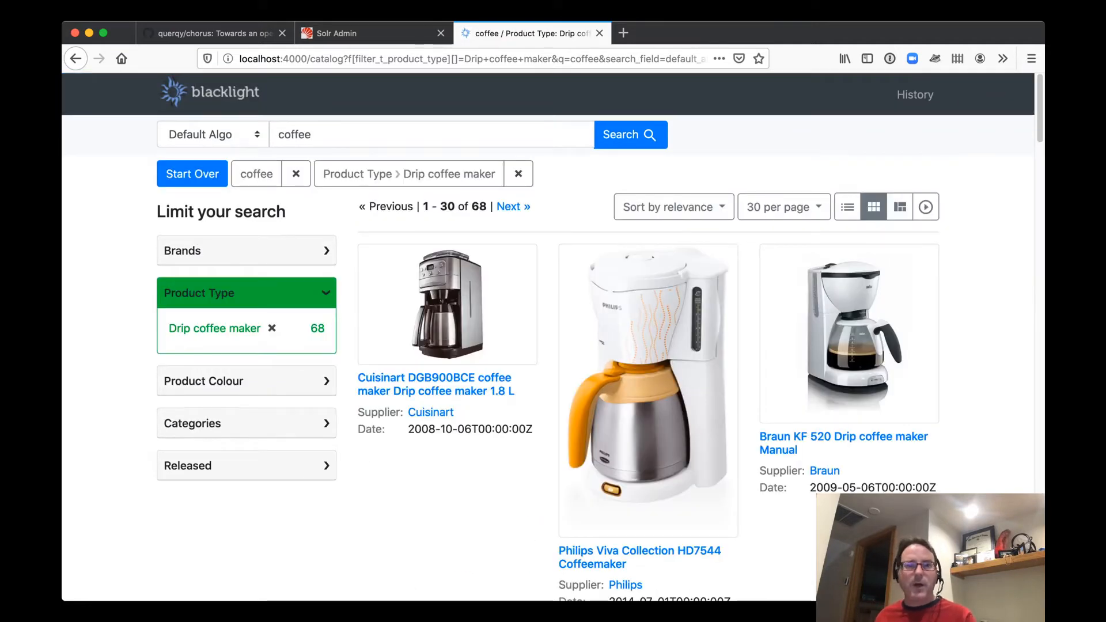
scroll(down, 3)
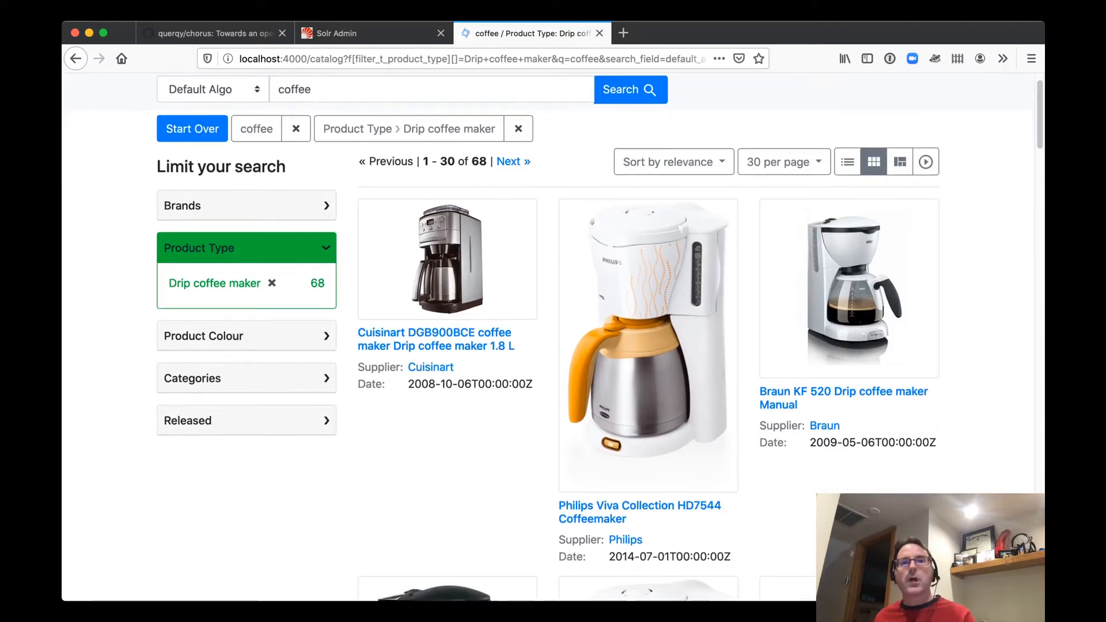
scroll(down, 3)
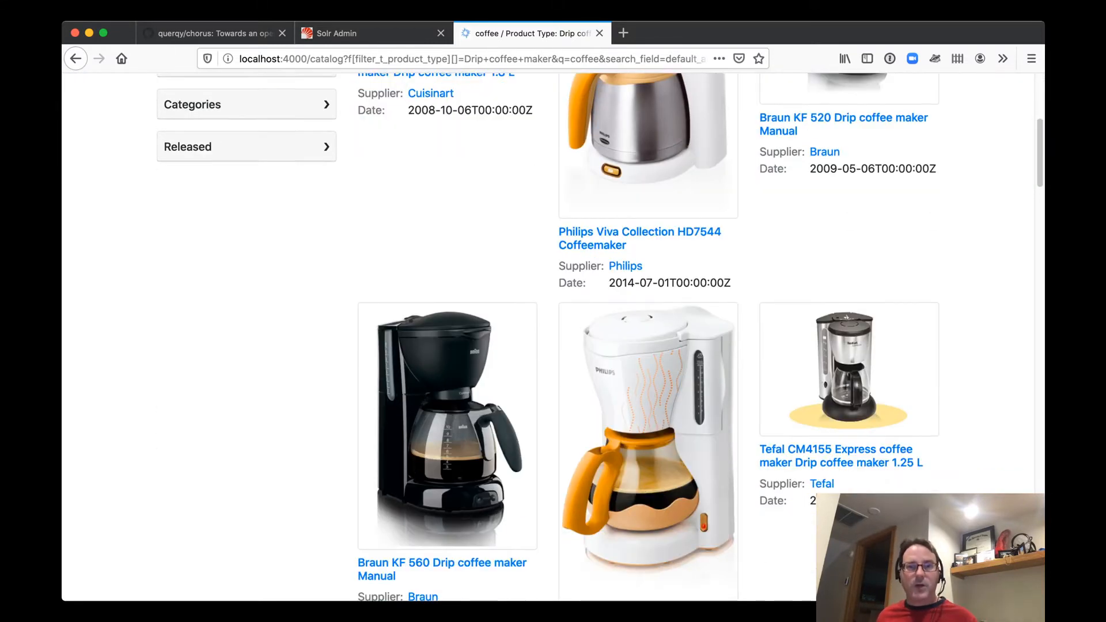
scroll(down, 3)
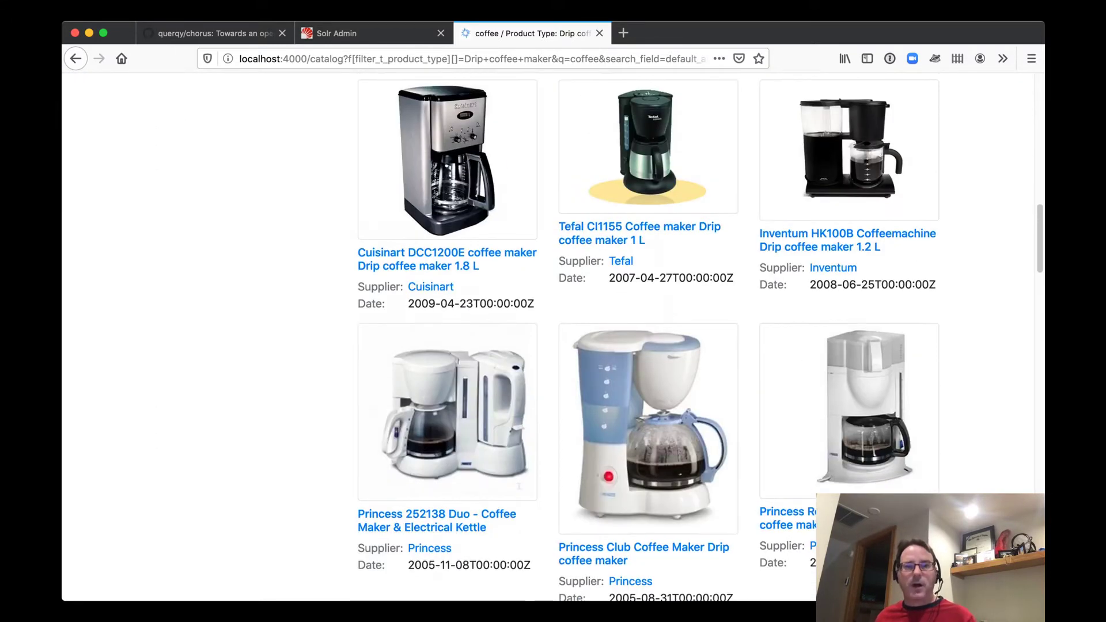
scroll(down, 3)
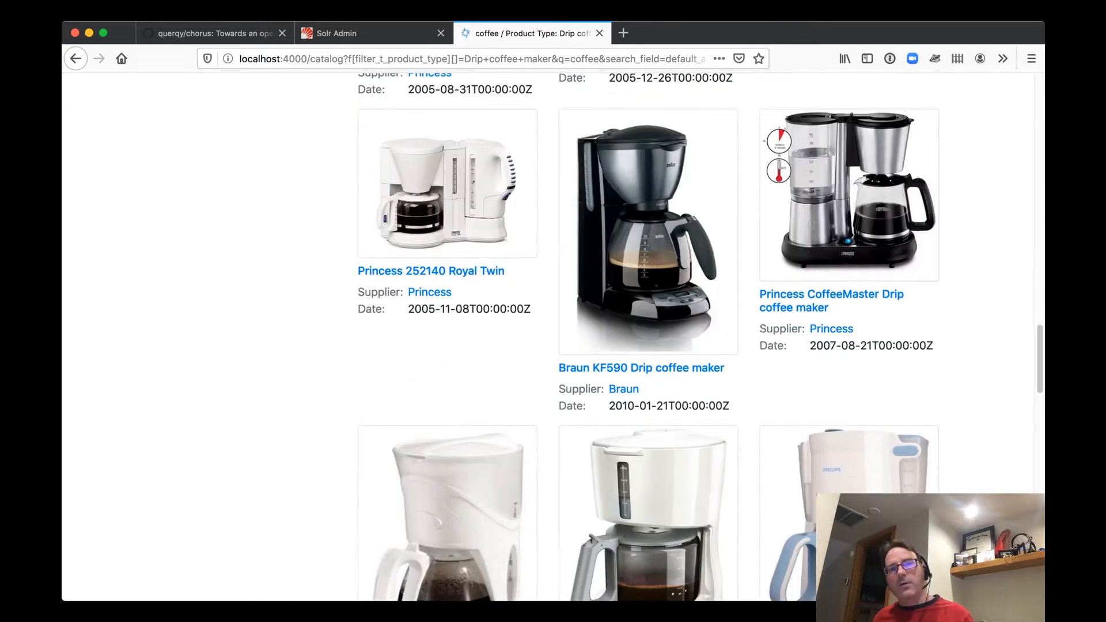
scroll(up, 3)
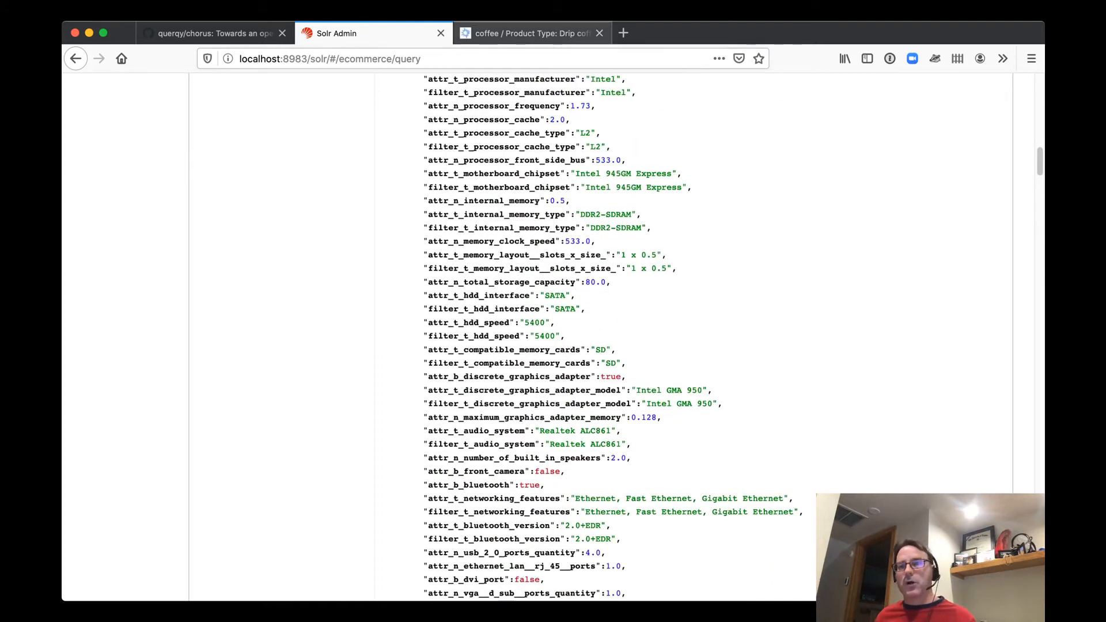
click(531, 32)
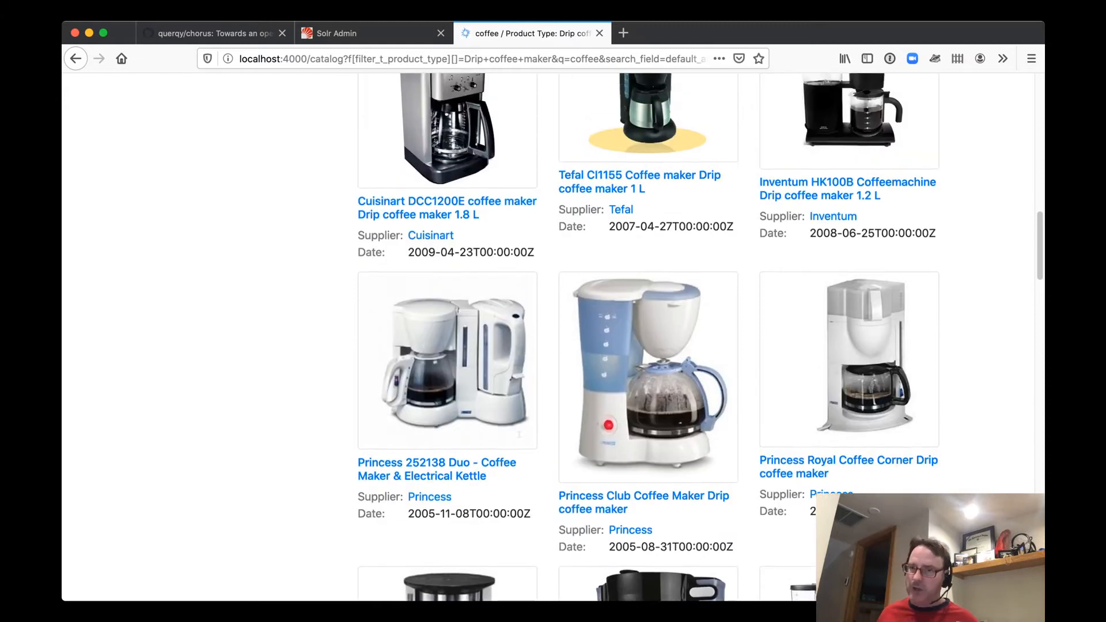
scroll(up, 3)
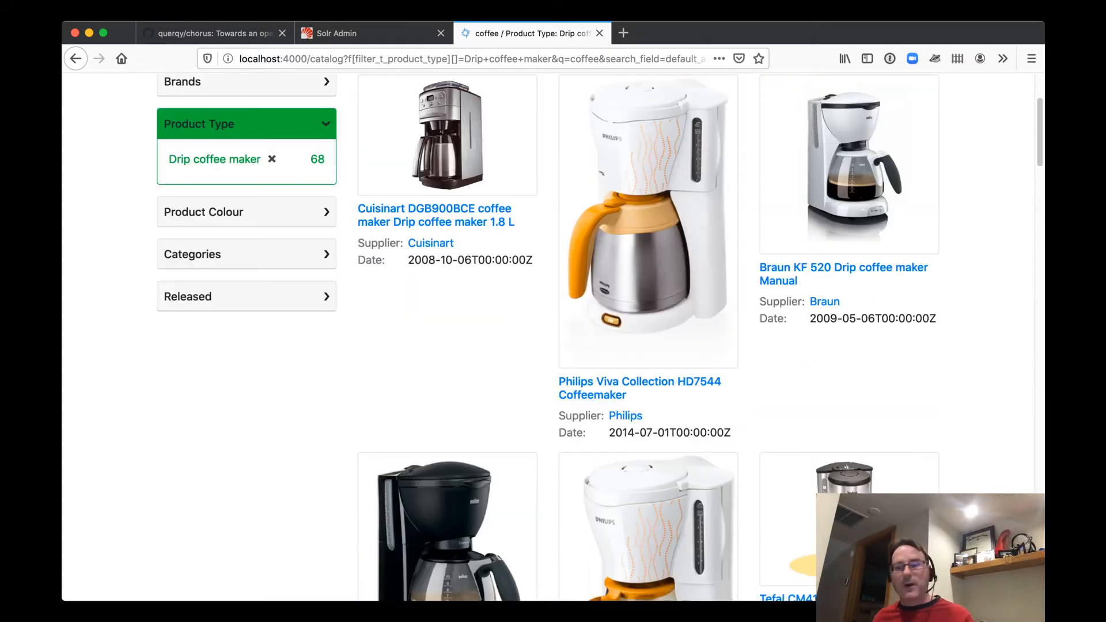
scroll(up, 3)
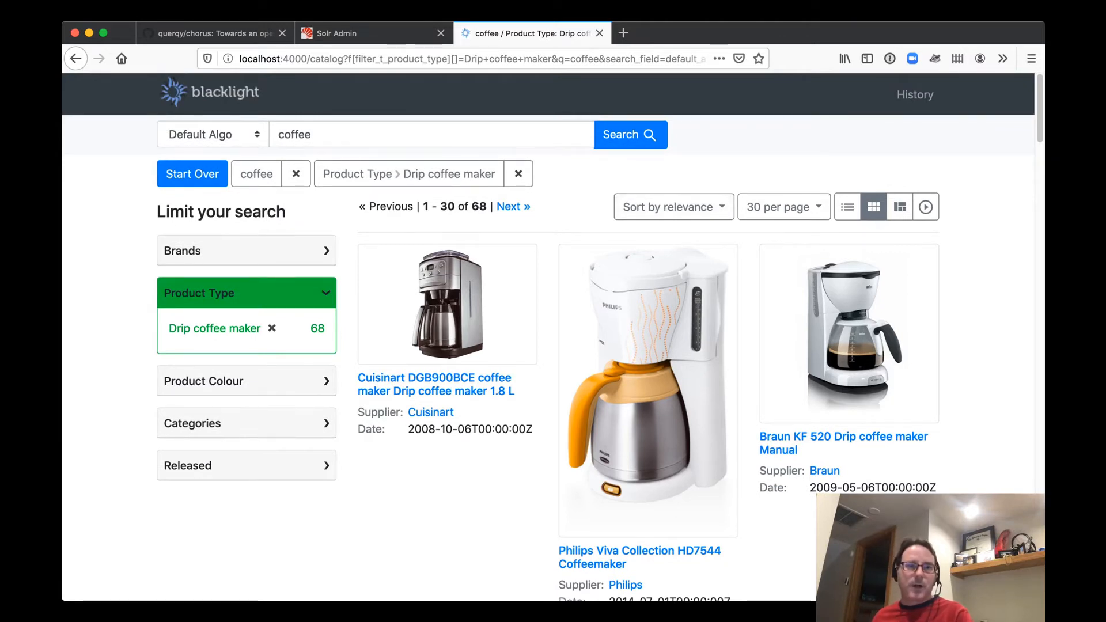
Step: Expand and collapse the Brands and Product Colour facets, then start typing in a new tab
click(246, 251)
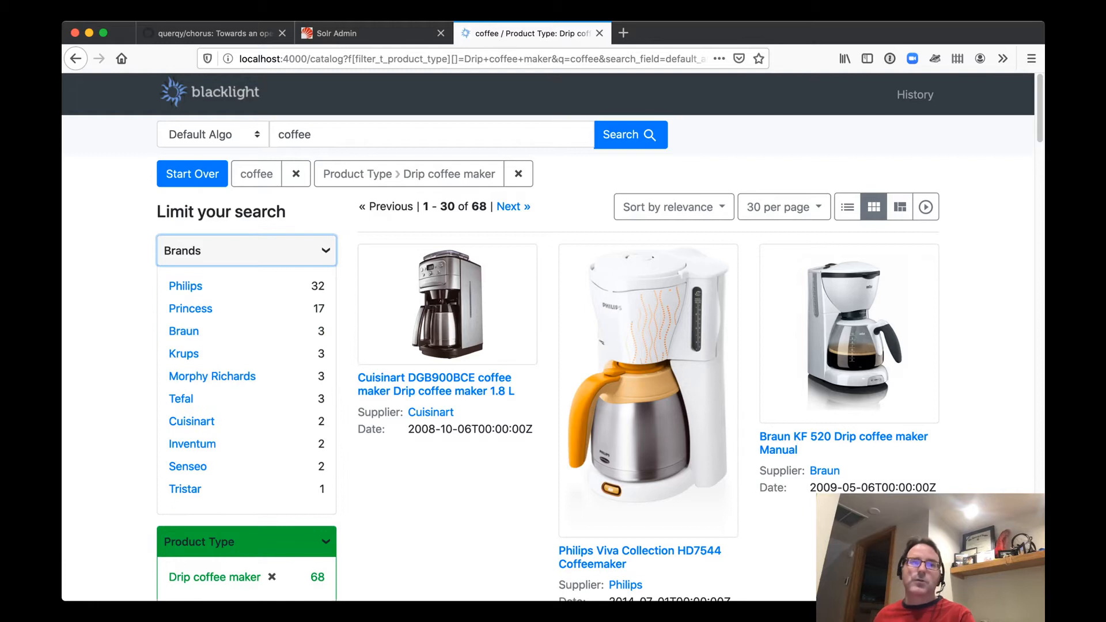
click(247, 251)
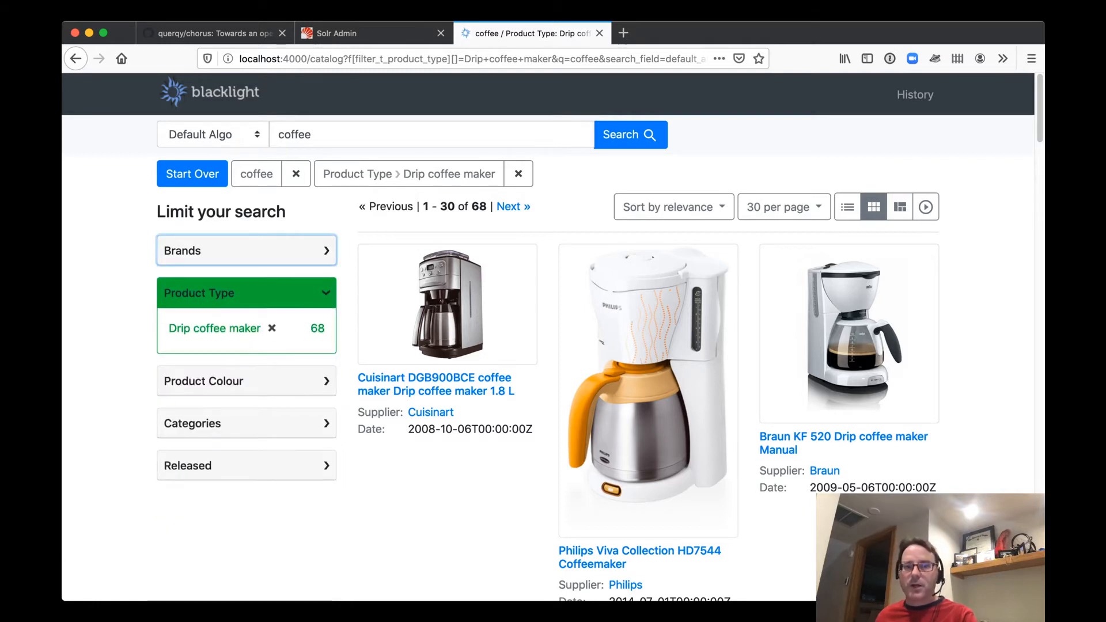
click(246, 381)
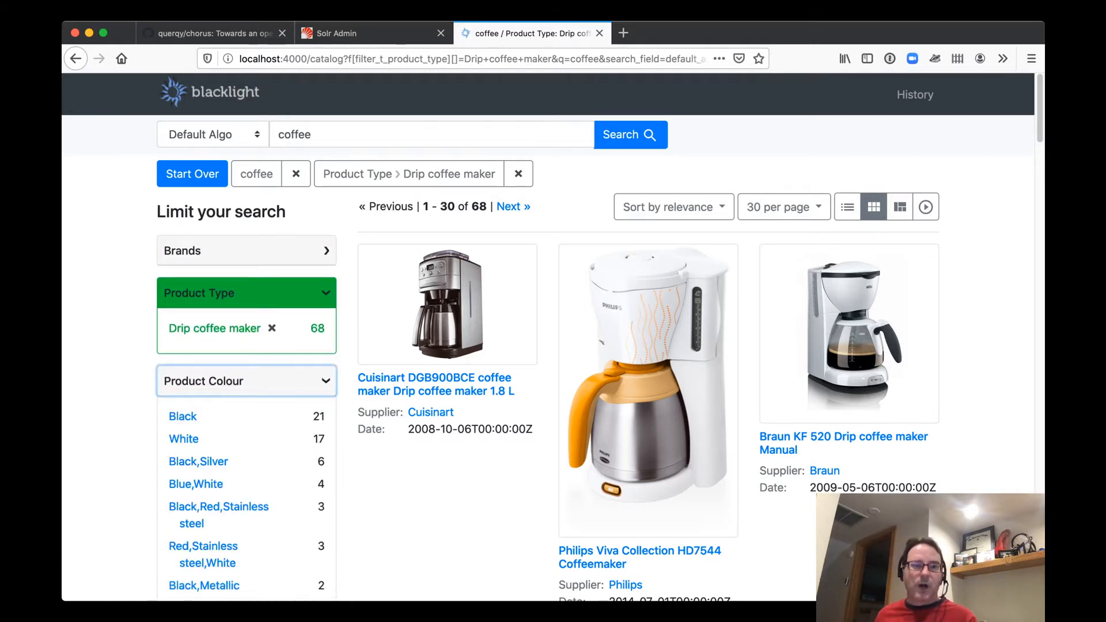
scroll(down, 3)
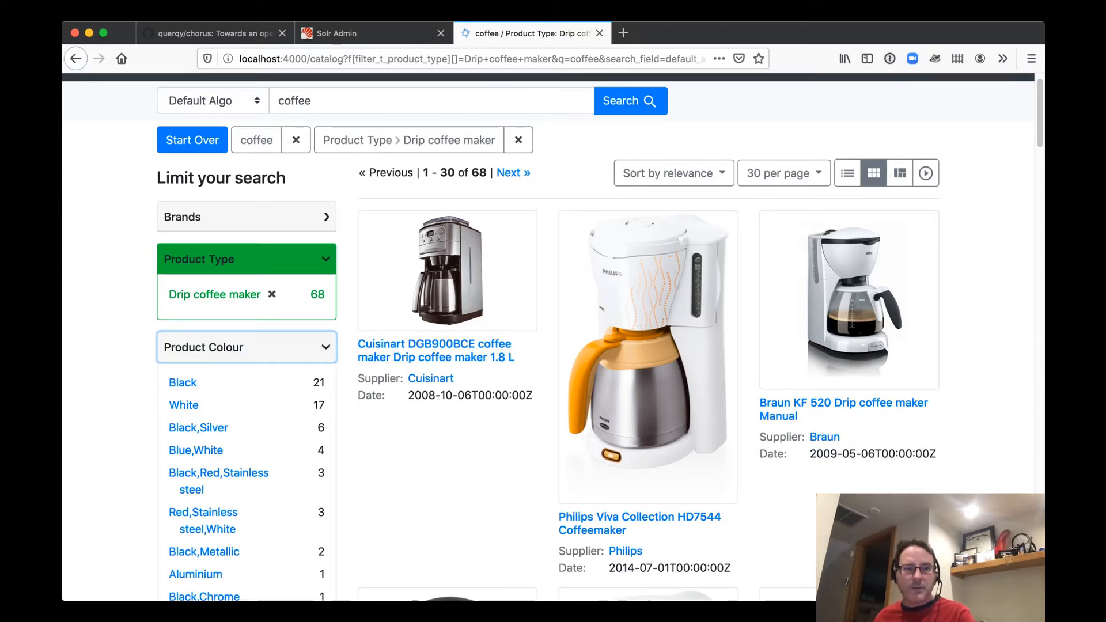
click(246, 347)
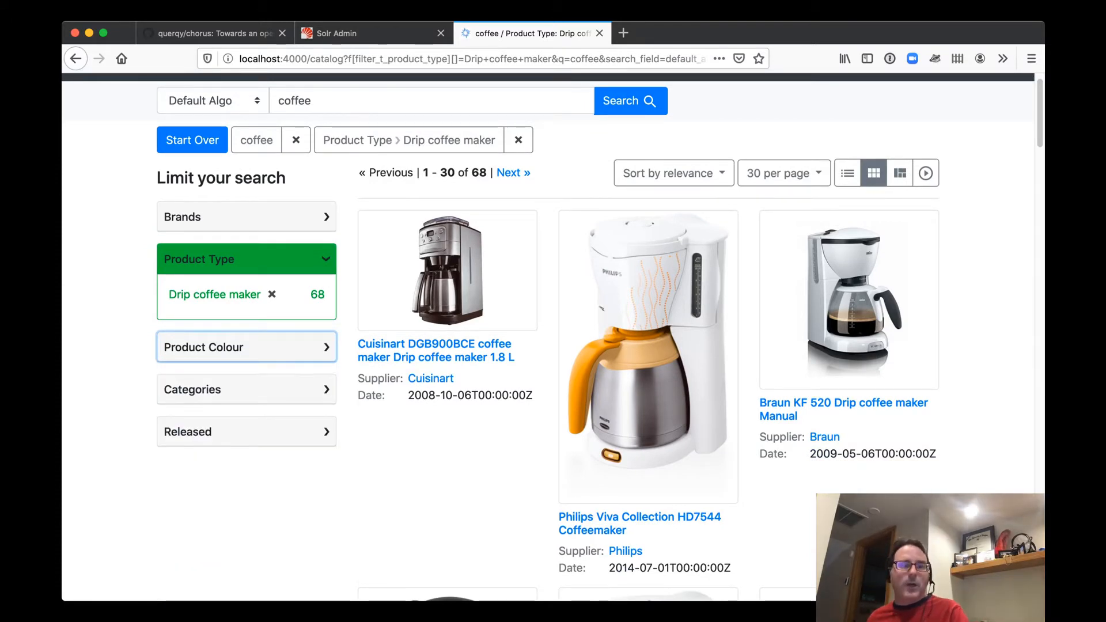
scroll(down, 3)
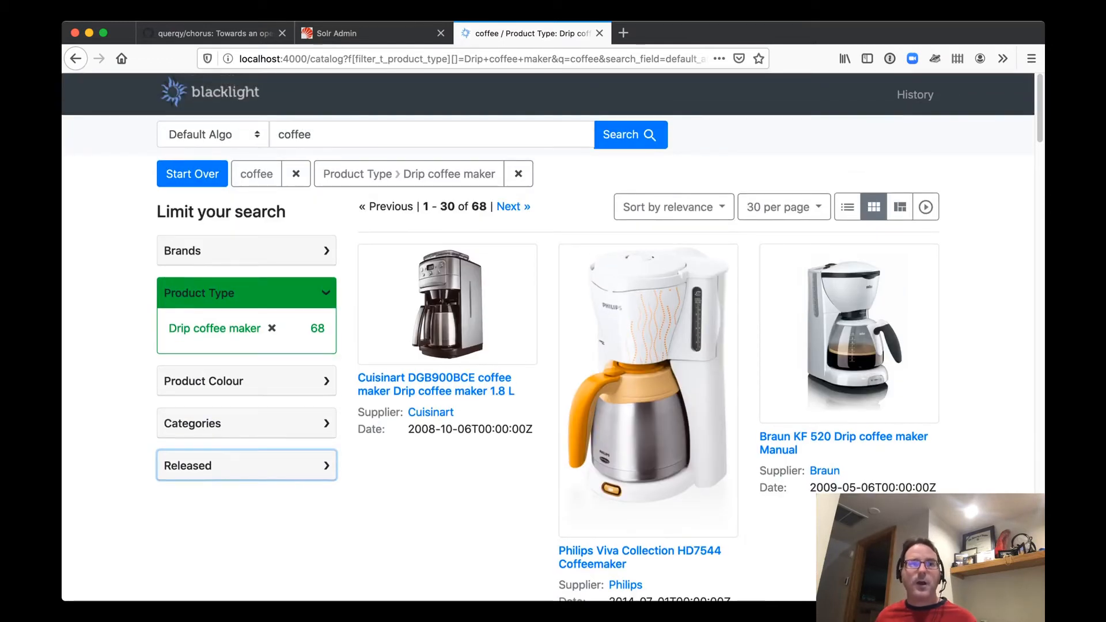
text(co)
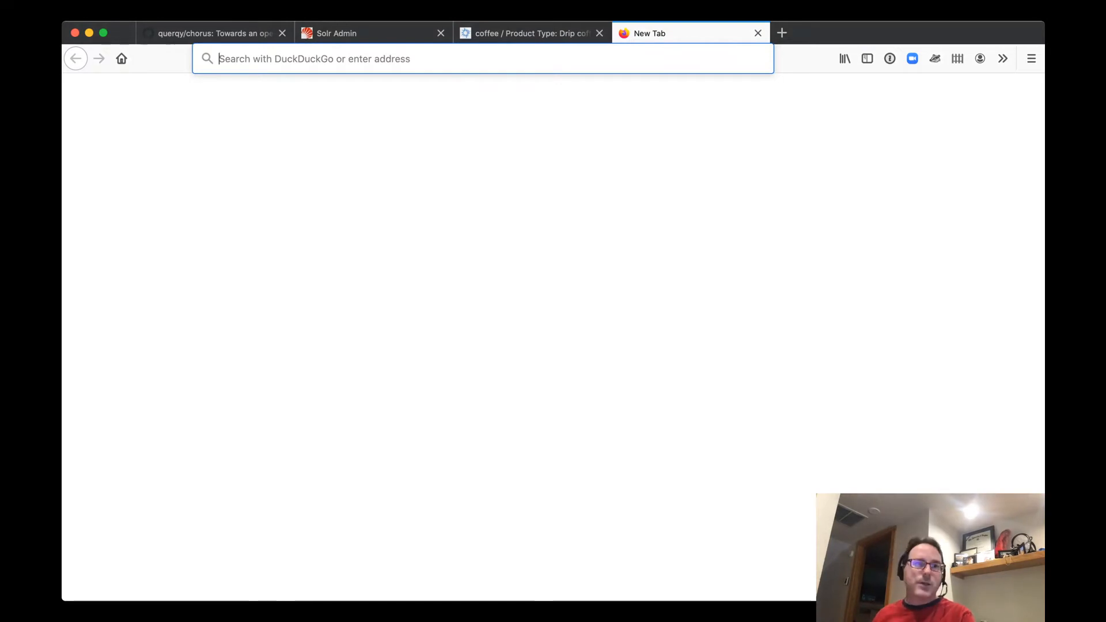
Step: Begin entering an http: address in the new tab's address bar
text(http:)
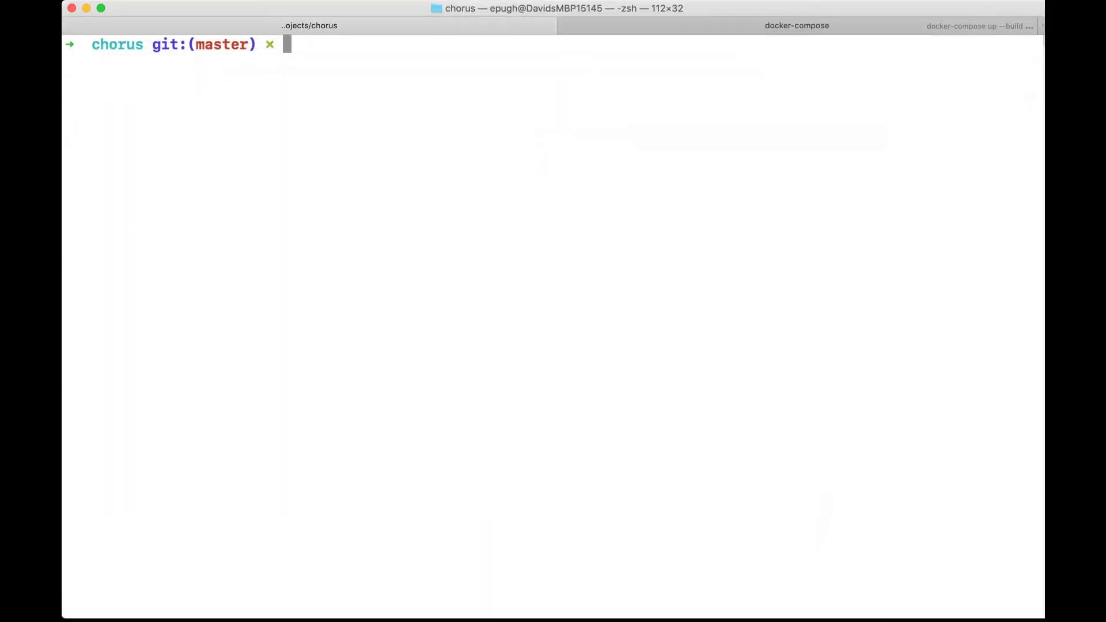
Step: Create the ecommerce SMUI index, export its SOLR_INDEX_ID, and add the suggested product type field
text(curl -X PUT -H "Content-Type: application/json" -d '{"name":"ecommerce", "description":"Ecommerce Demo"}' http://localhost:9000/api/v1/solr-index)
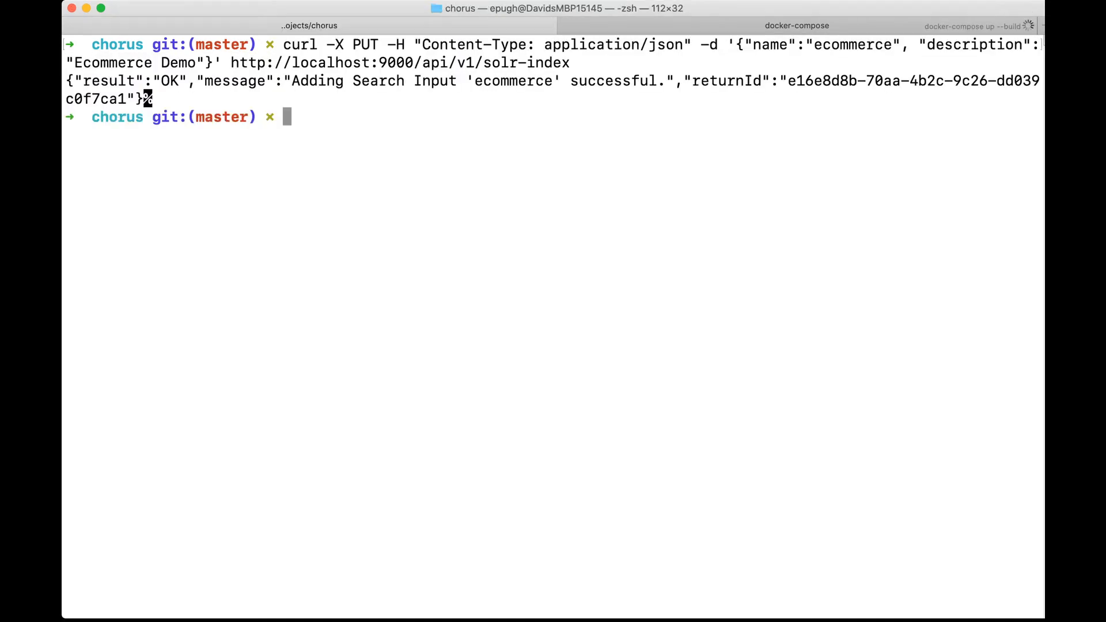
double_click(827, 83)
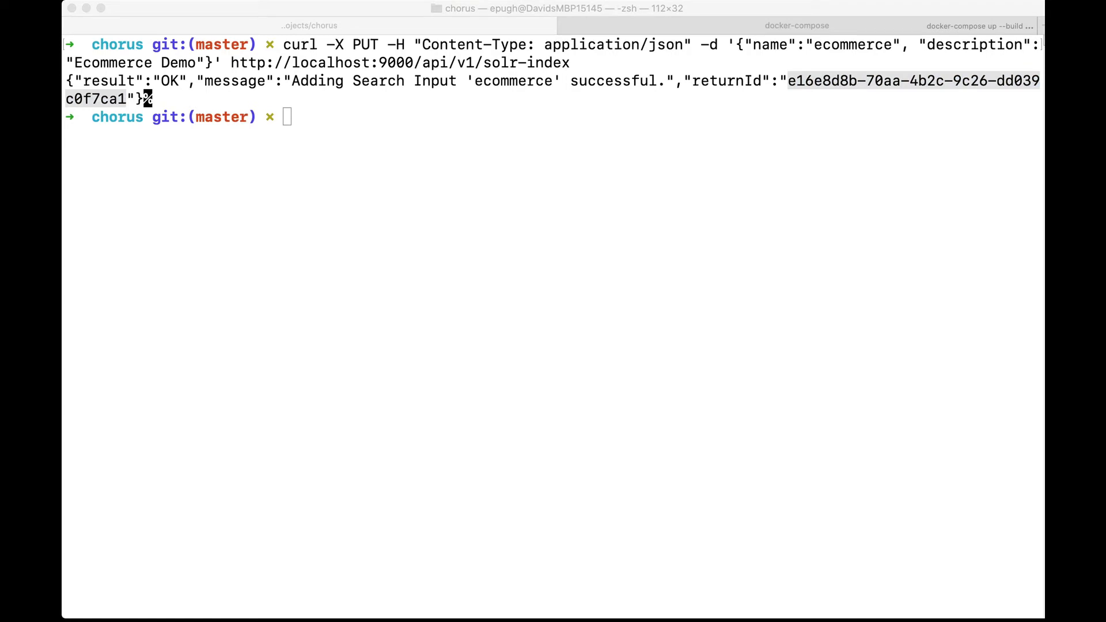
text(export SOLR_INDEX_ID=e16e8d8b-70aa-4b2c-9c26-dd039c0f7ca1)
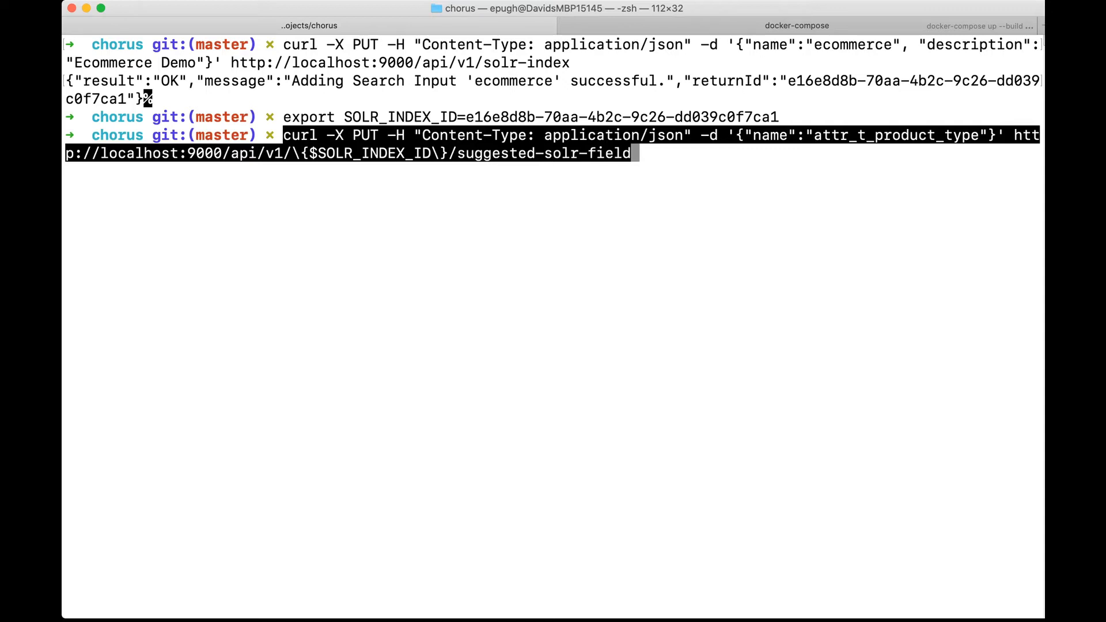
key(Return)
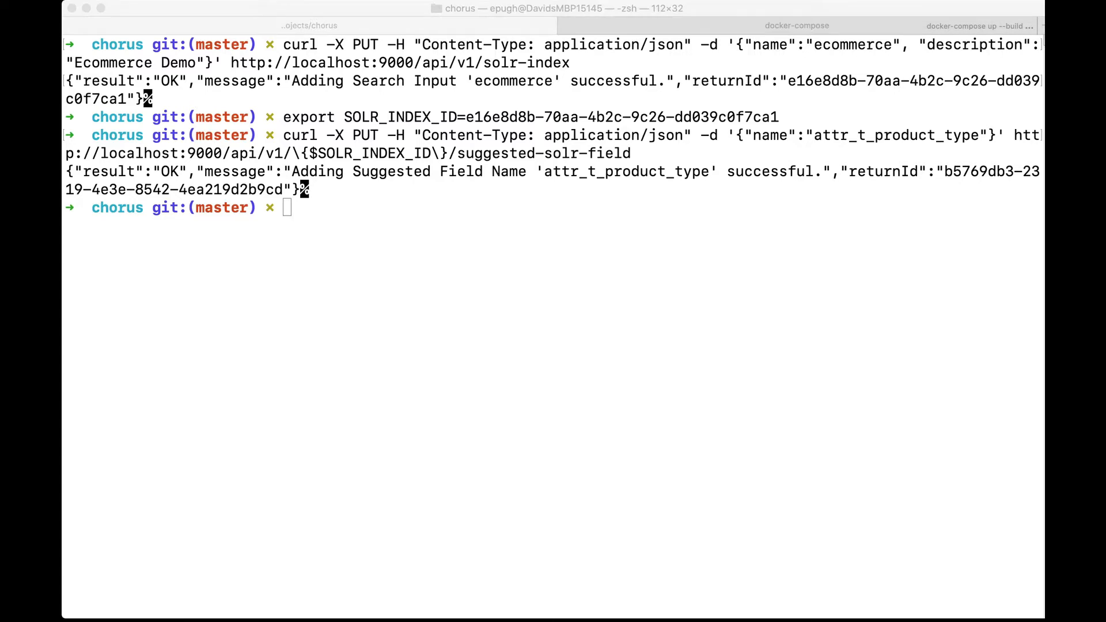
text(curl -X PUT -H "Content-Type: application/json" -d '{"name":"title"}' http://localhost:9000/api/v1/\{$SOLR_INDEX_ID\}/suggested-solr-field)
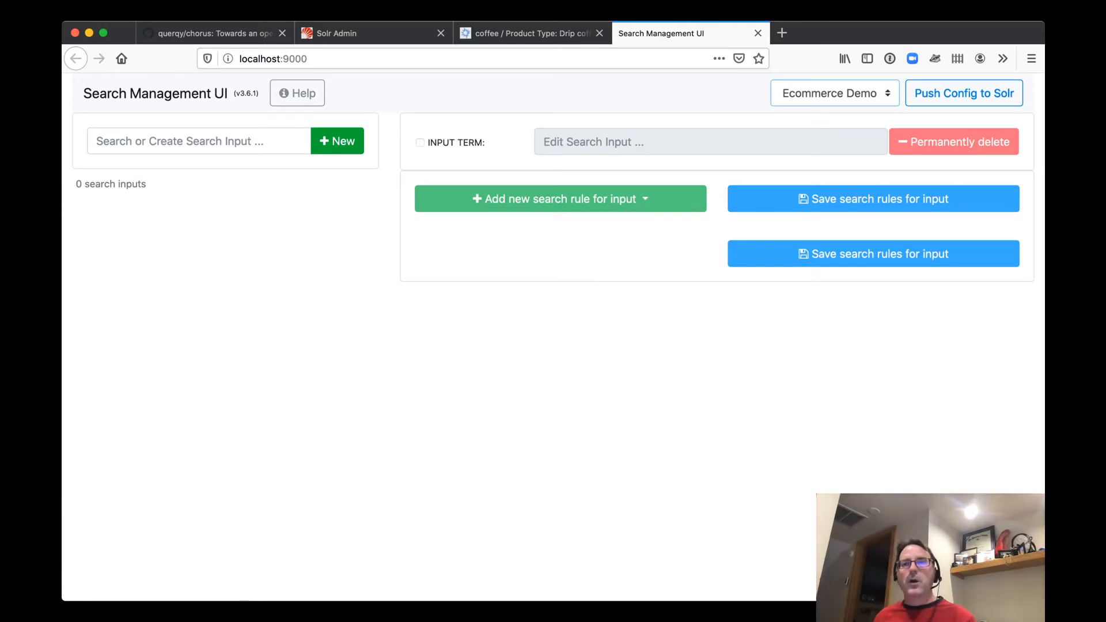
Step: Check the Ecommerce Demo index status near Push Config to Solr in SMUI
click(964, 94)
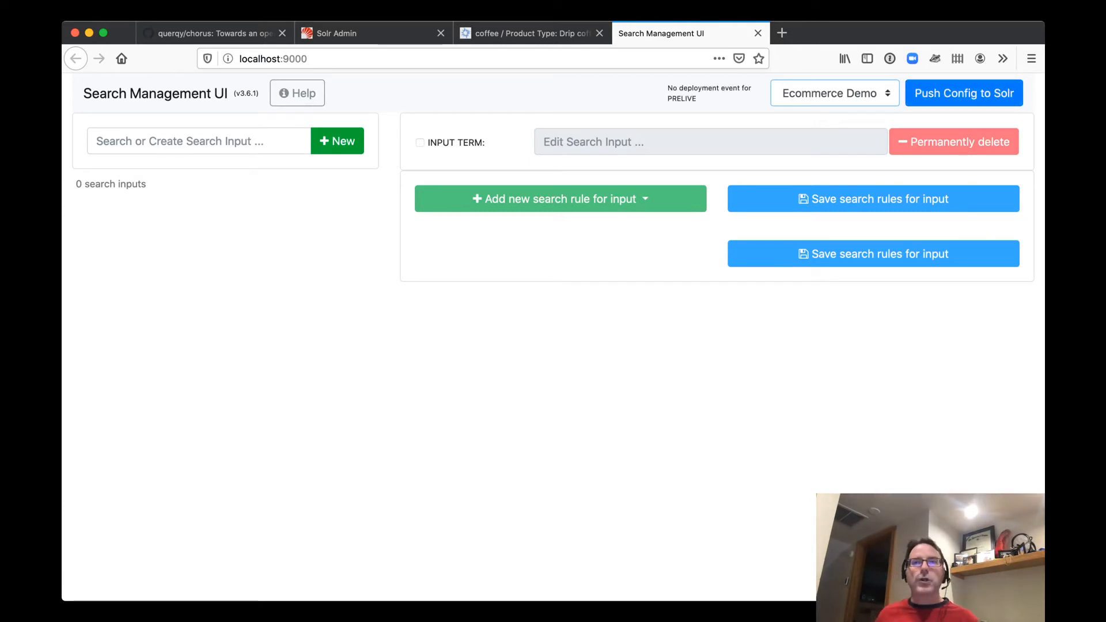
click(964, 92)
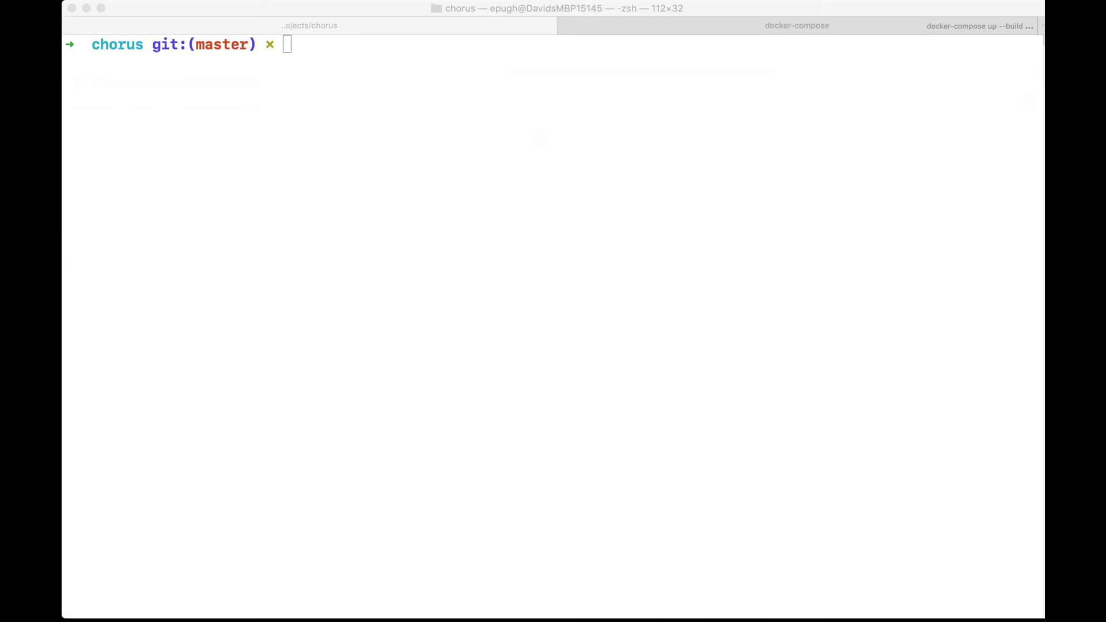
Step: Run the Quepid database setup with 'docker-compose run --rm quepid bin/rake db:setup'
text(docker-compose run --rm quepid bin/rake db:setup)
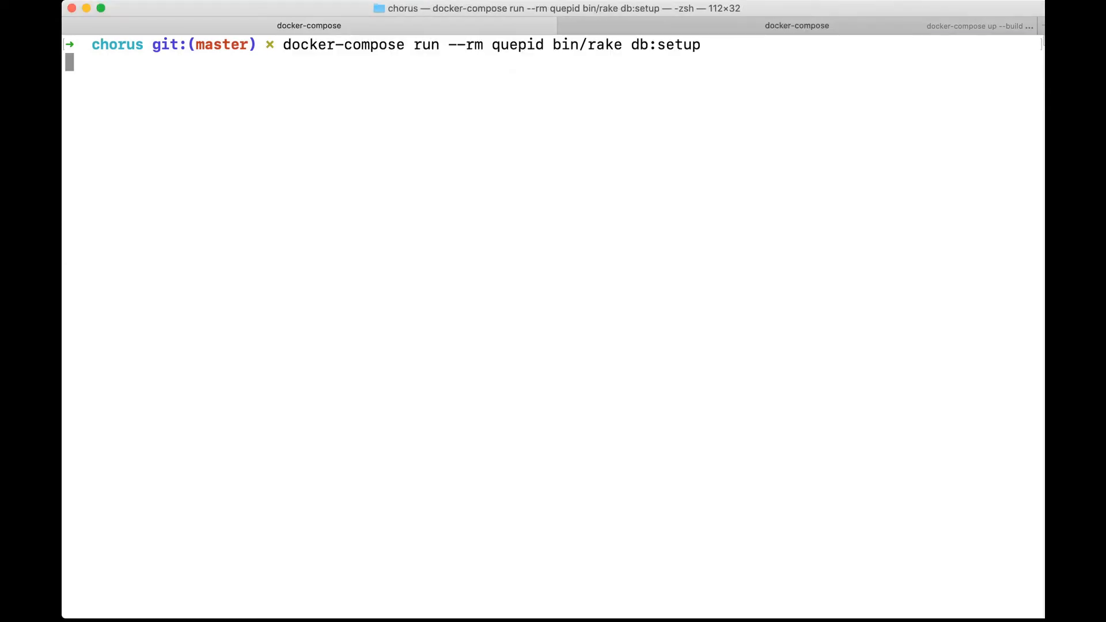
key(Return)
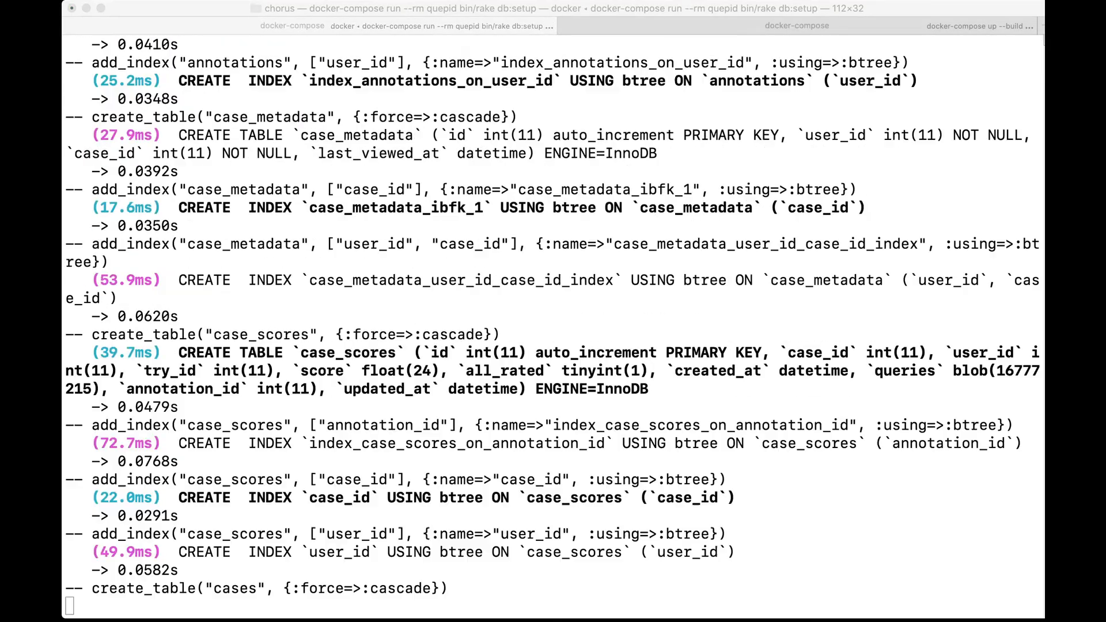
scroll(down, 3)
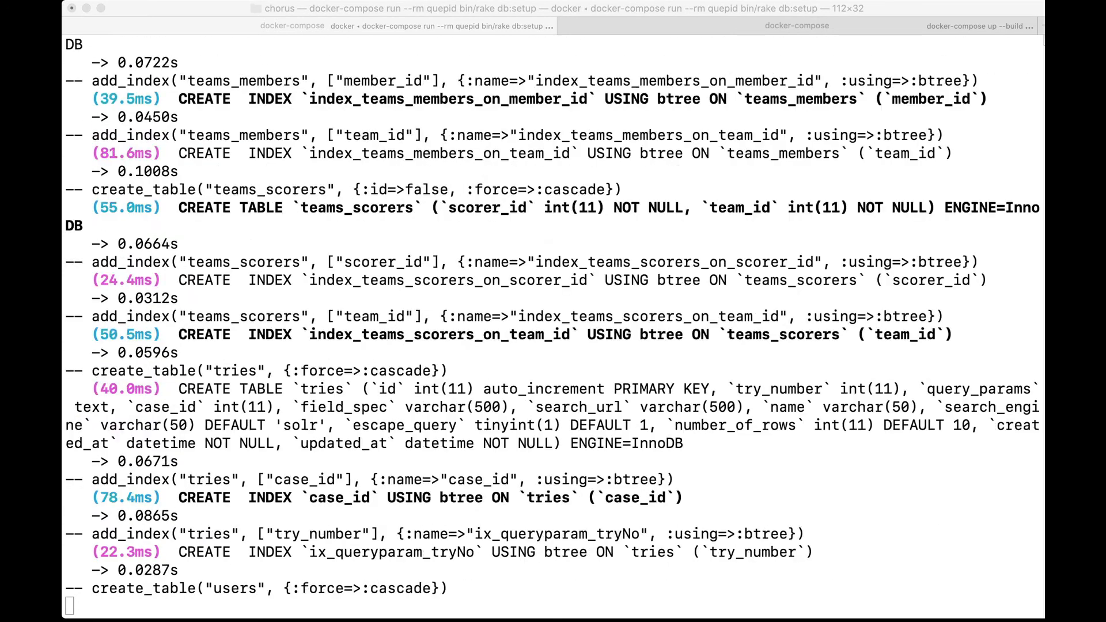
scroll(down, 3)
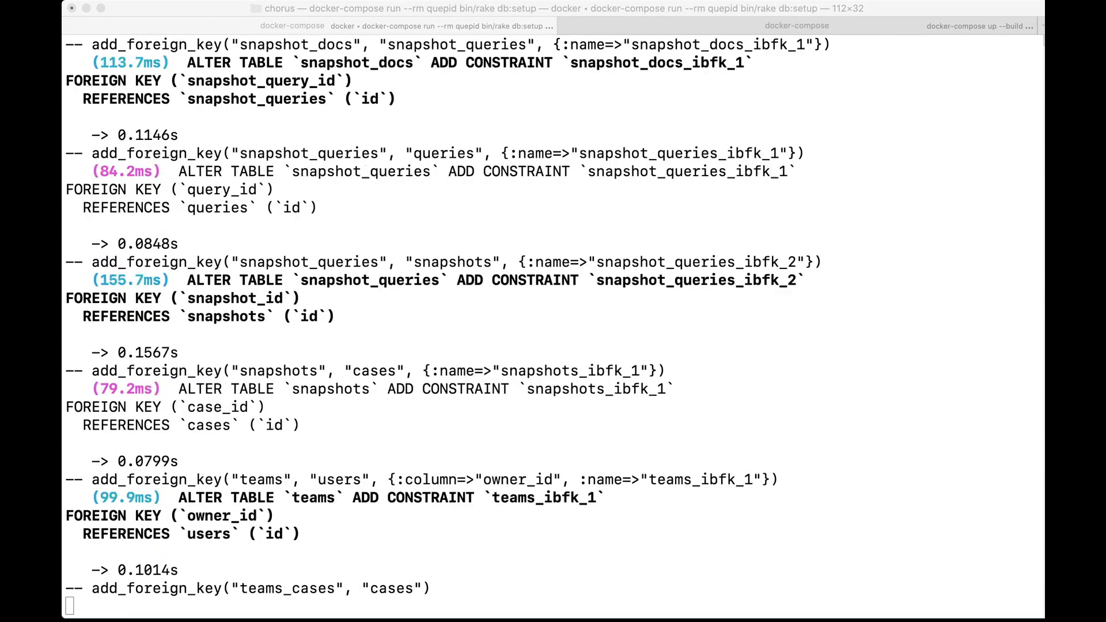
scroll(down, 3)
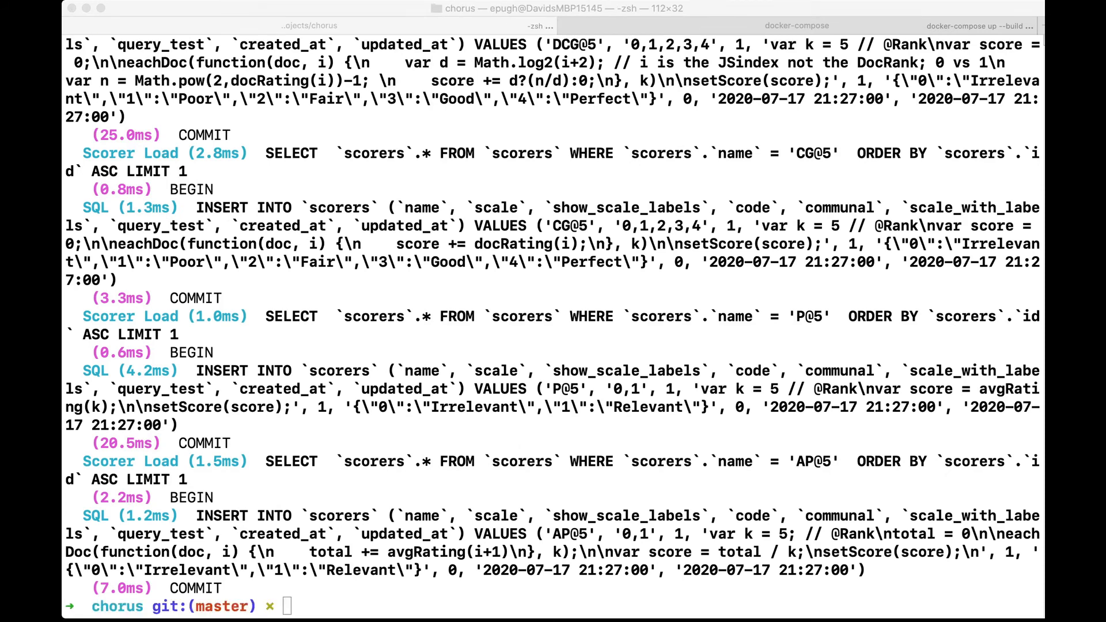
text(c)
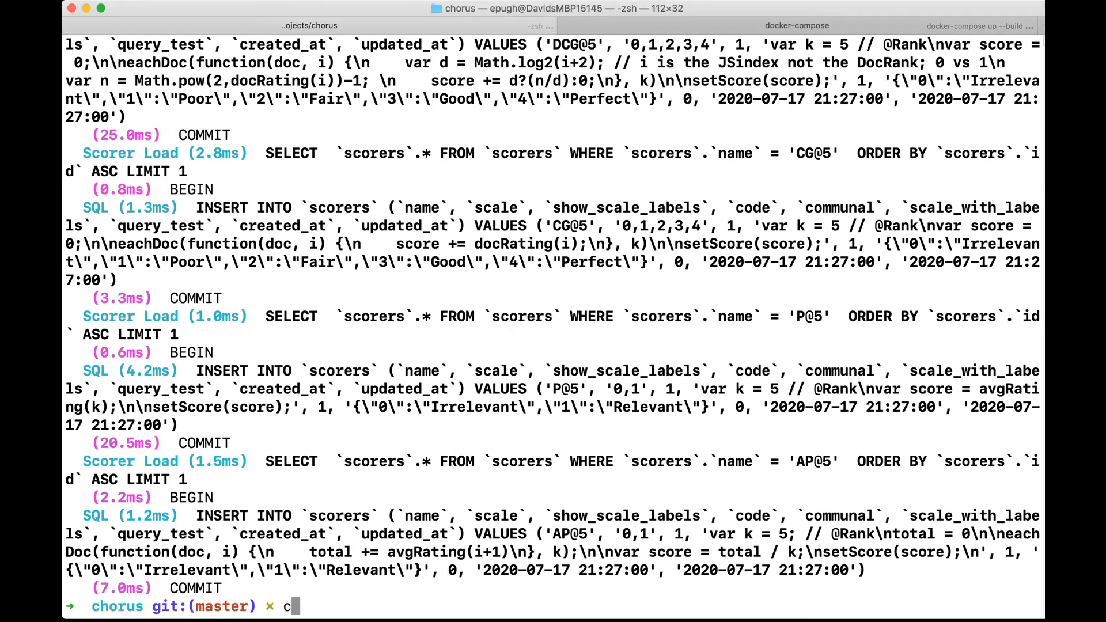
text(docker-compose run quepid thor user:create -a demo@example.com "Demo User" password)
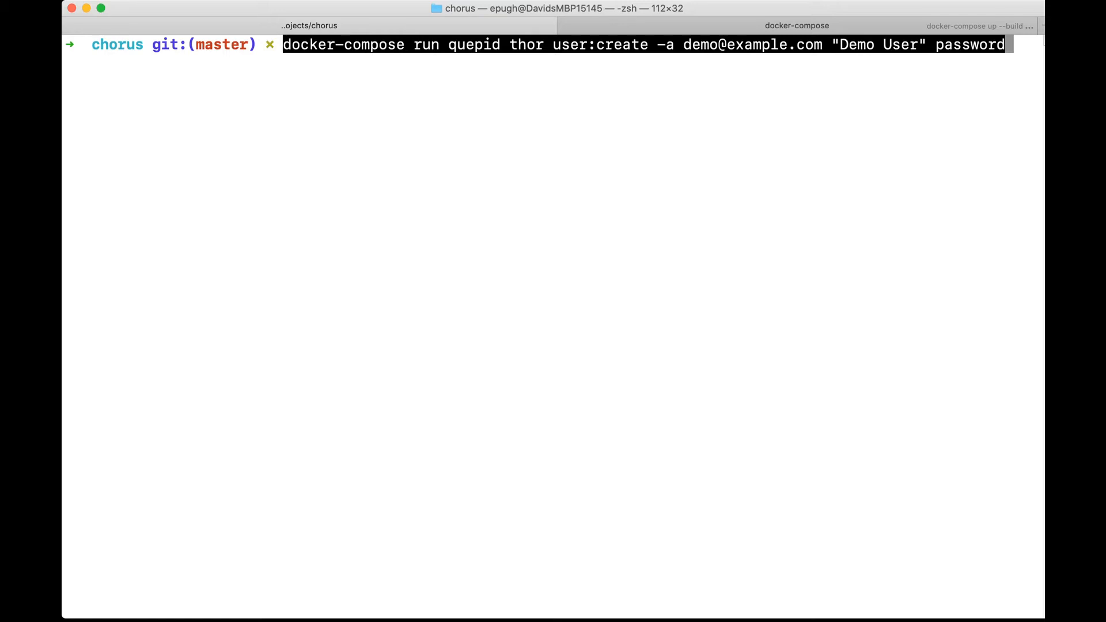
key(Return)
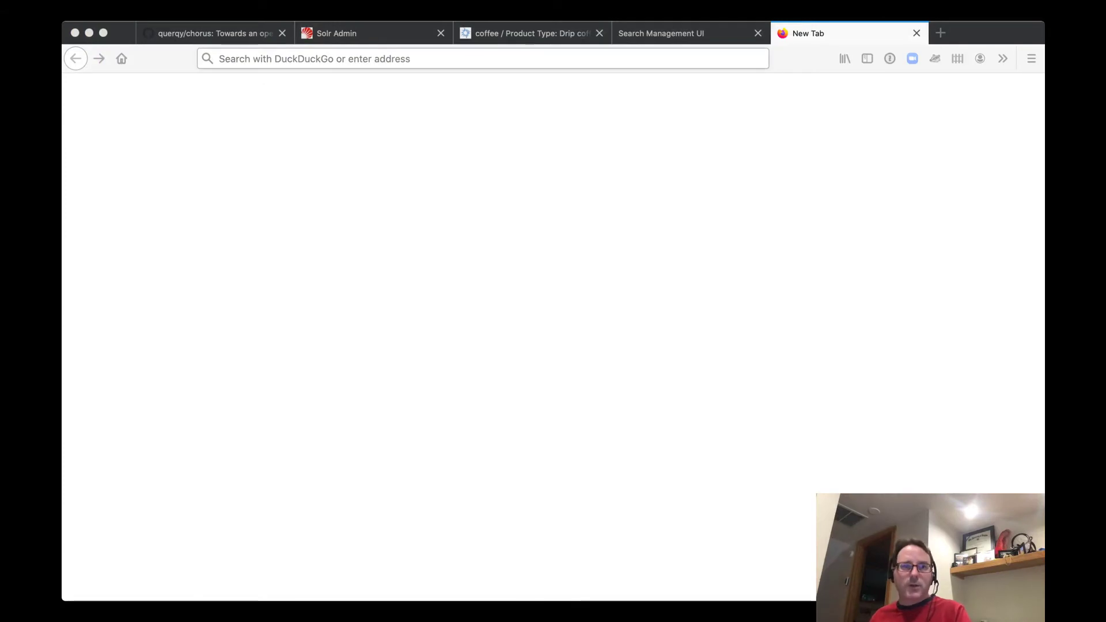
text(localhost:3000/)
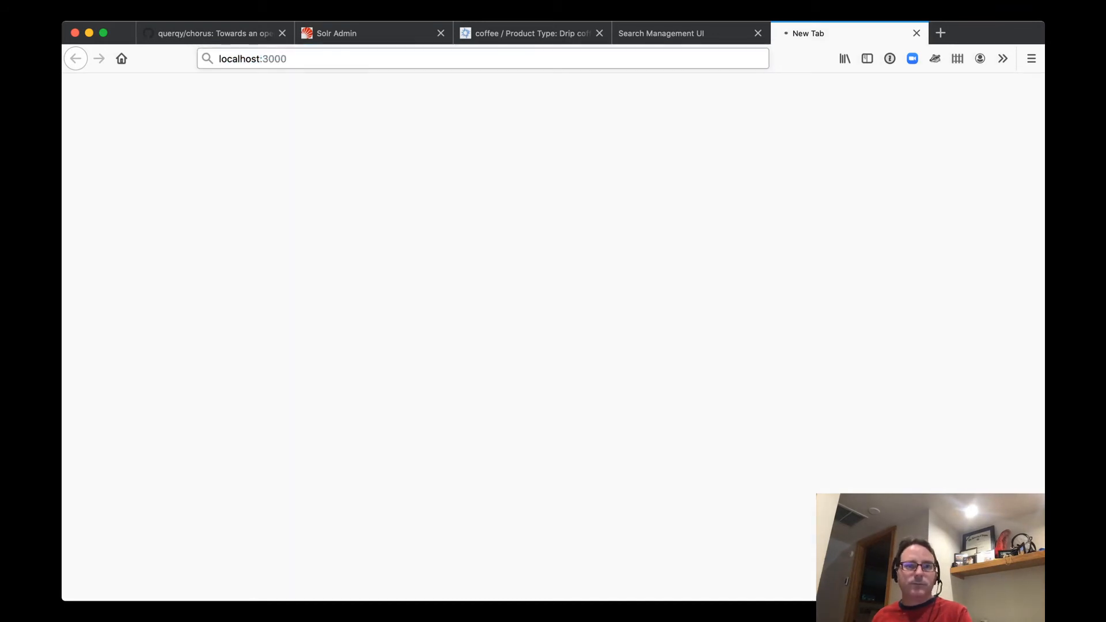
key(Enter)
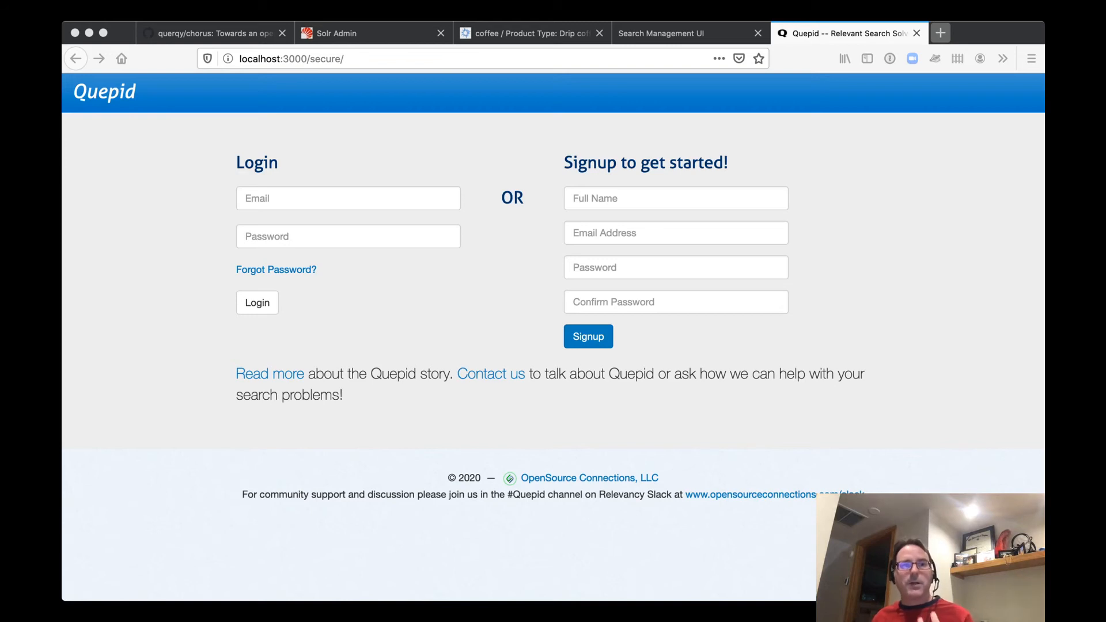
click(348, 198)
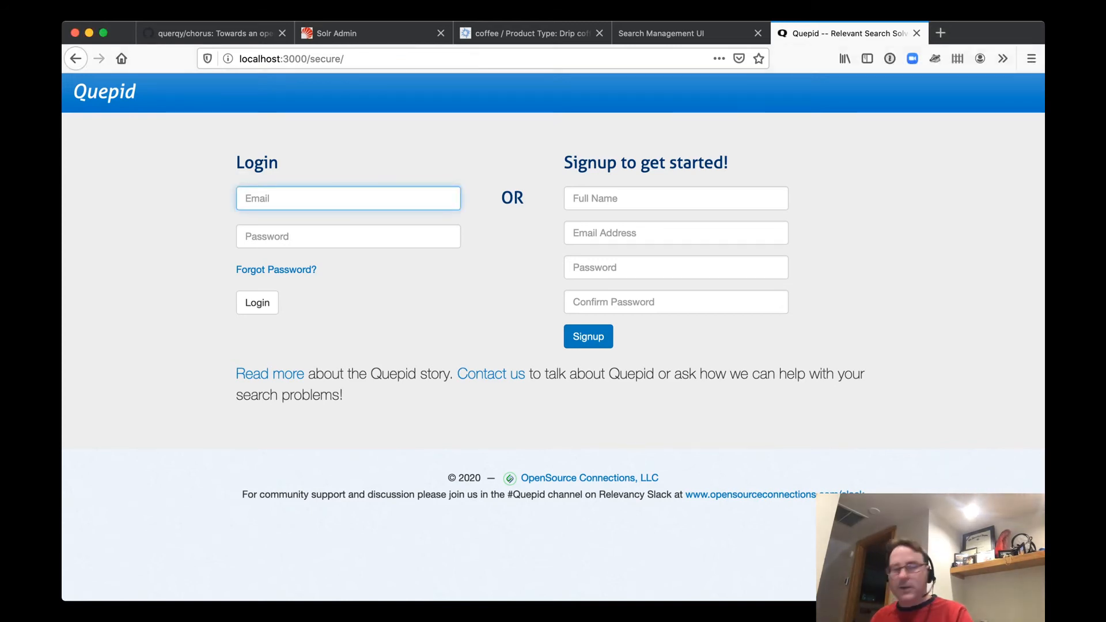
text(demo@example.com)
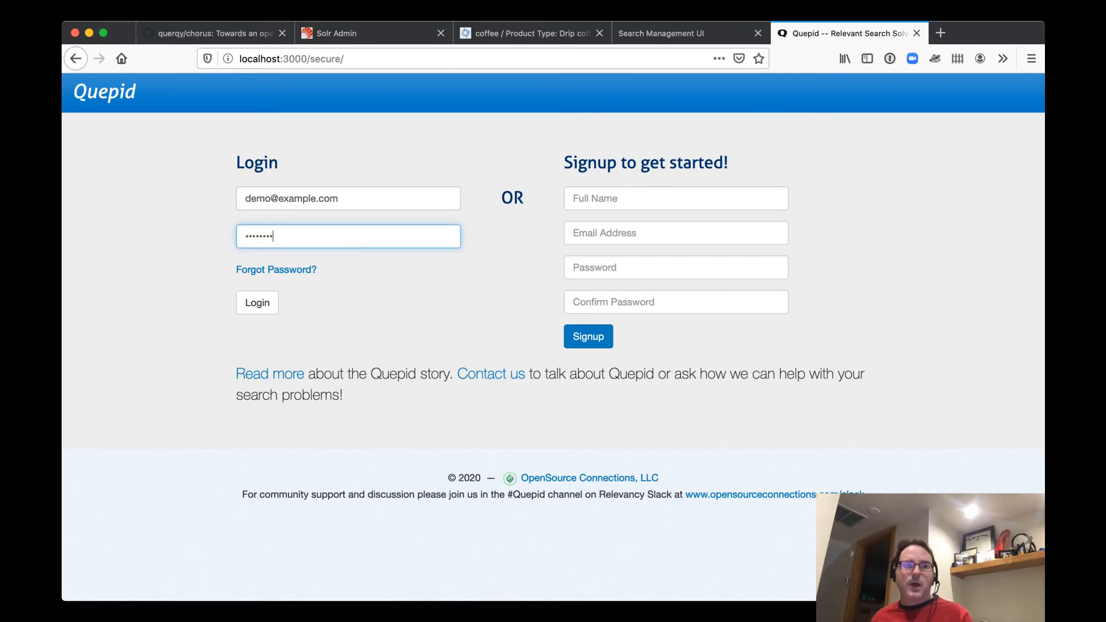
click(257, 302)
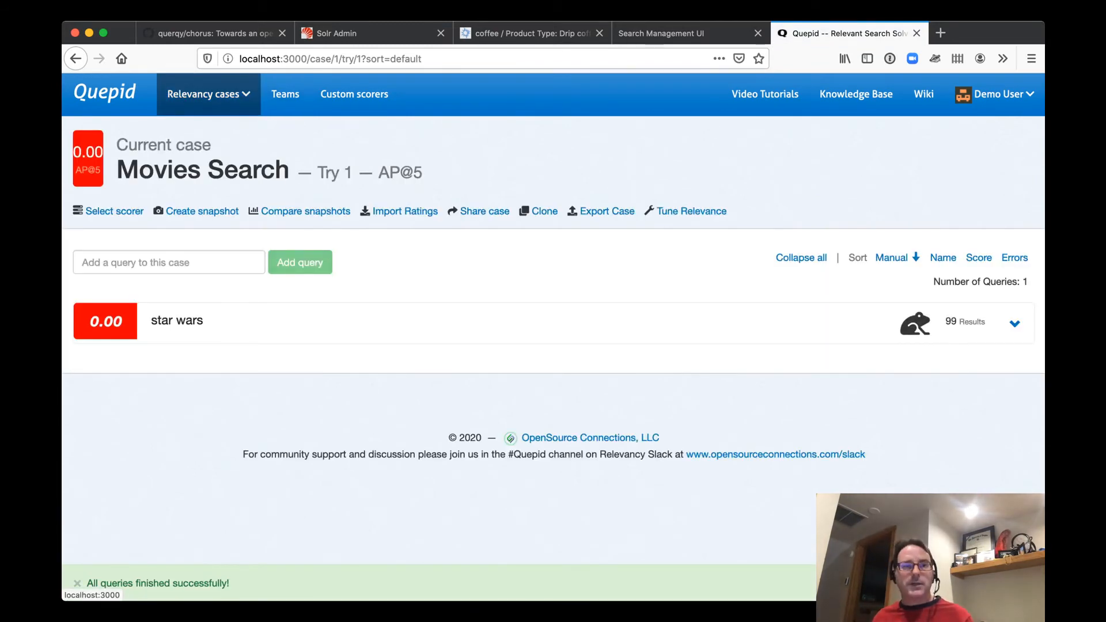
click(207, 94)
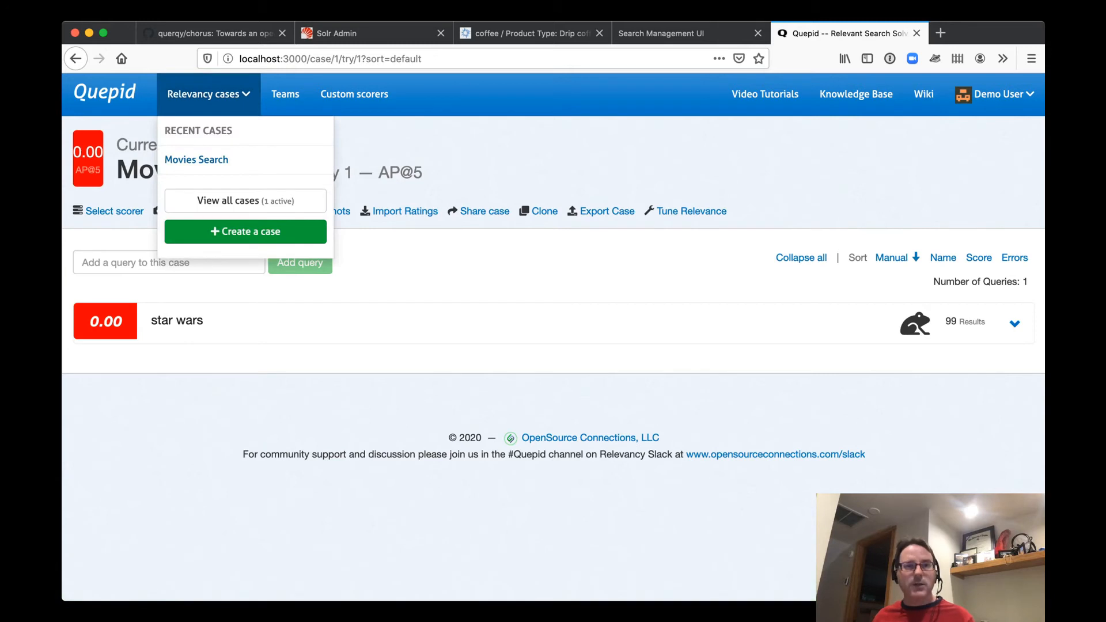
click(245, 232)
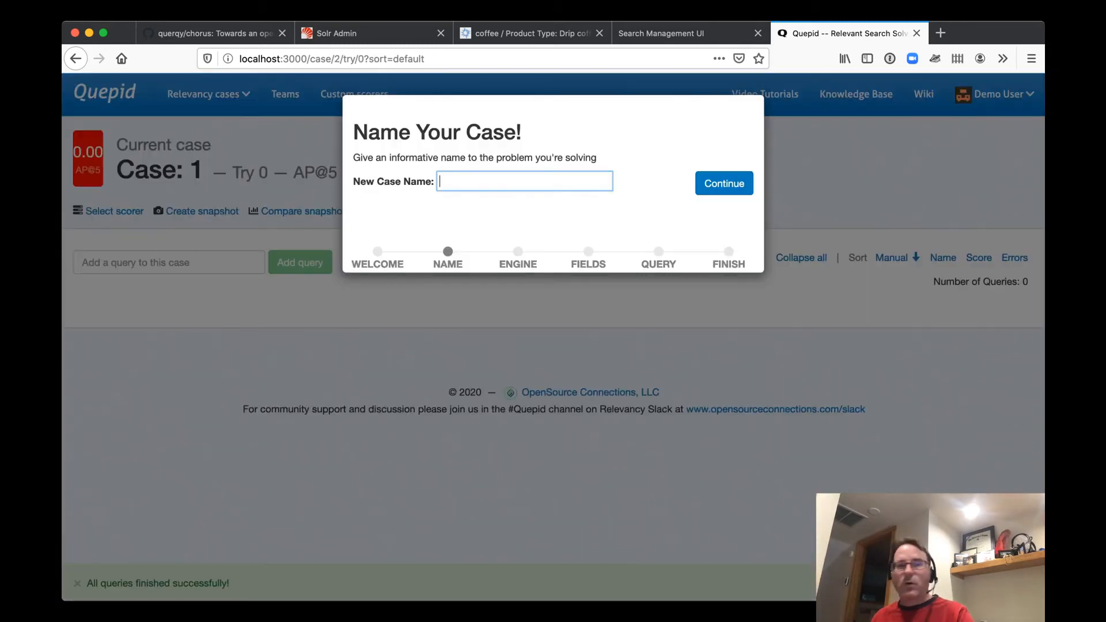
text(Chorus)
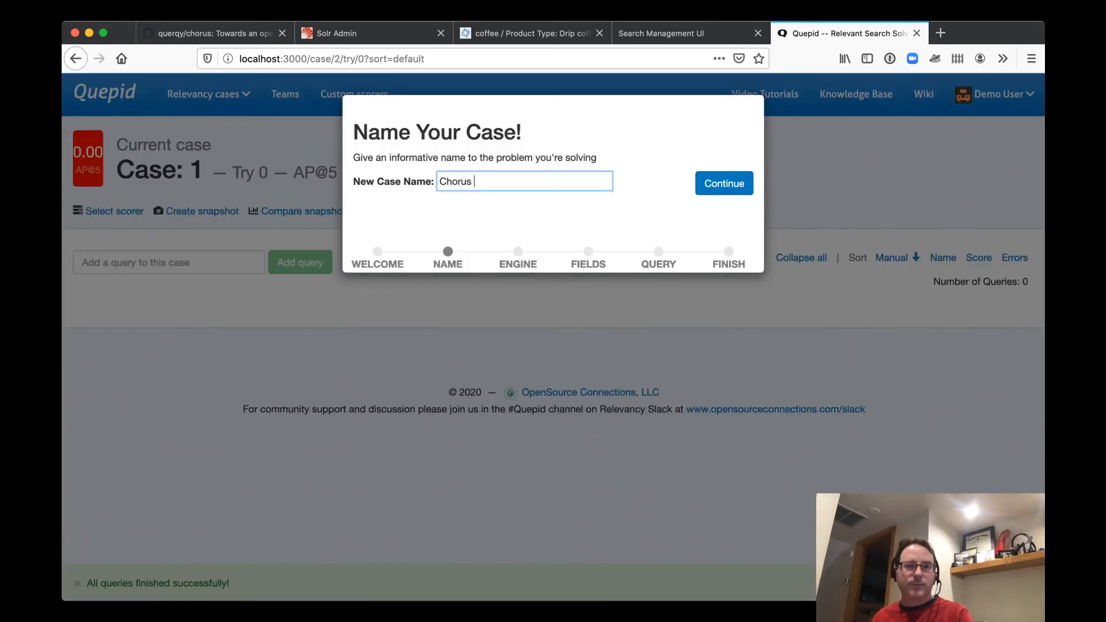
text(Electronics)
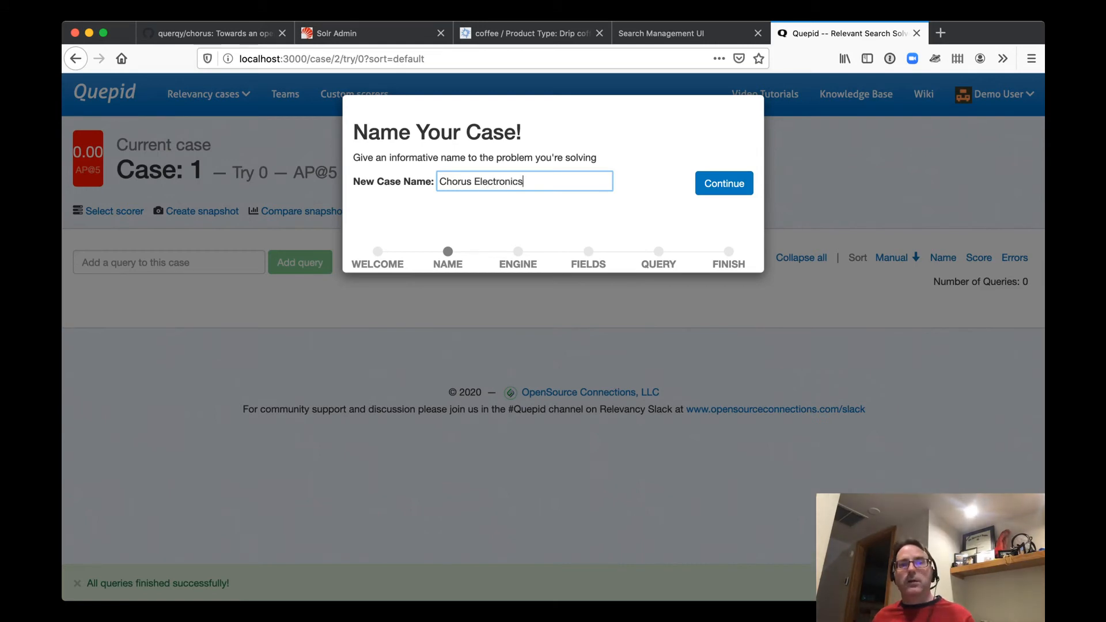
click(724, 183)
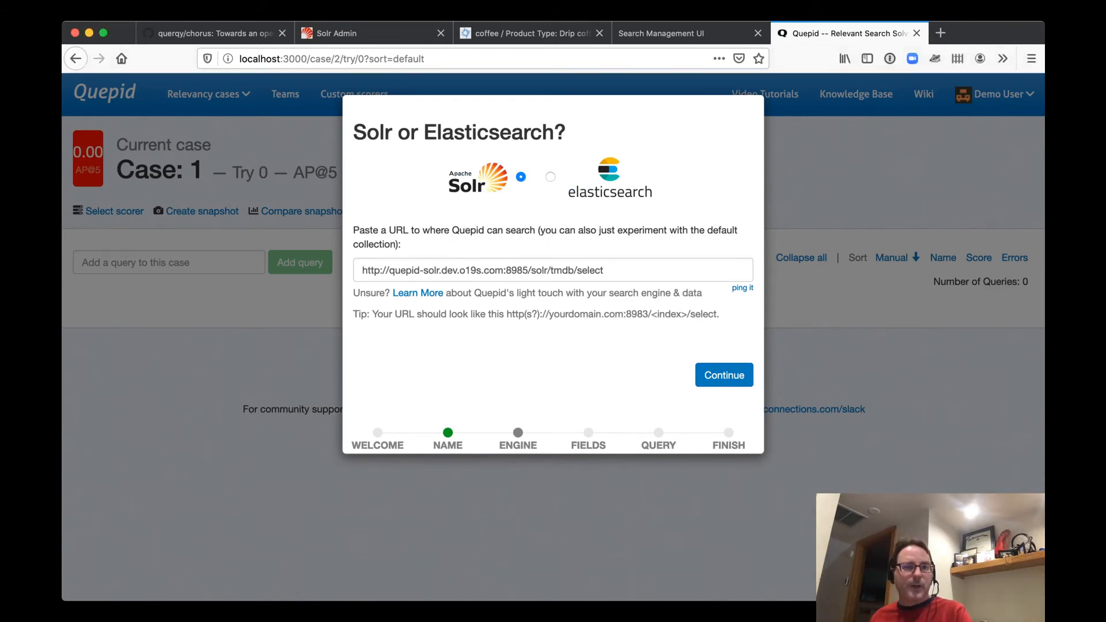
text(http://localhost:8983/solr/ecommerce/select)
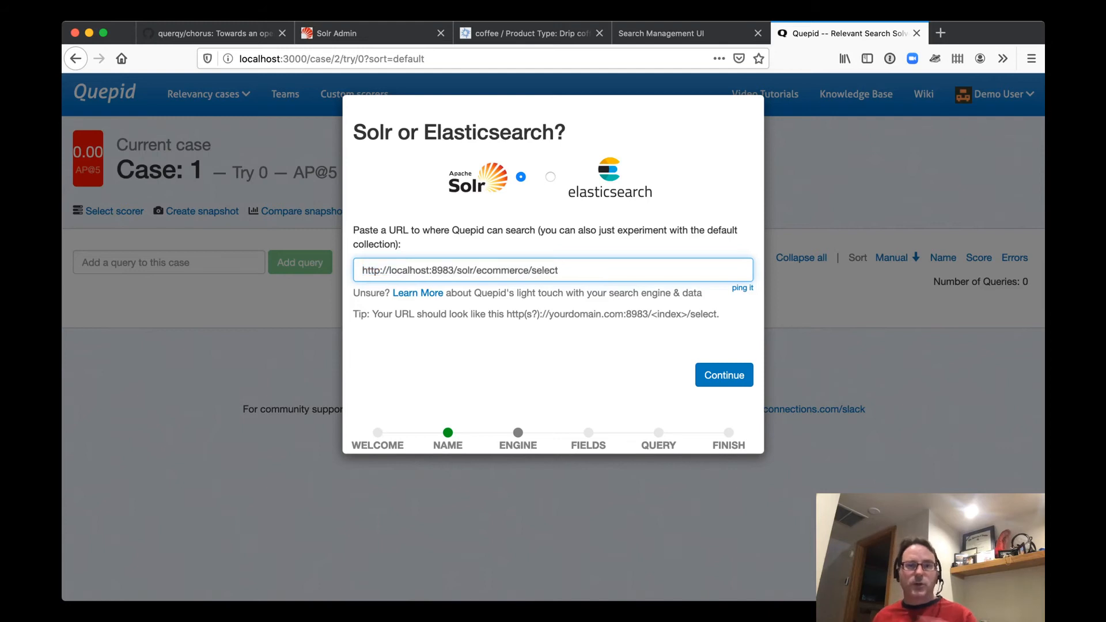
click(575, 270)
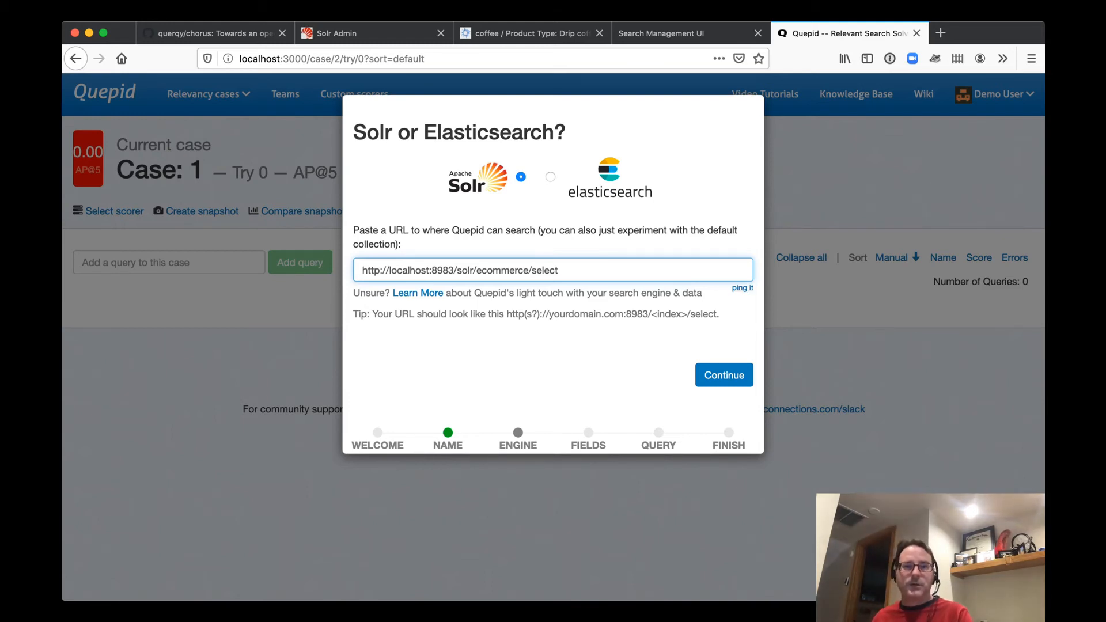
click(724, 375)
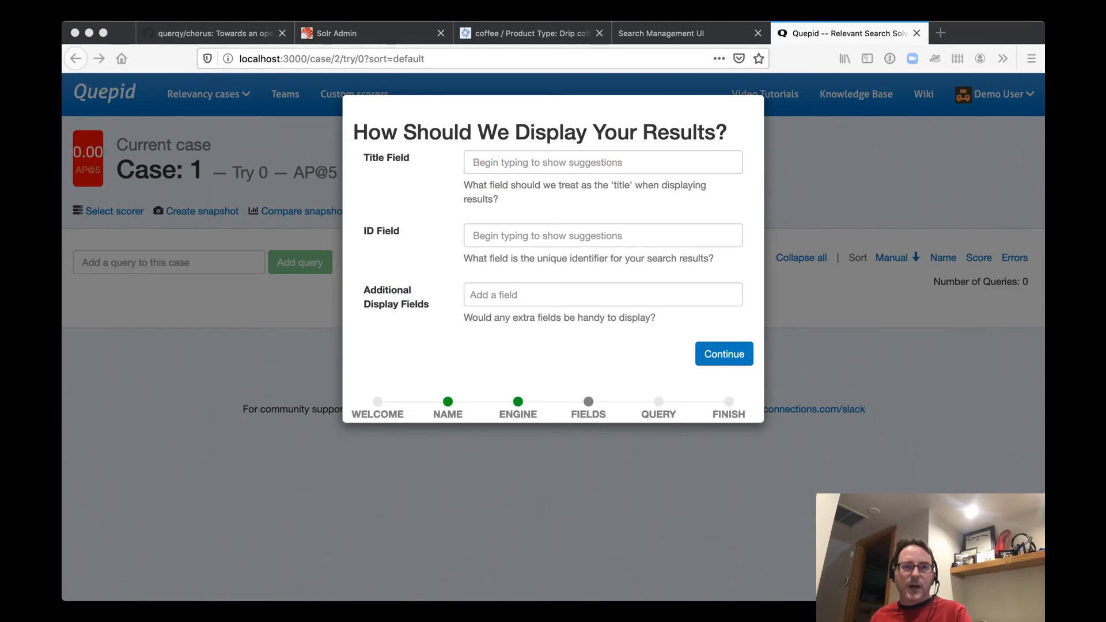
Step: Set title and id fields, adding thumb:img_500x500, name, supplier and attr_t_product_type
text(t)
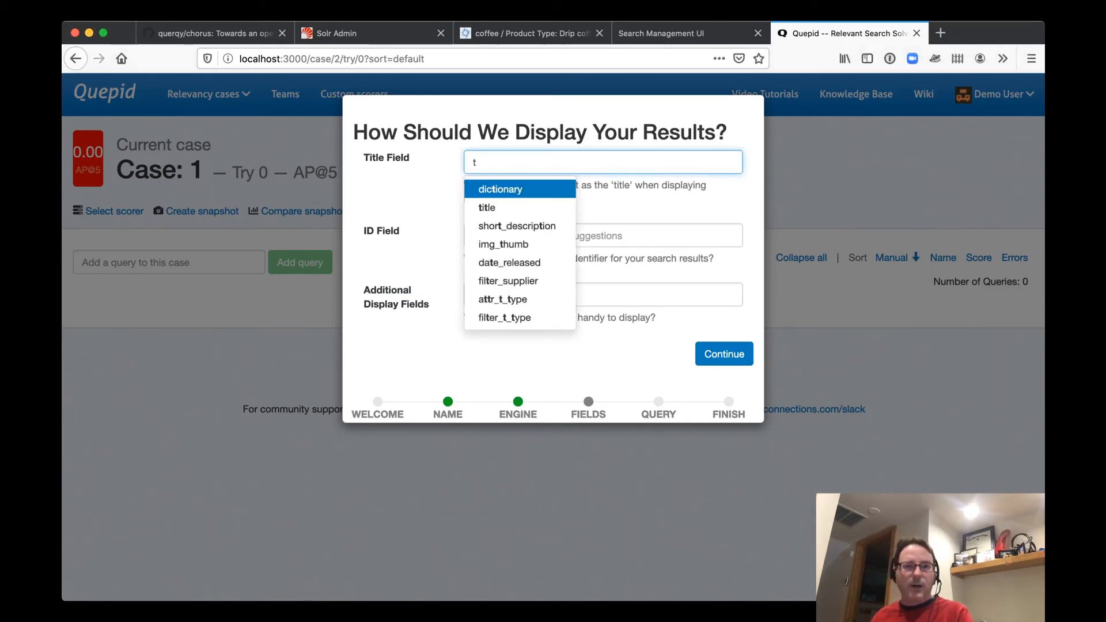
click(487, 208)
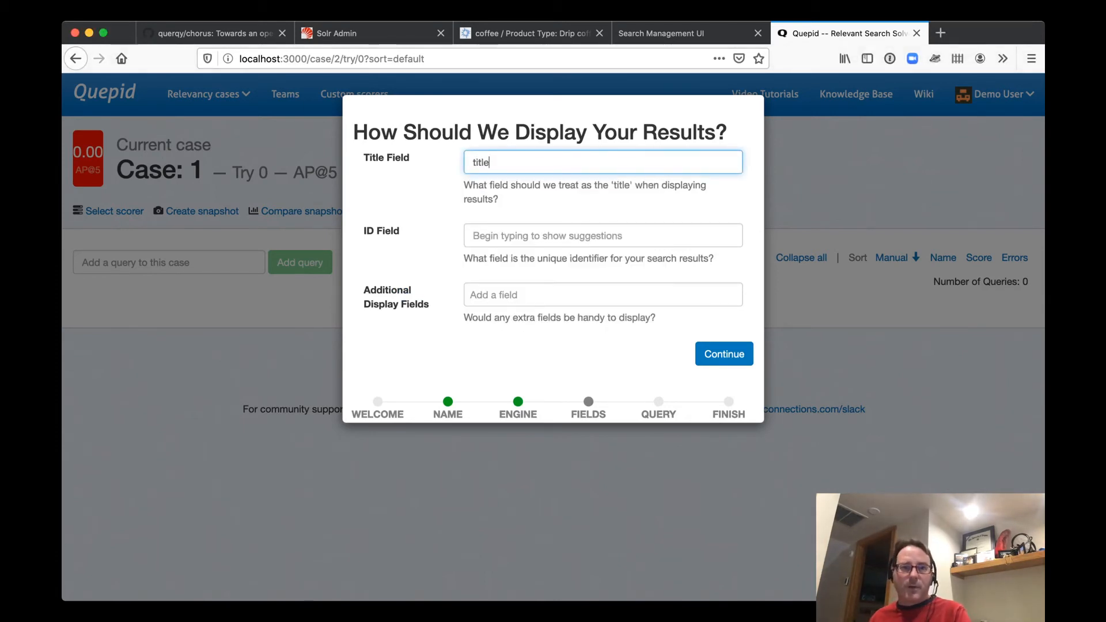
text(id)
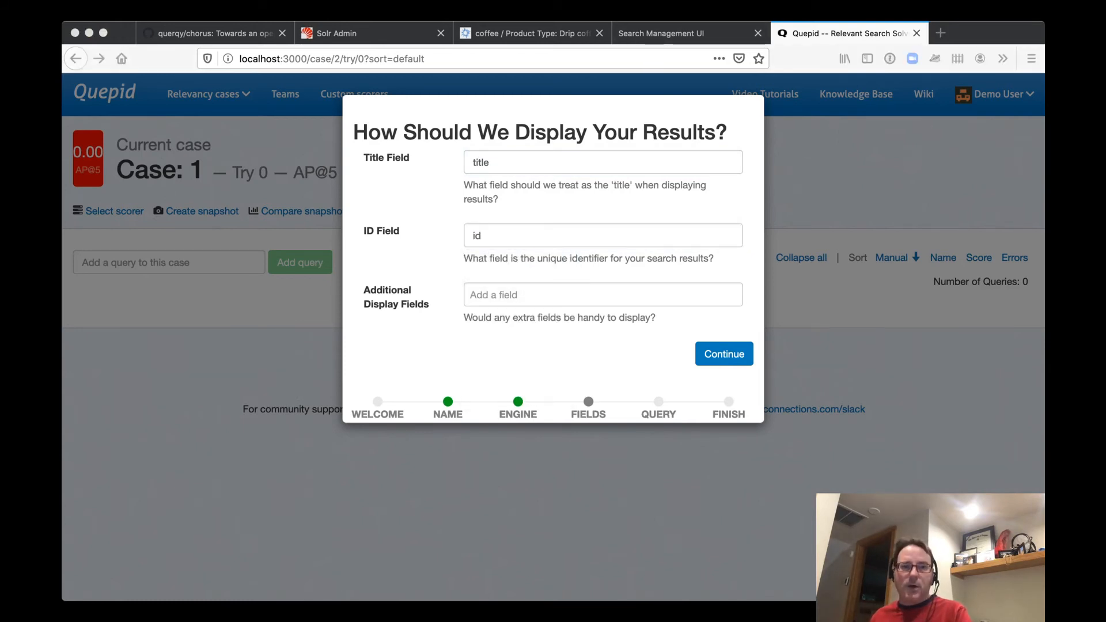
text(thumb:)
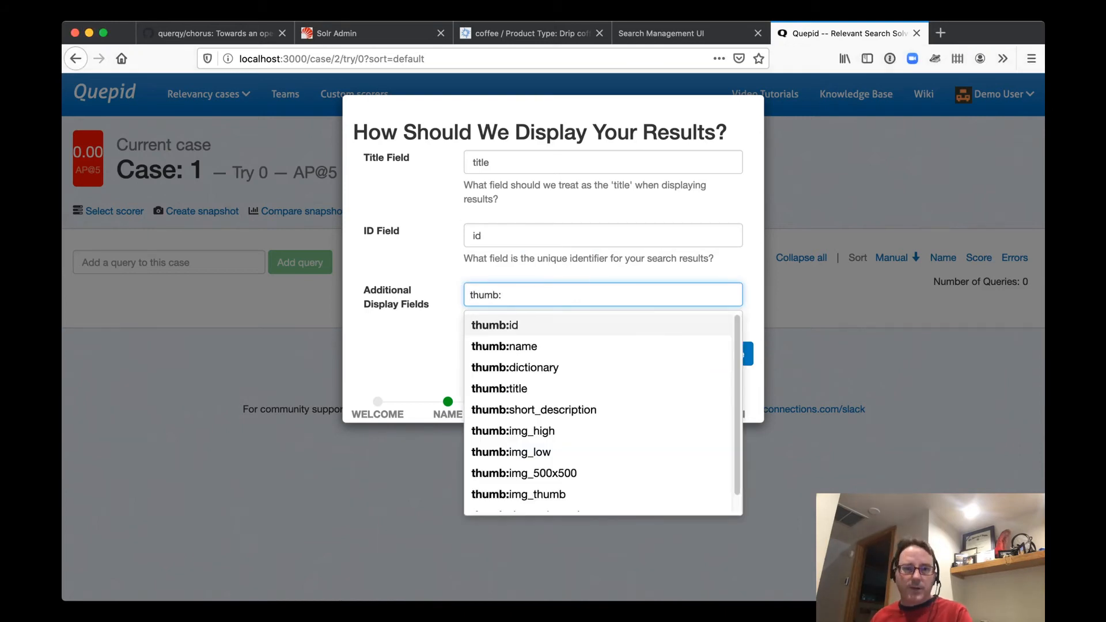
text(im)
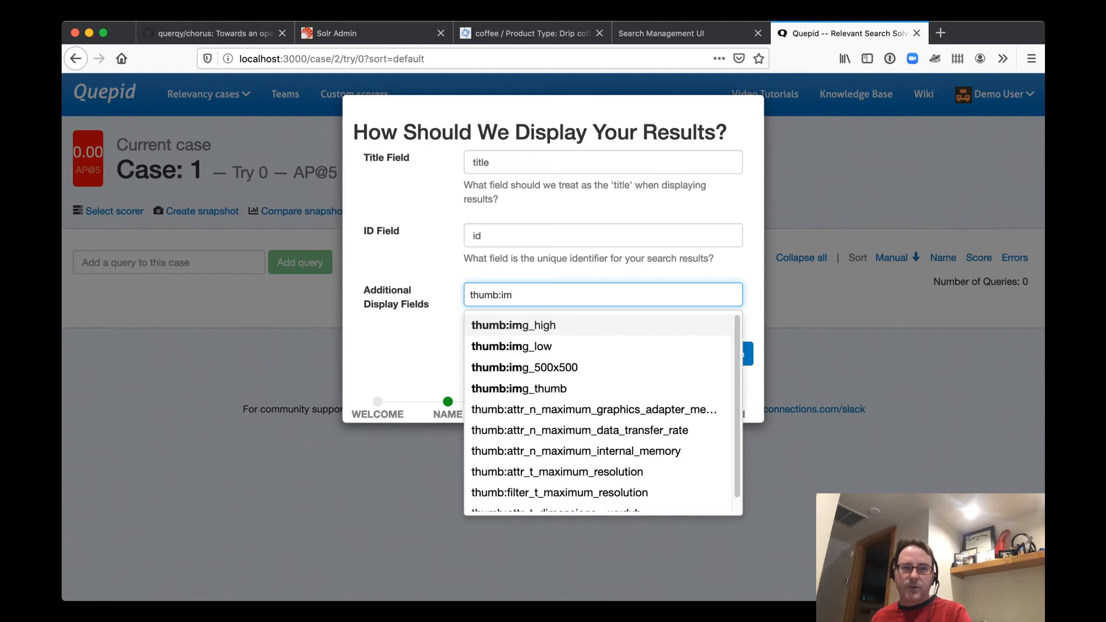
click(524, 367)
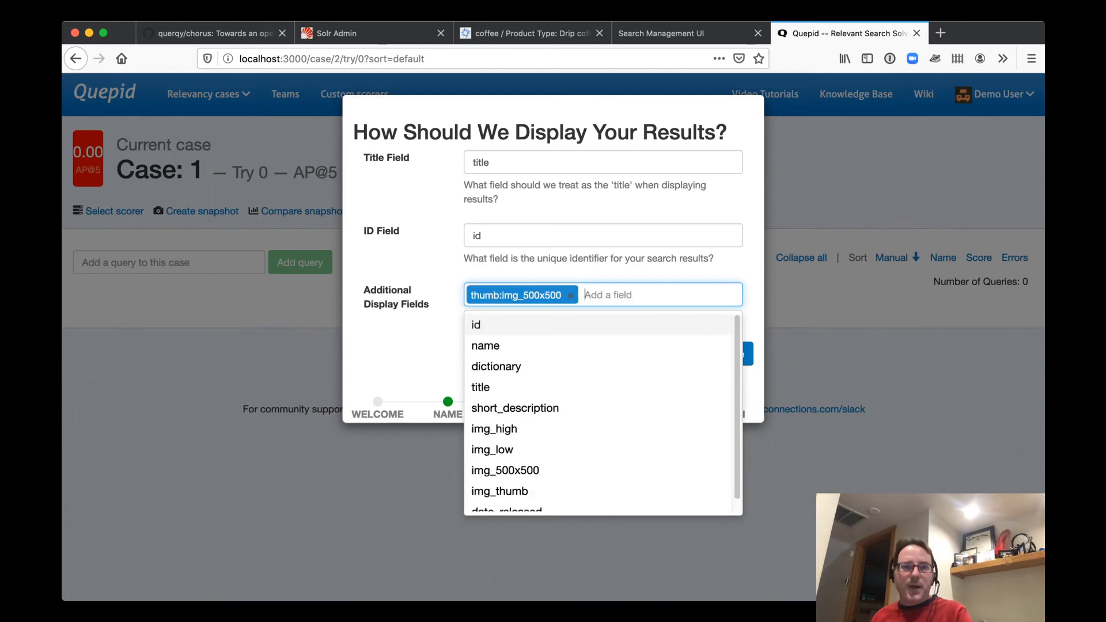
text(supplier a)
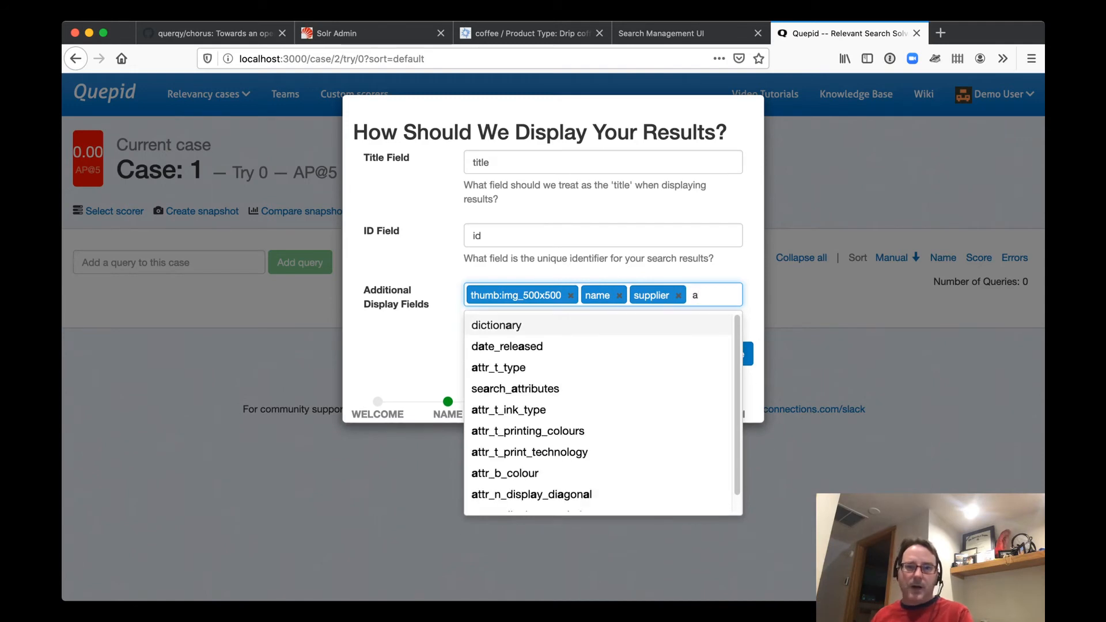
text(ttr_t_prod)
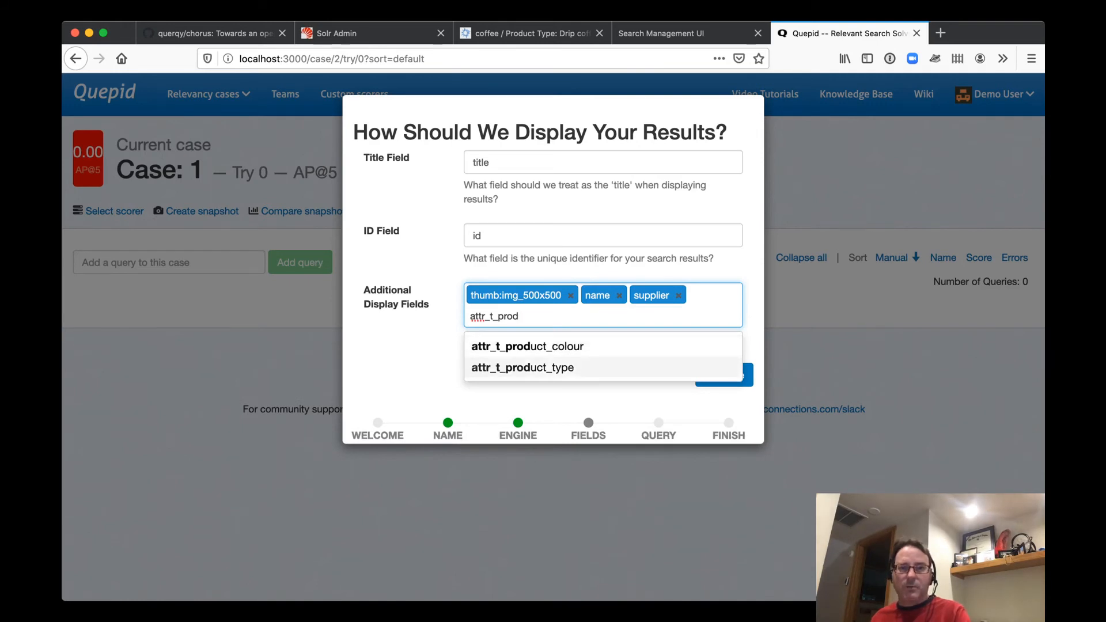
click(522, 367)
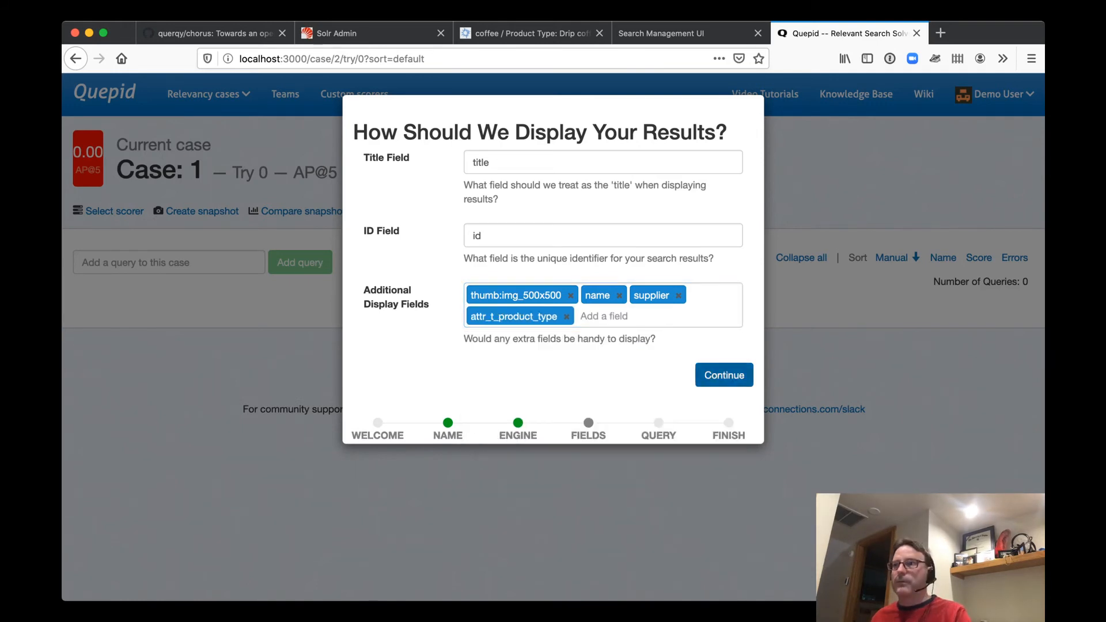
click(724, 375)
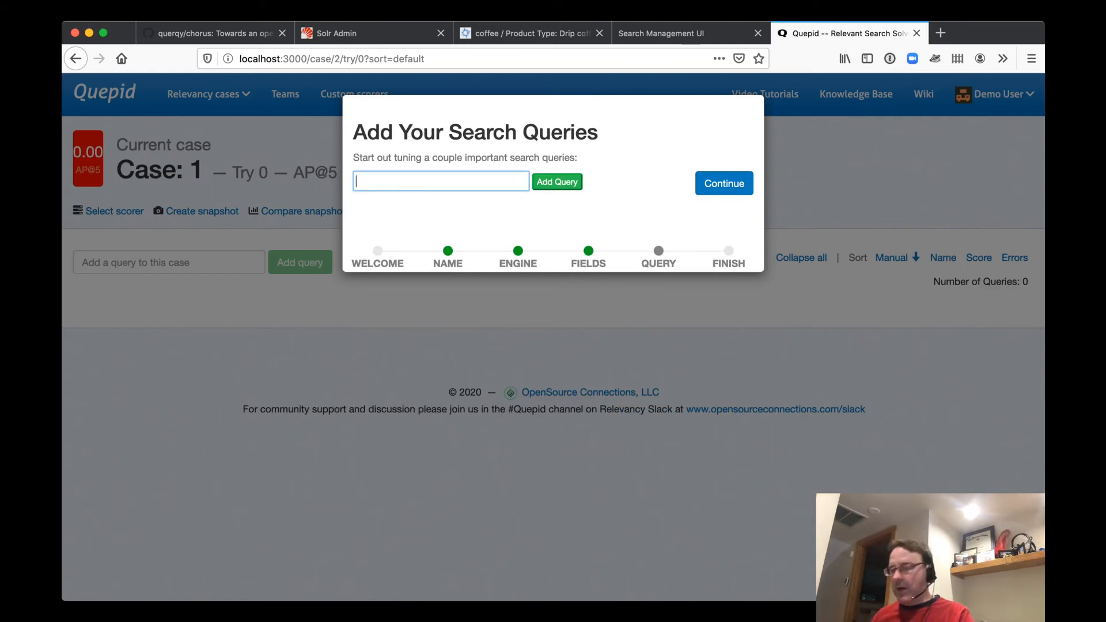
Step: Add the 'drip coffee makers' query, finish the wizard, and view its 5736 results
text(drip coffee makers)
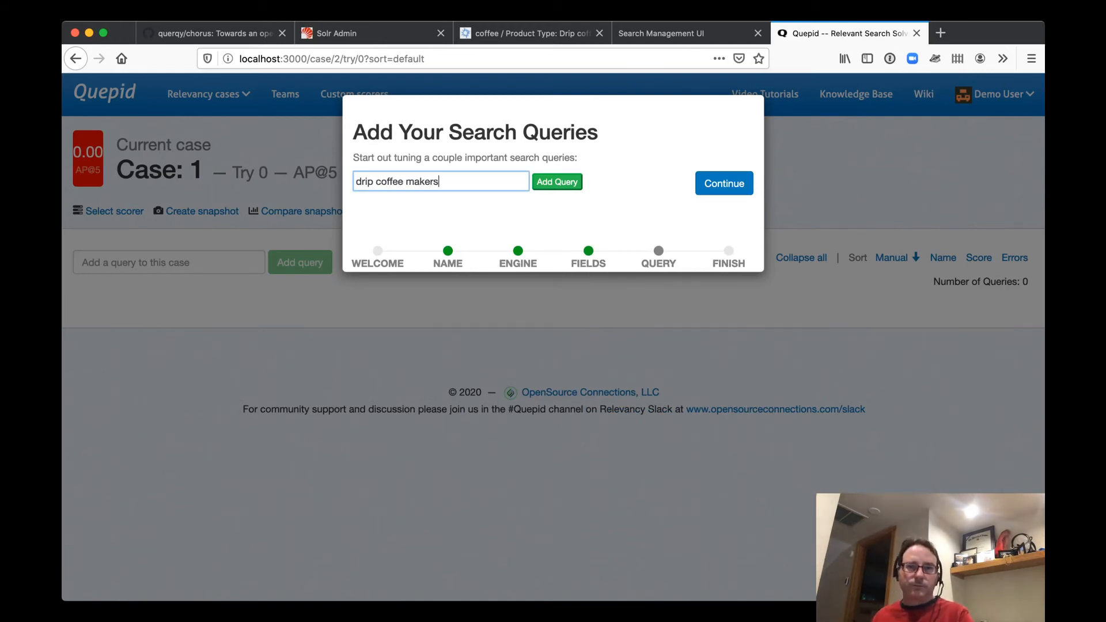
click(557, 182)
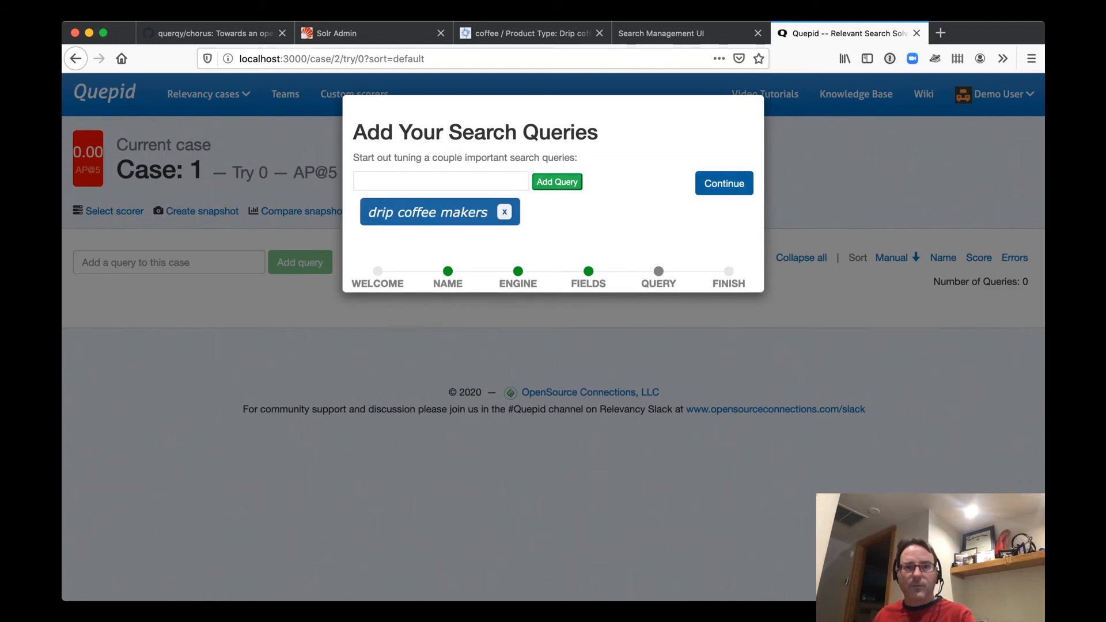
click(724, 183)
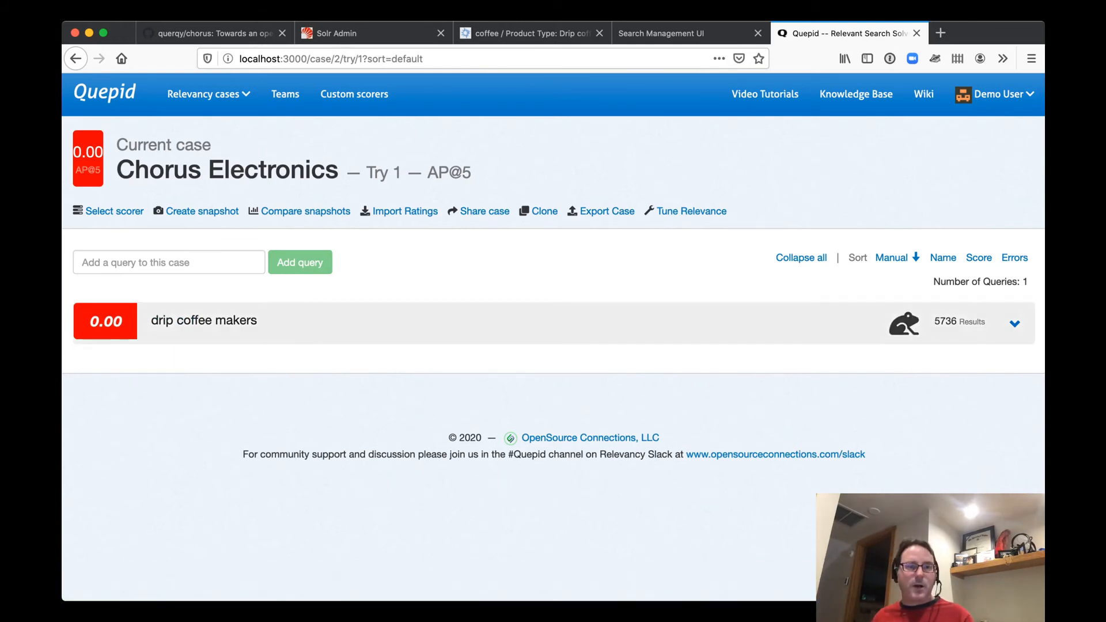
click(1015, 324)
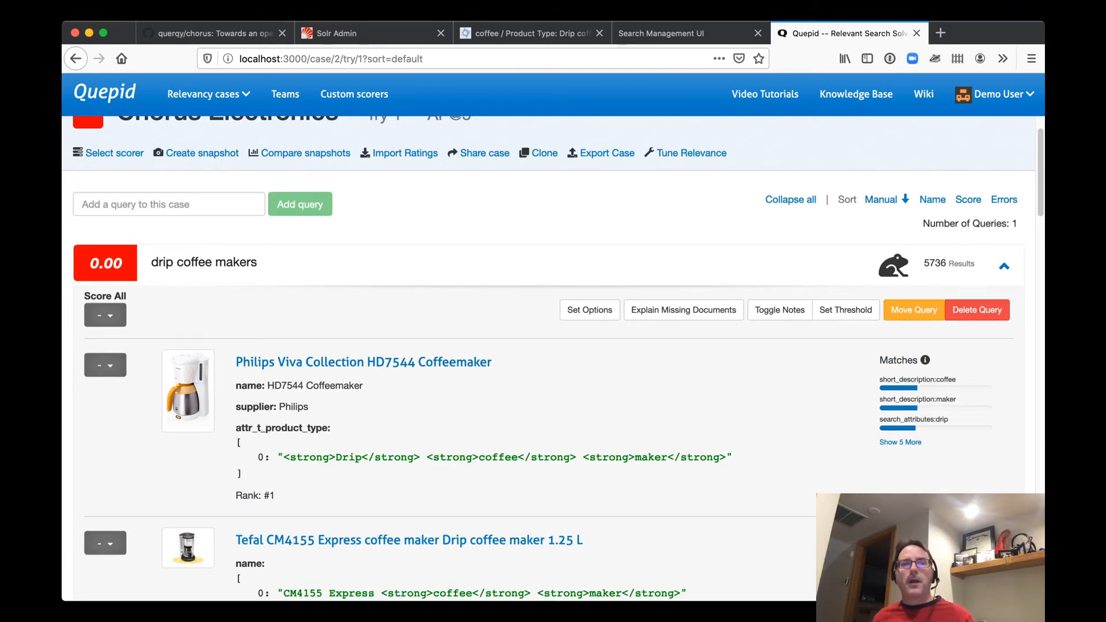
click(1004, 266)
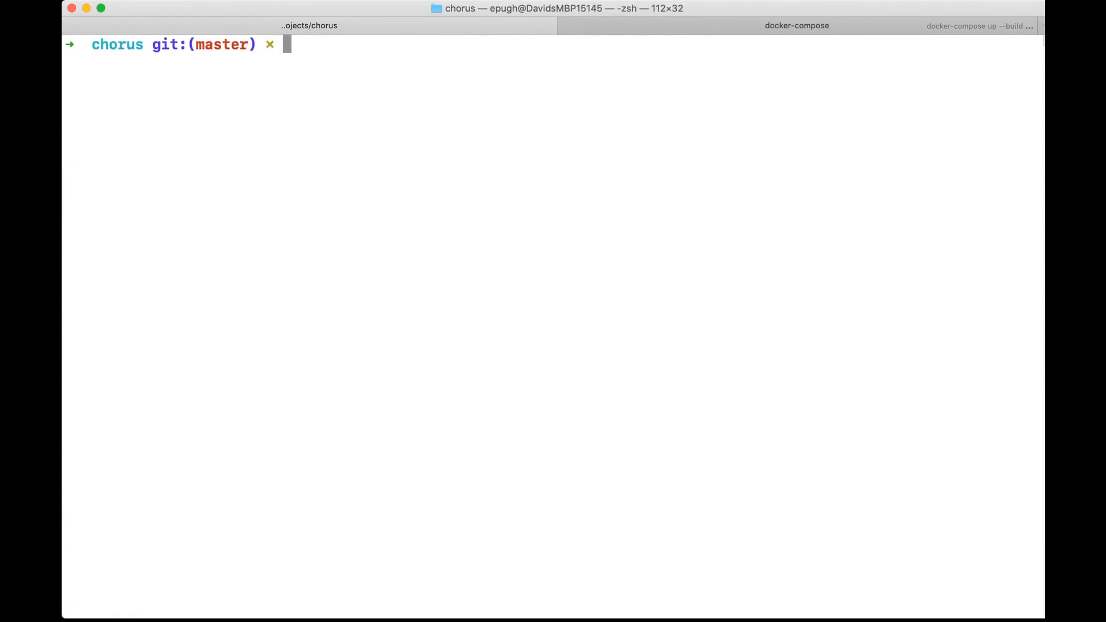
Step: Run the RRE evaluation with 'docker-compose run rre mvn rre:evaluate' until BUILD SUCCESS
text(docker-compose run rre mvn rre:evaluate)
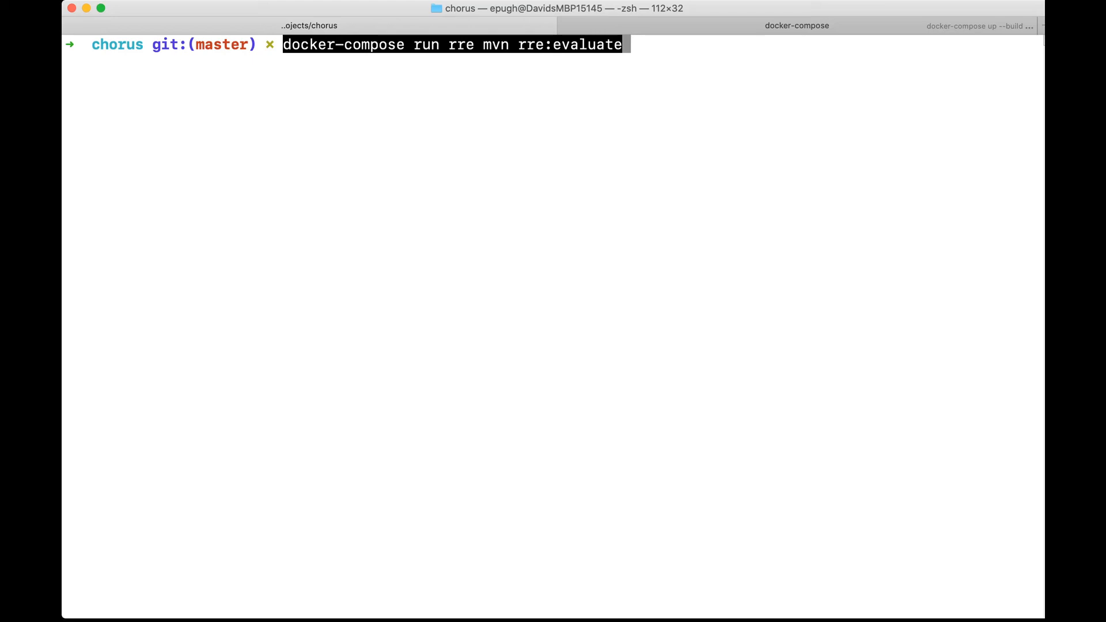
key(Return)
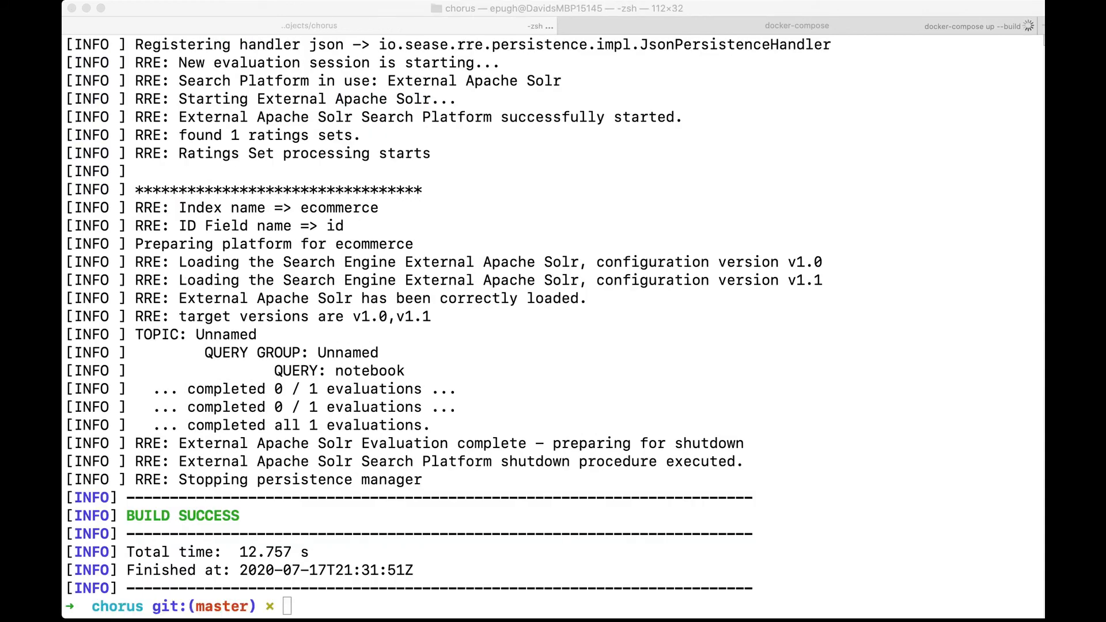
Step: Print the rre/target evaluation JSON for the notebook query, then clear the screen
double_click(369, 371)
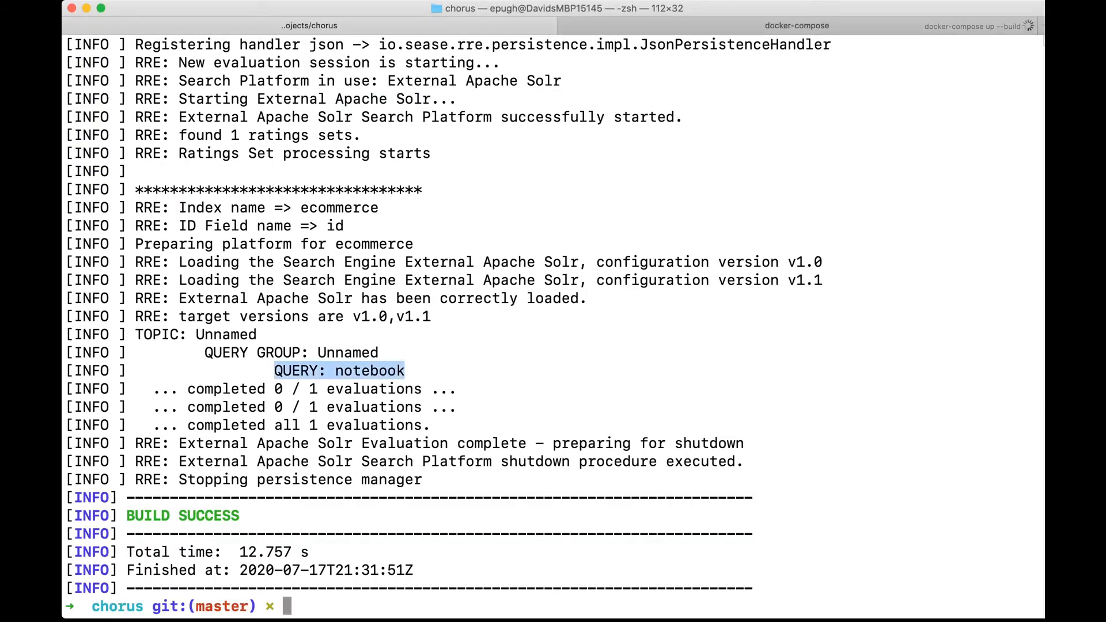
text(c)
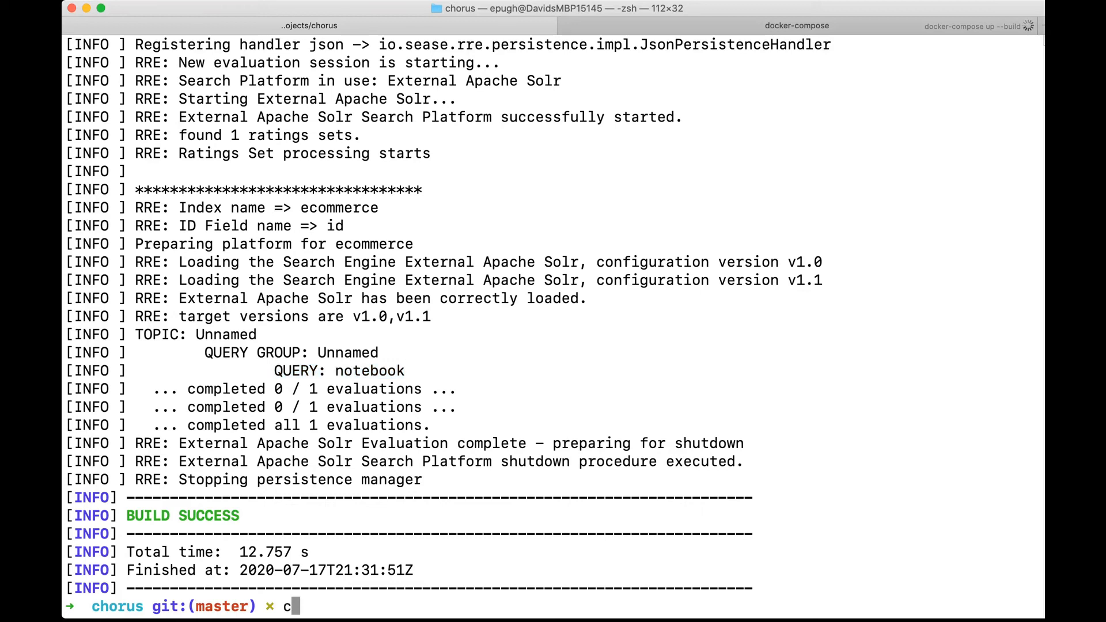
text(at)
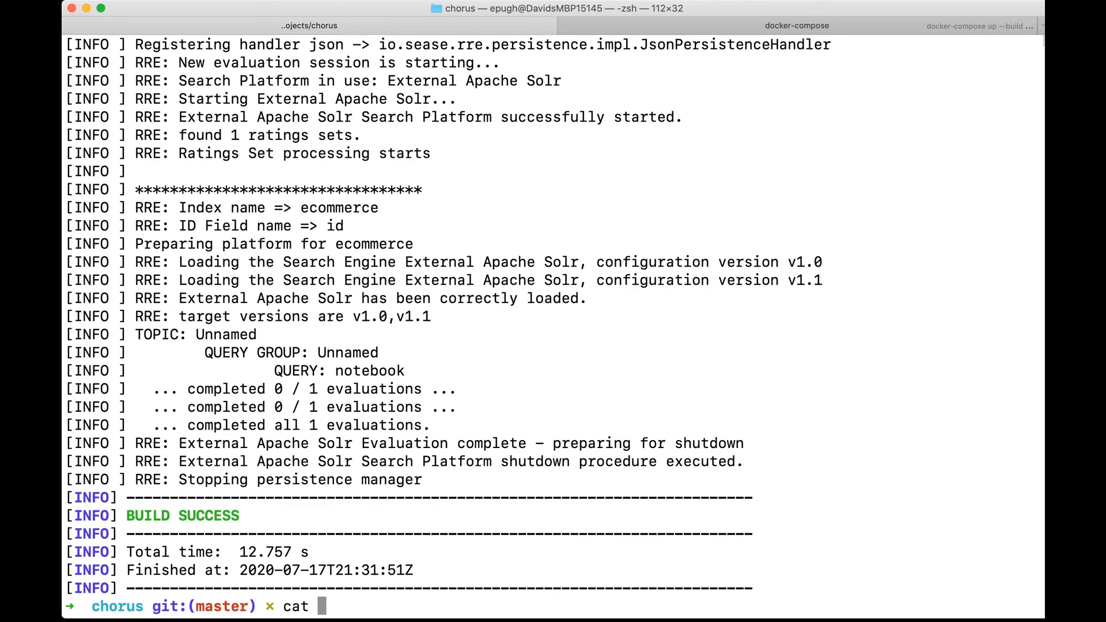
text(rre/)
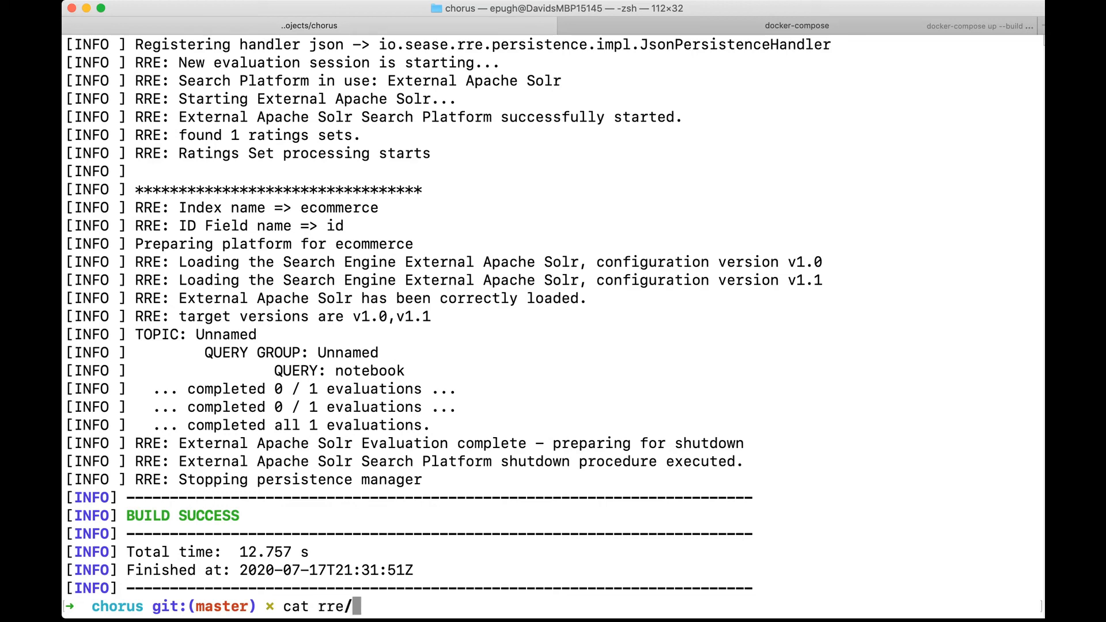
text(target/rr)
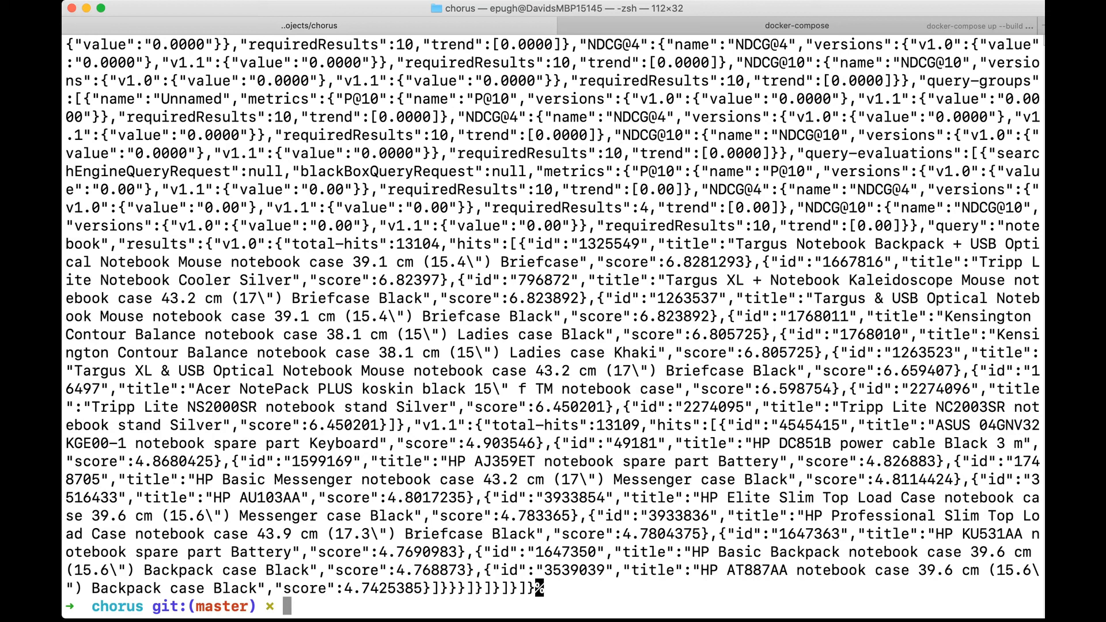
text(cl)
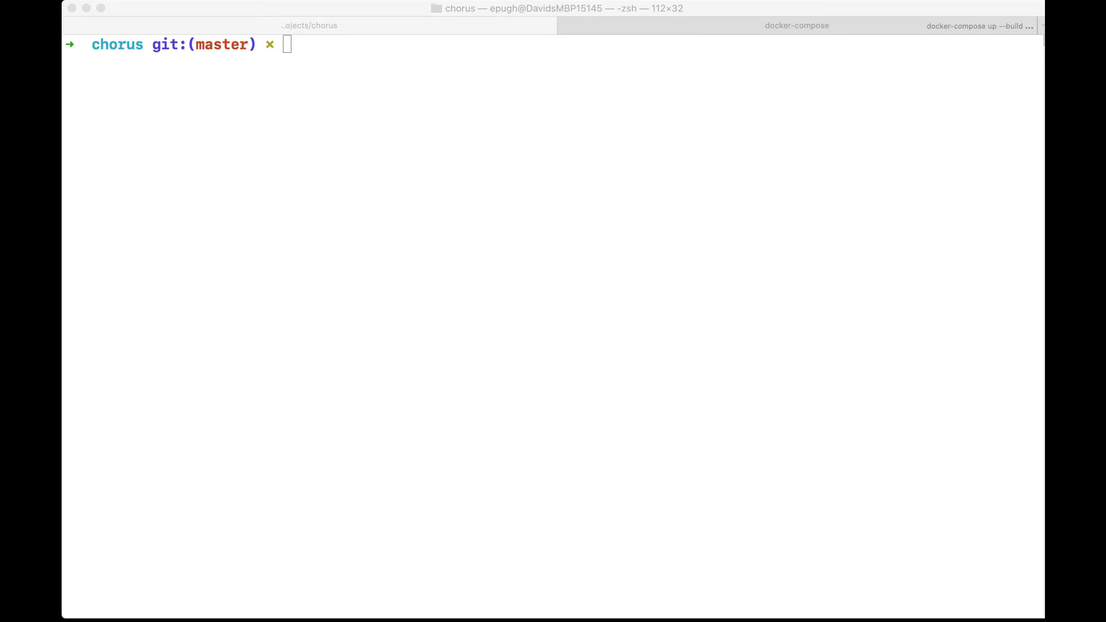
text(docker-compose run rre mvn rre-report:report)
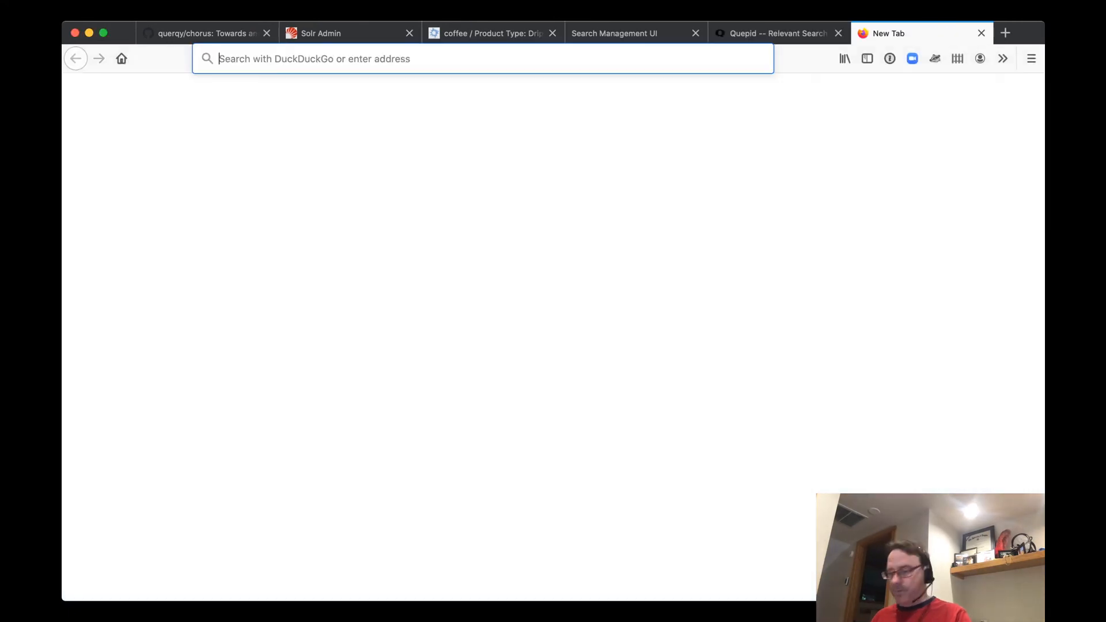
Step: Review the RRE dashboard's all-zero ecommerce report, then switch to the Chorus GitHub README
text(localhost:3000/)
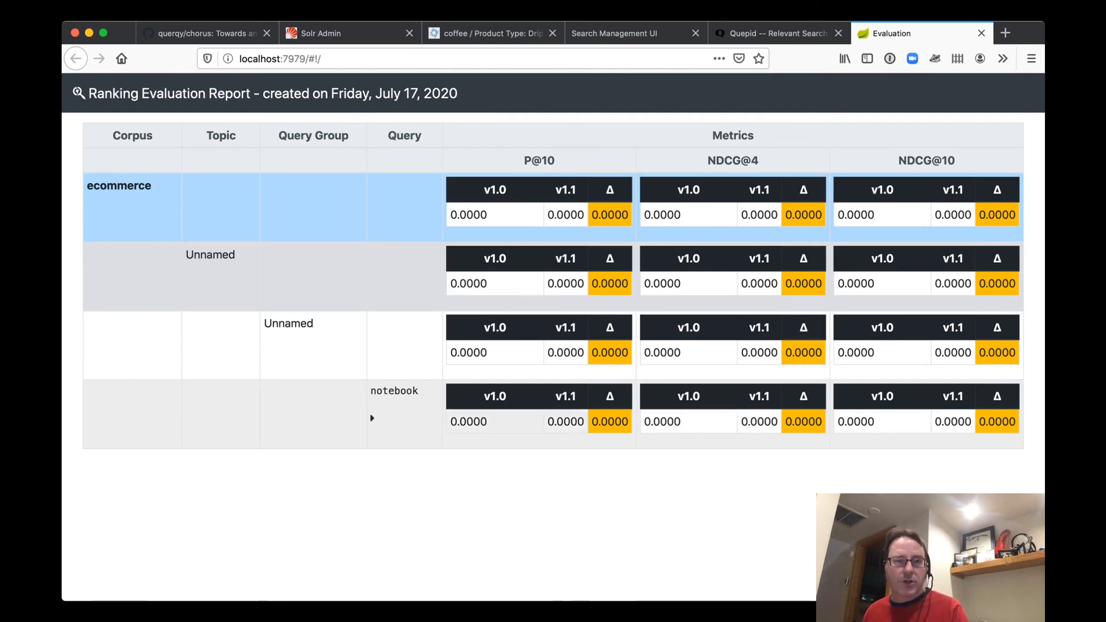
click(372, 418)
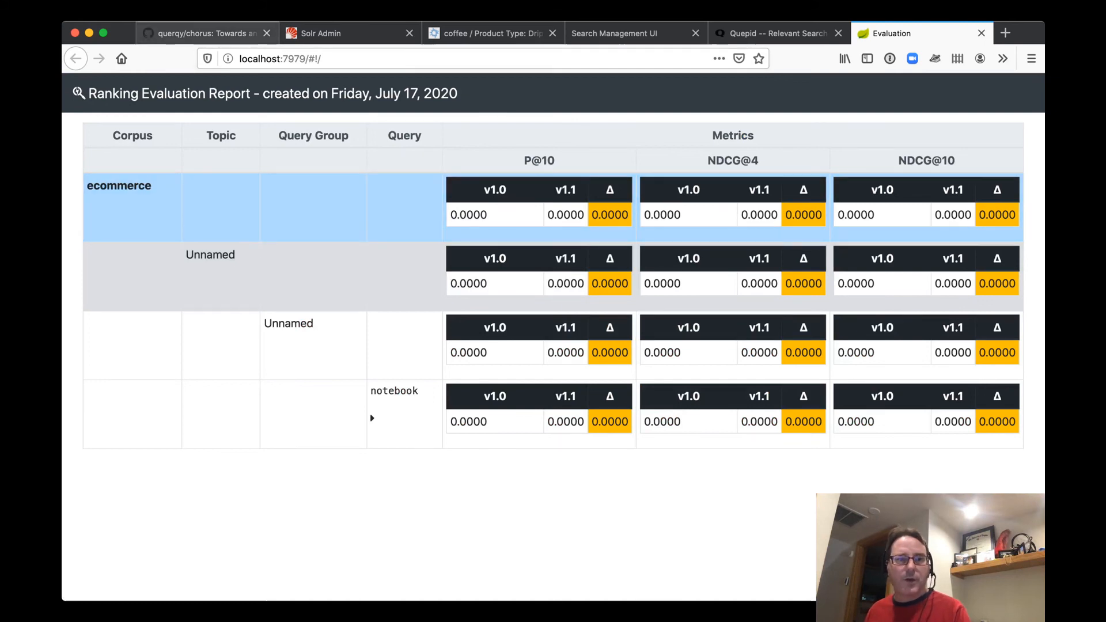
click(207, 33)
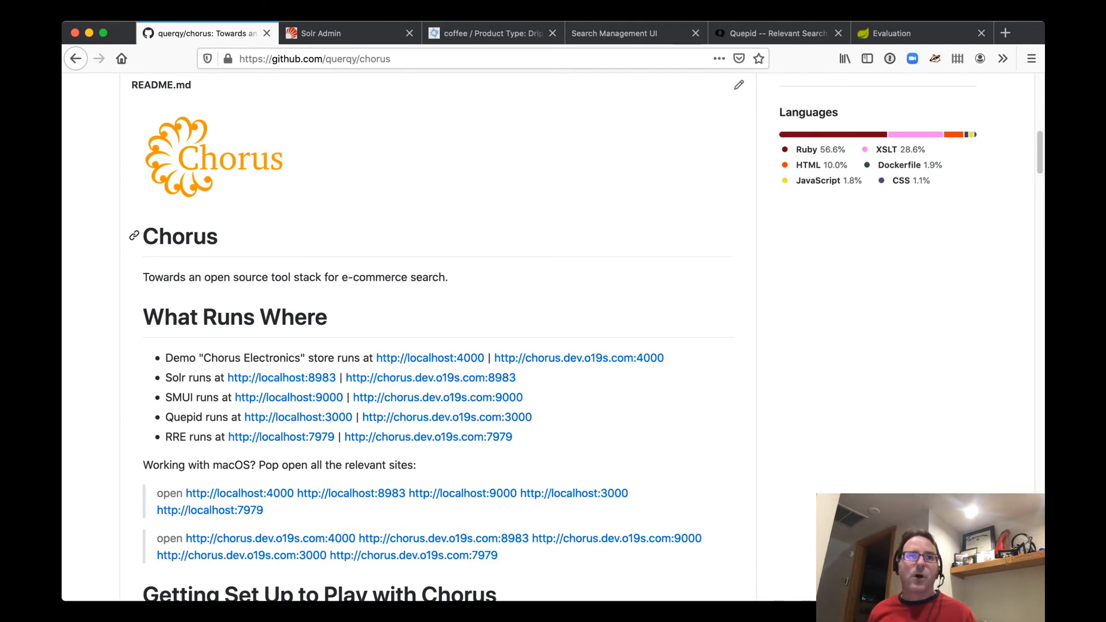
Step: Visit the Solr Admin and Blacklight coffee maker tabs, ending on Search Management UI
click(322, 33)
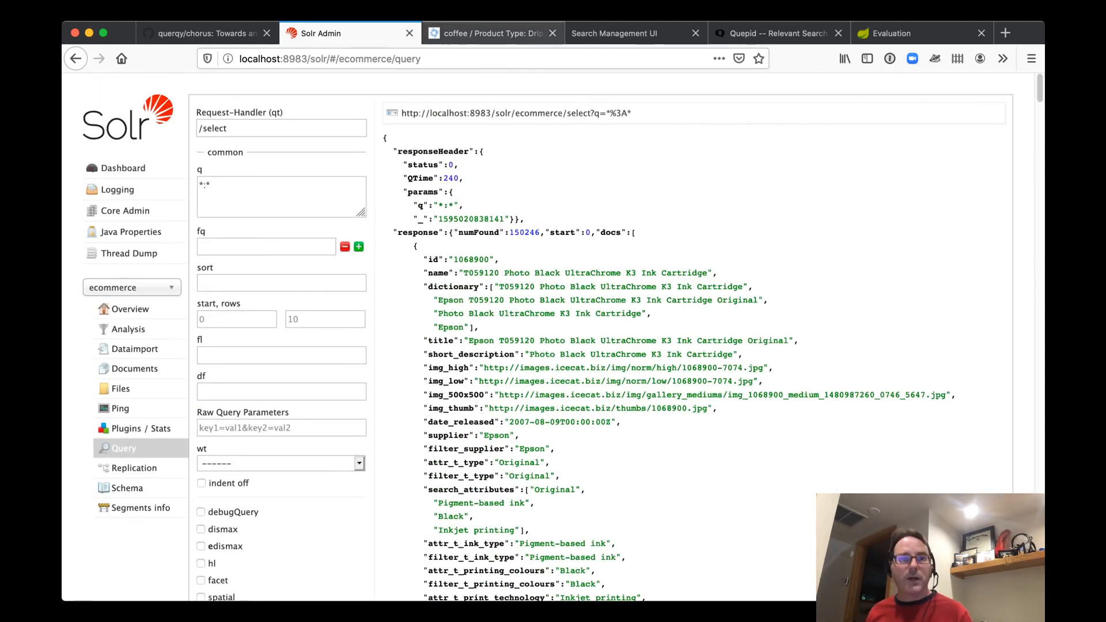
click(492, 33)
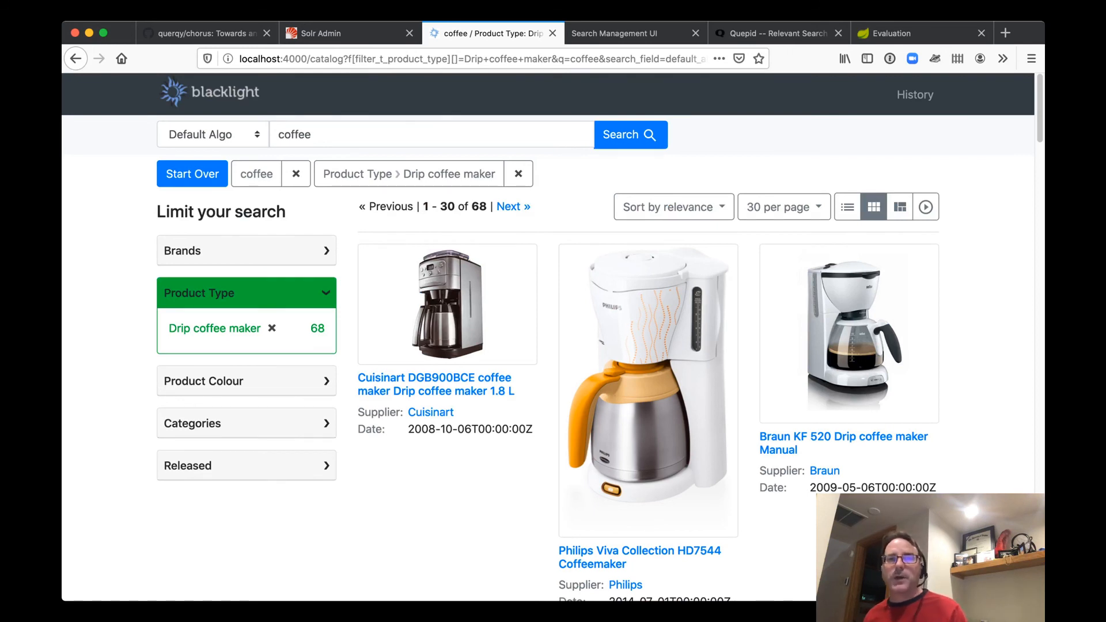
click(616, 33)
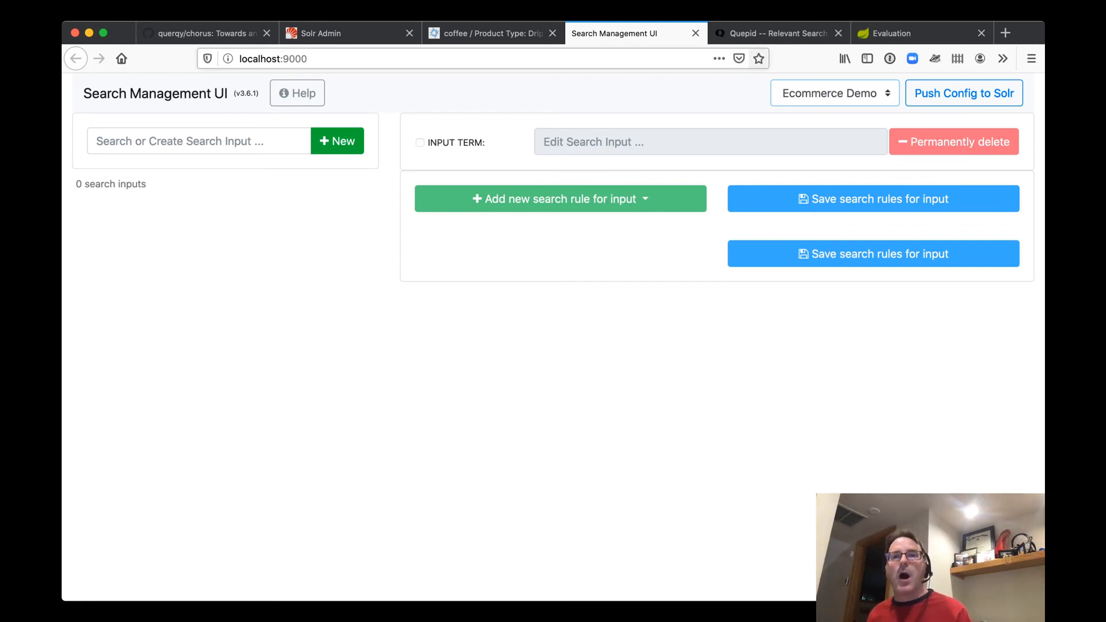
Step: Revisit the Quepid drip coffee makers results, then return to the RRE evaluation report
click(774, 33)
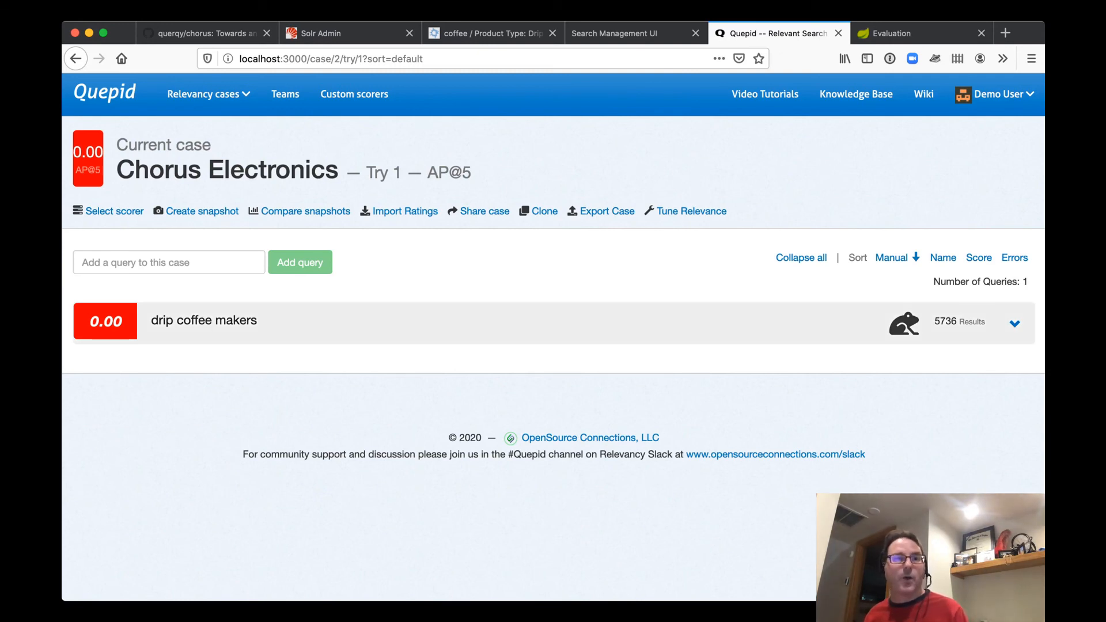
click(1015, 322)
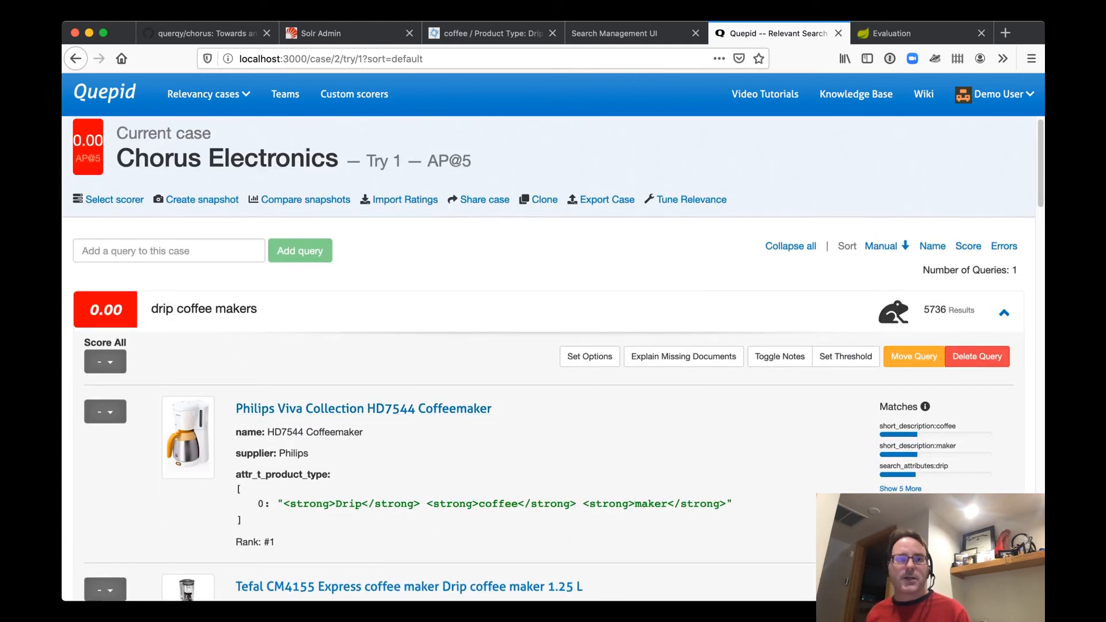
click(1003, 312)
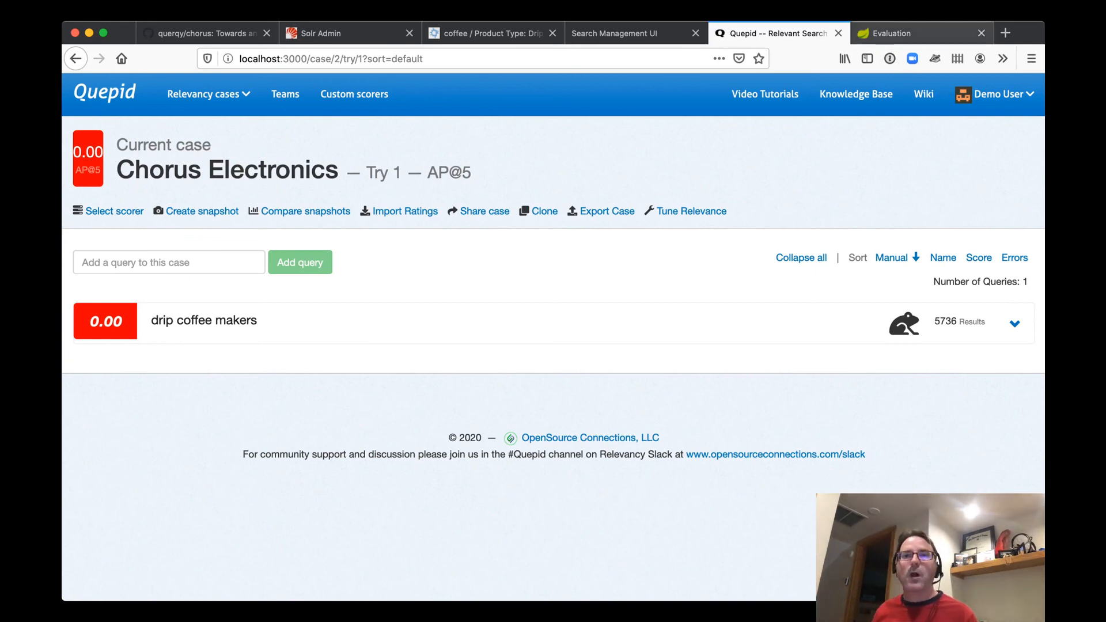
click(896, 33)
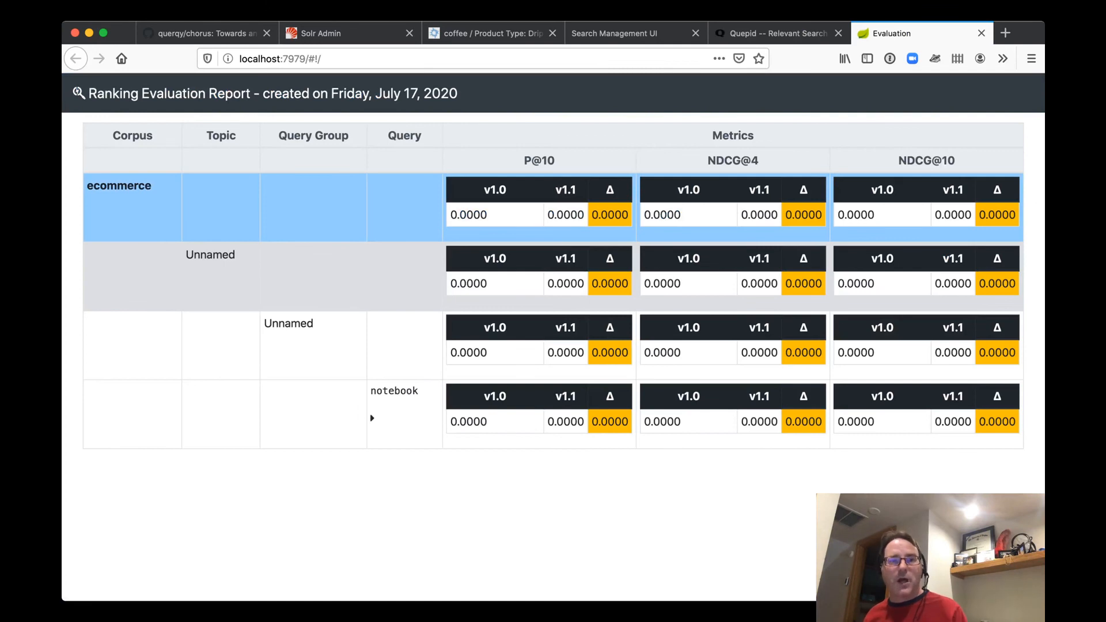